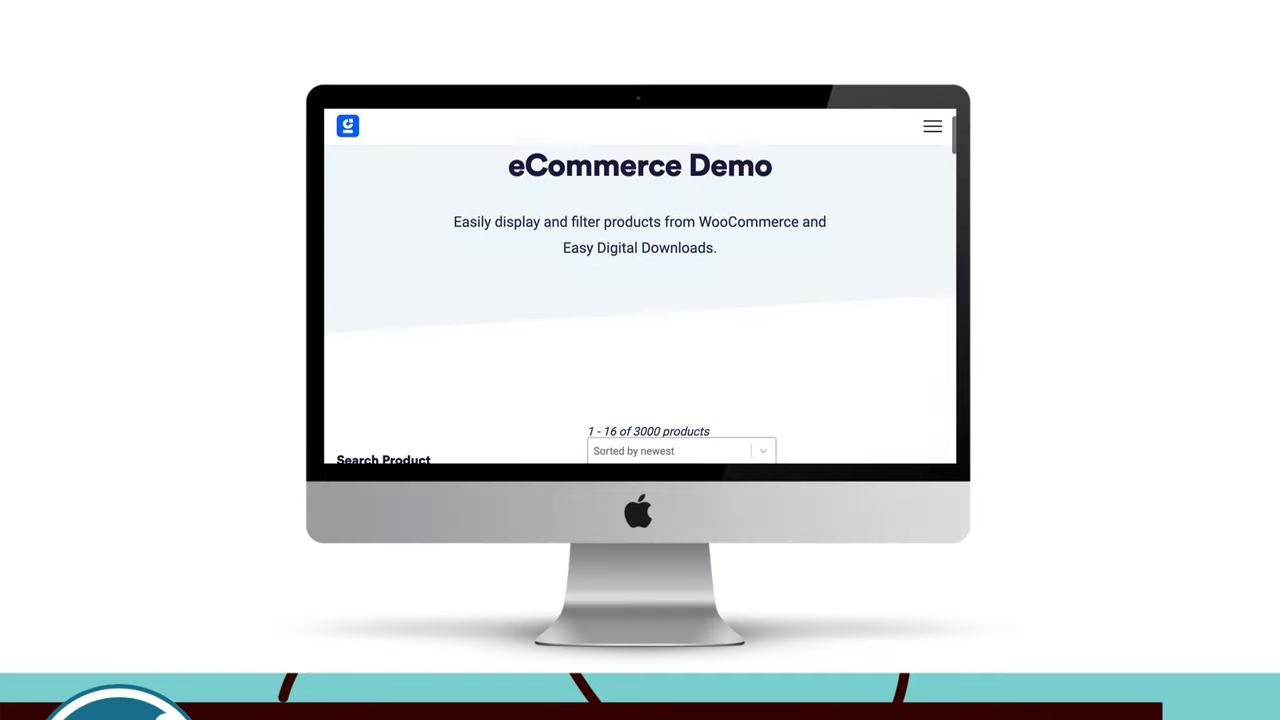
- Sort products by price high to low, then filter to Backpacks, $15–$27, four stars and up
left_click(681, 450)
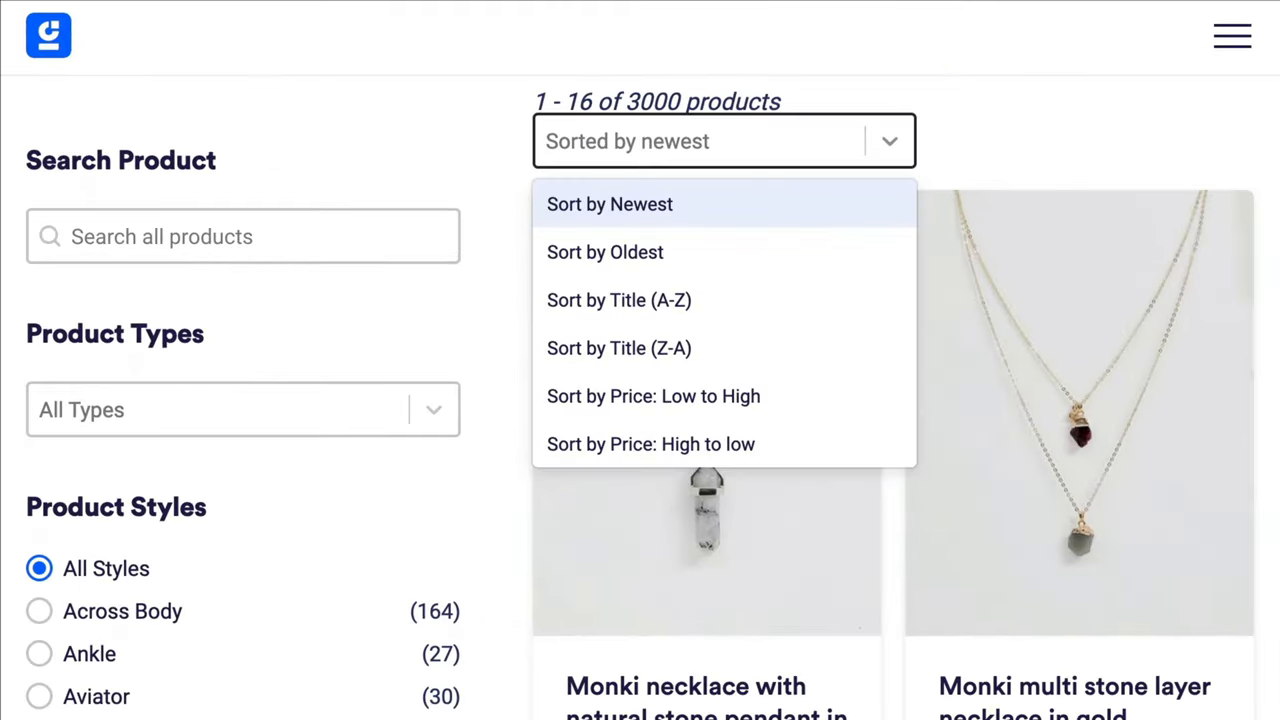
mouse_move(650, 444)
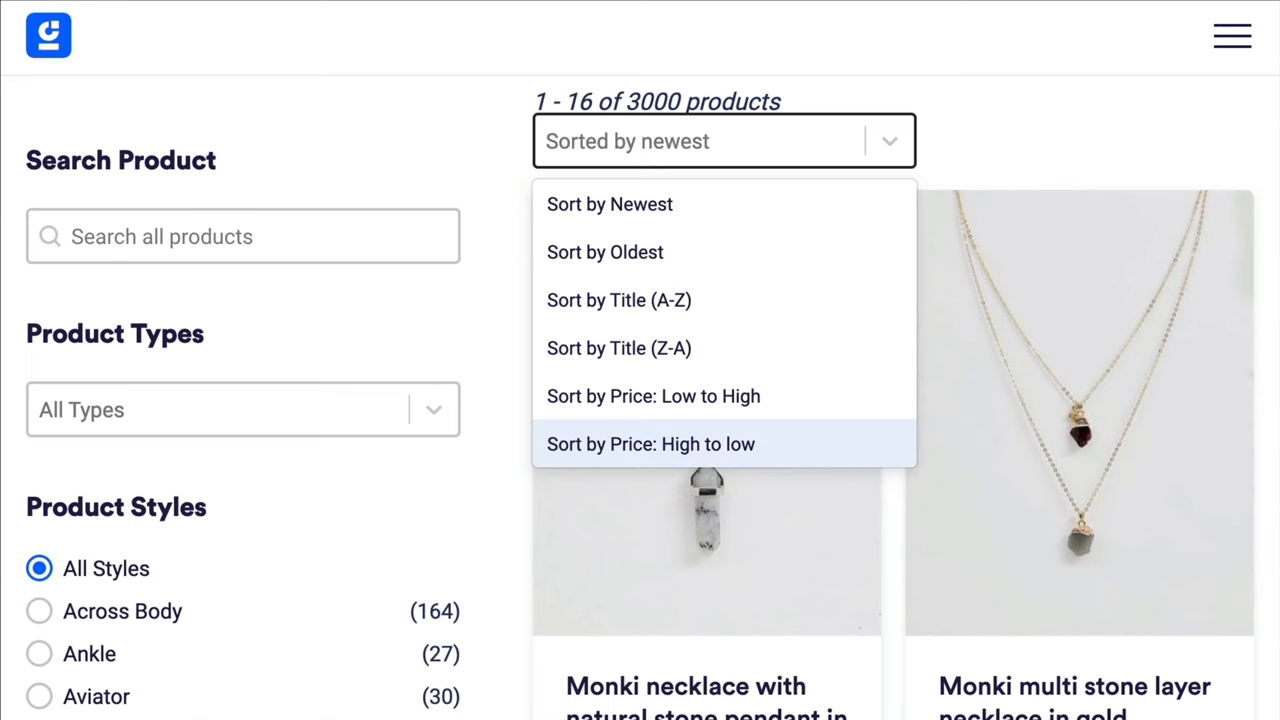
left_click(650, 444)
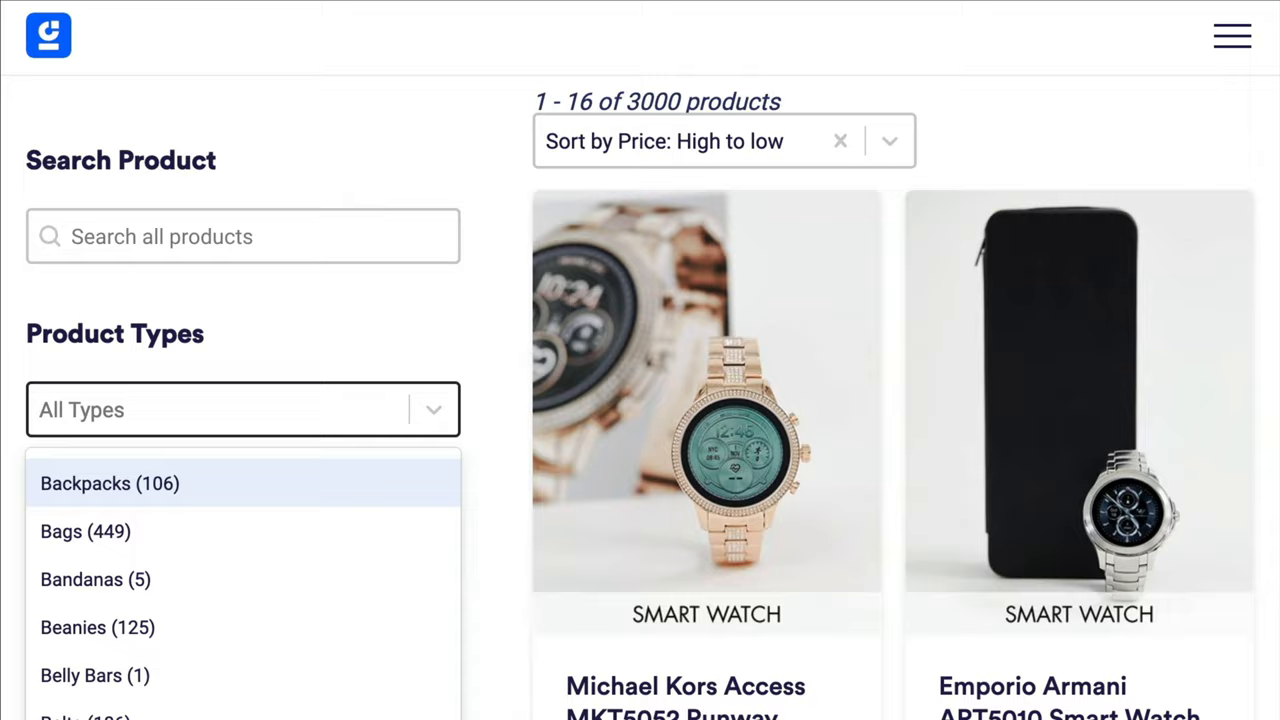
left_click(110, 483)
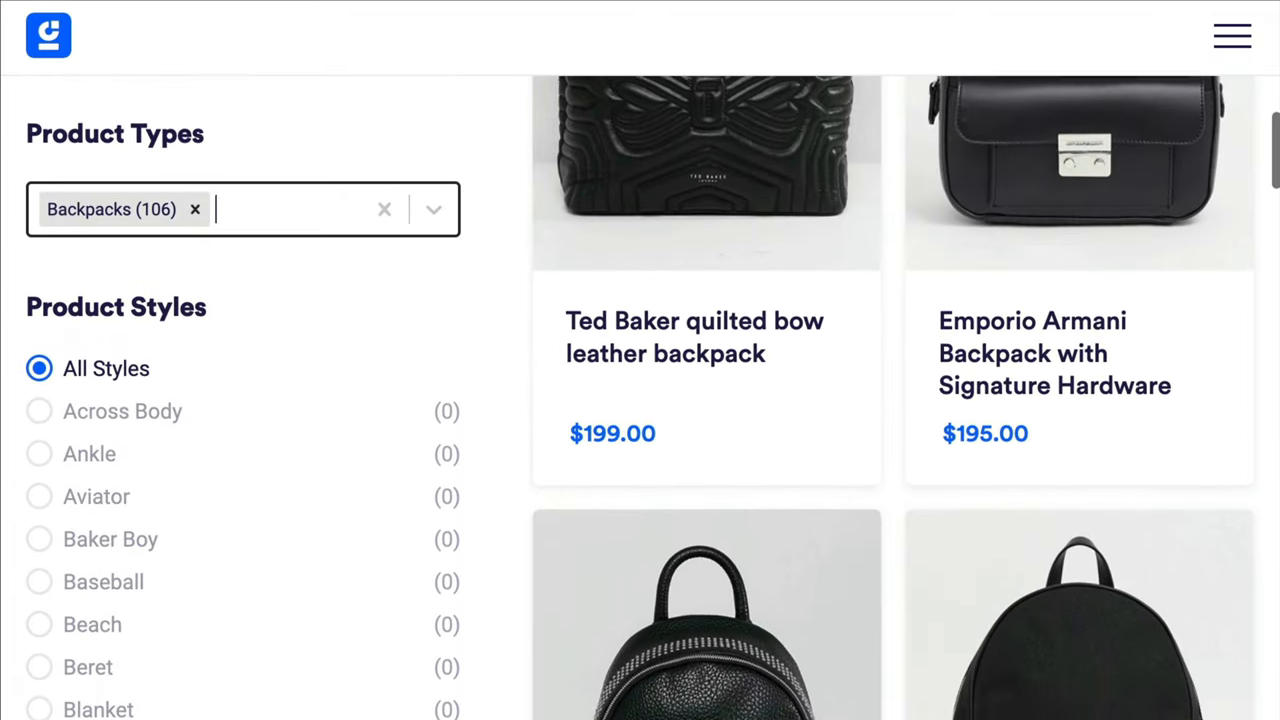
scroll("down", 3)
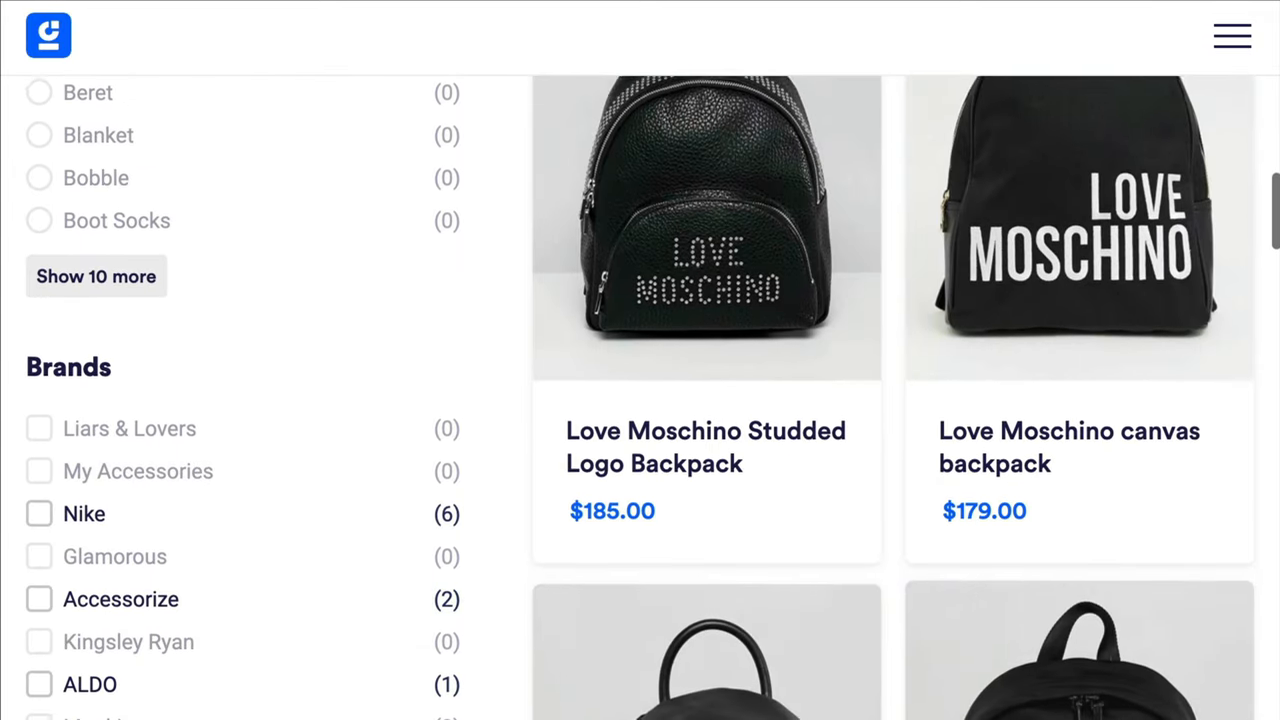
left_click(38, 513)
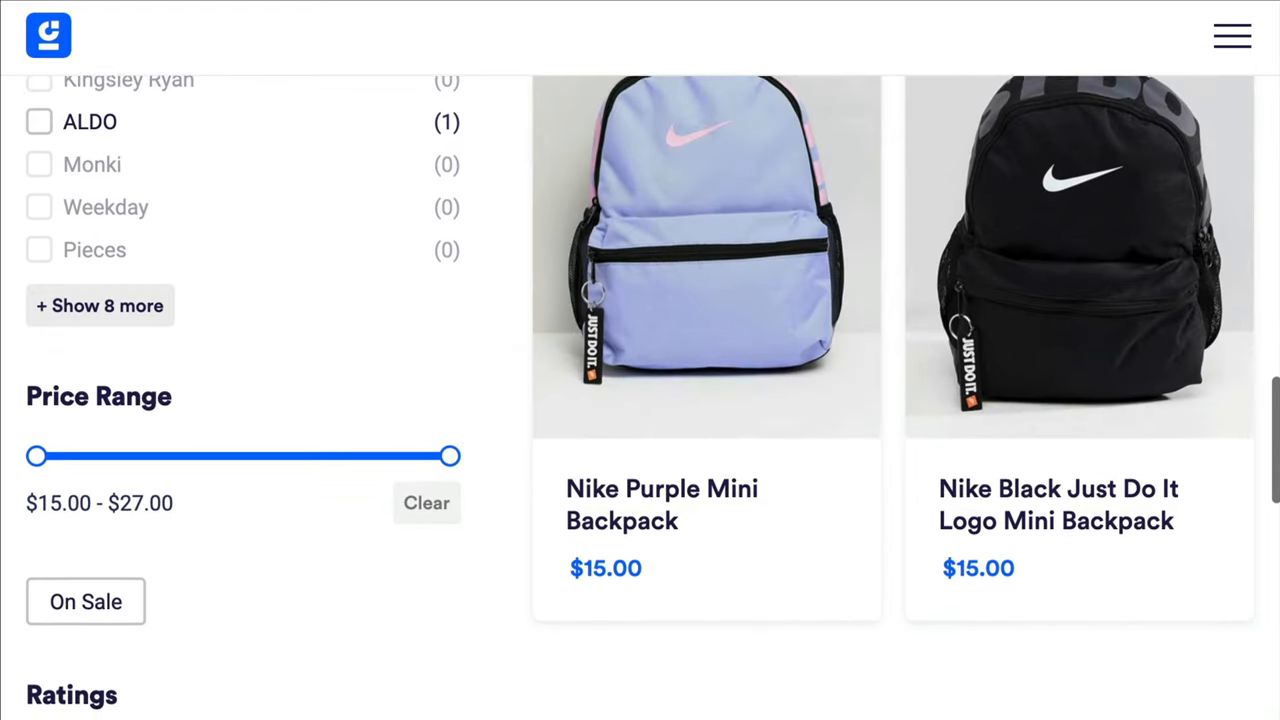
left_click_drag(452, 456, 330, 429)
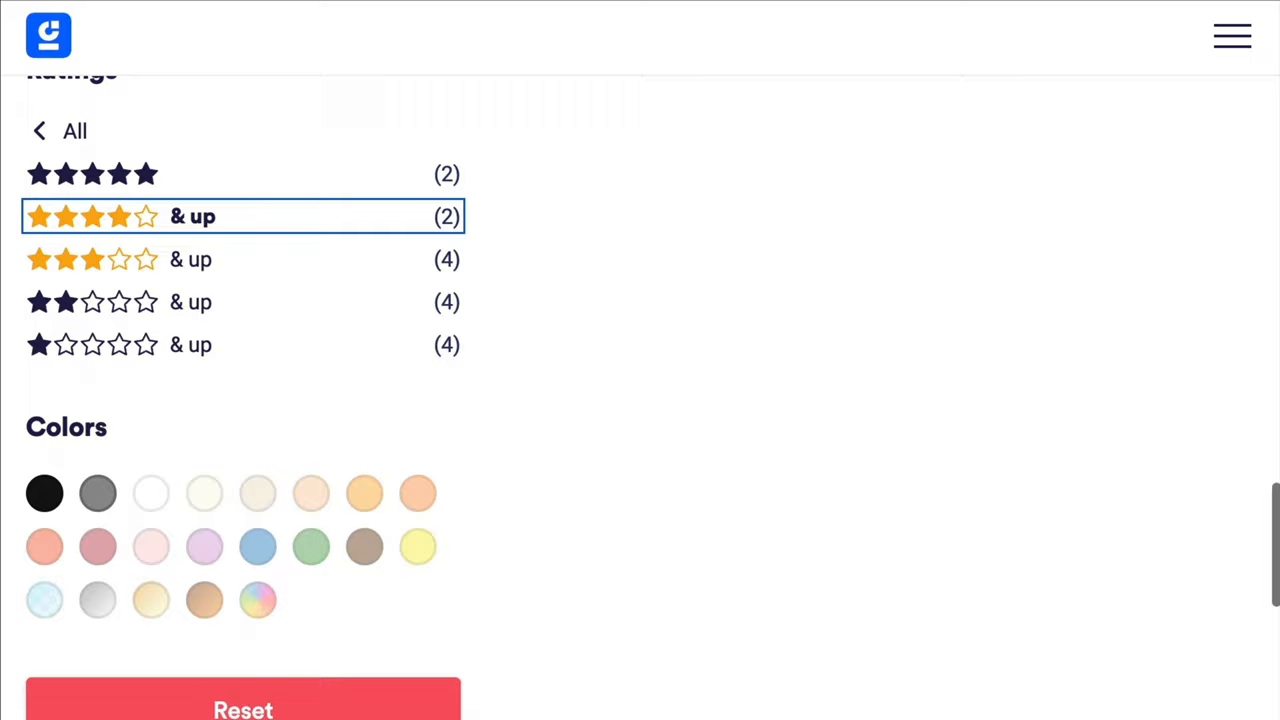
left_click(44, 493)
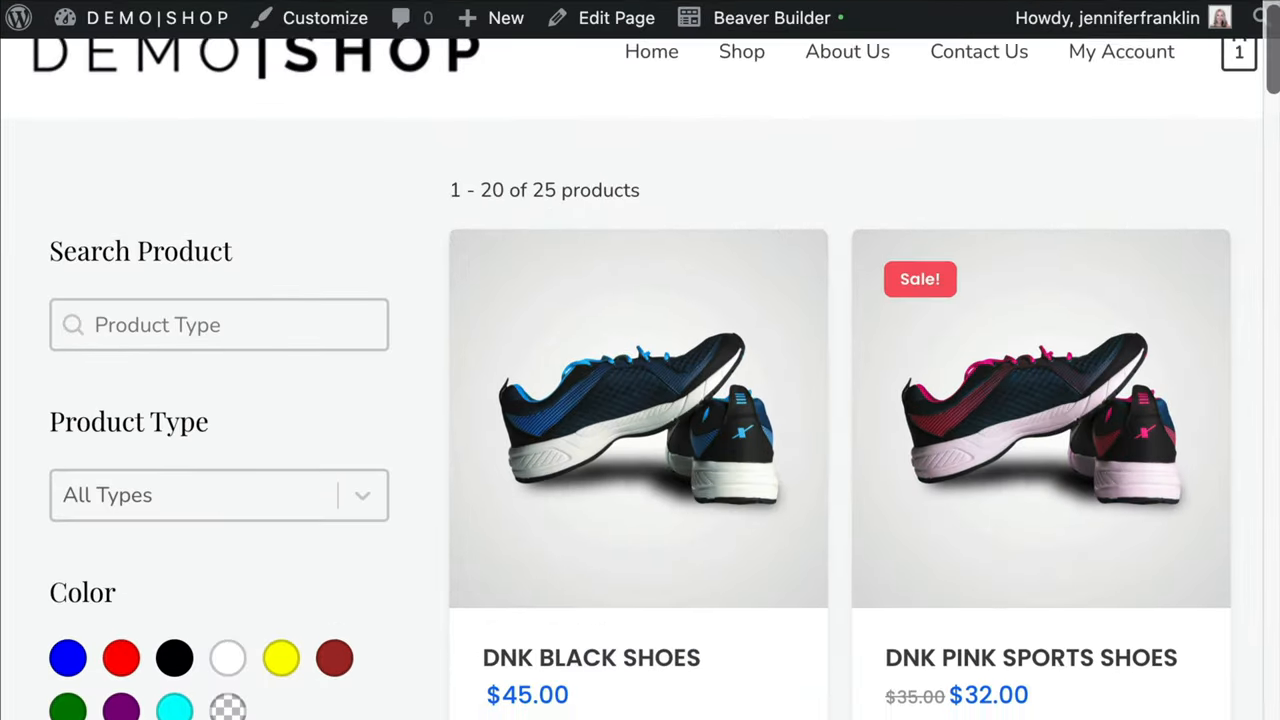
scroll("down", 3)
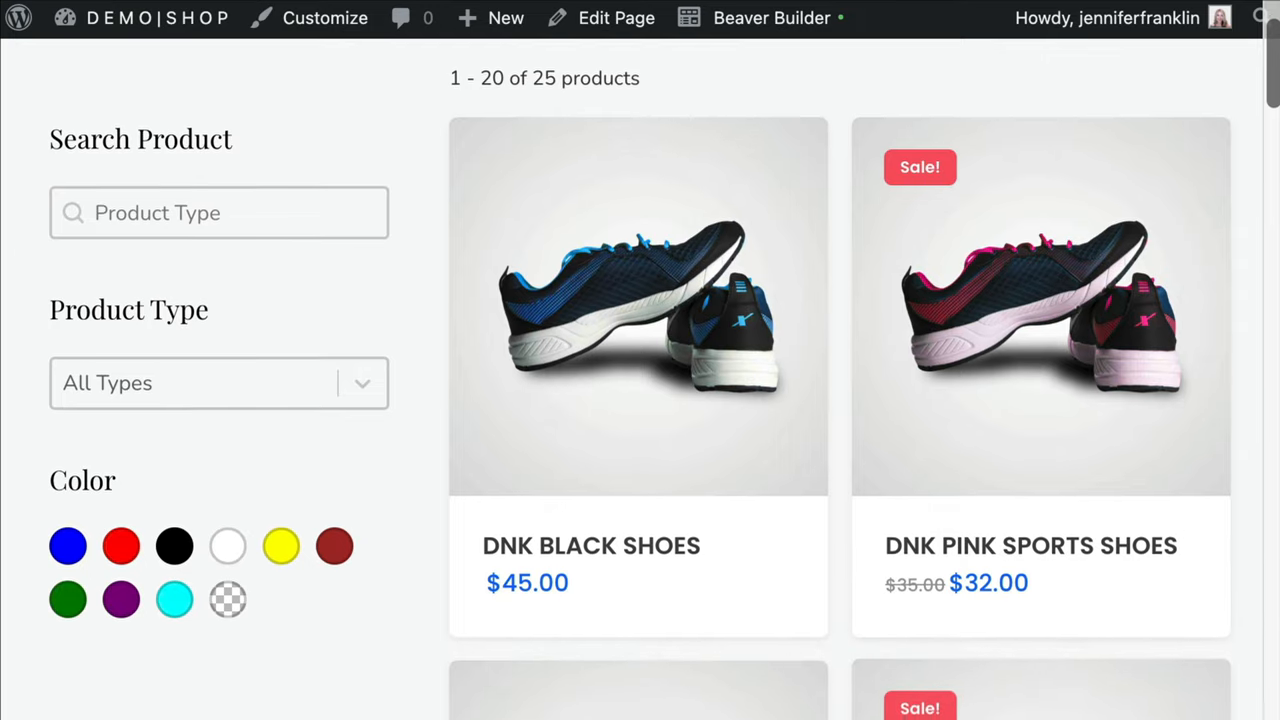
scroll("down", 3)
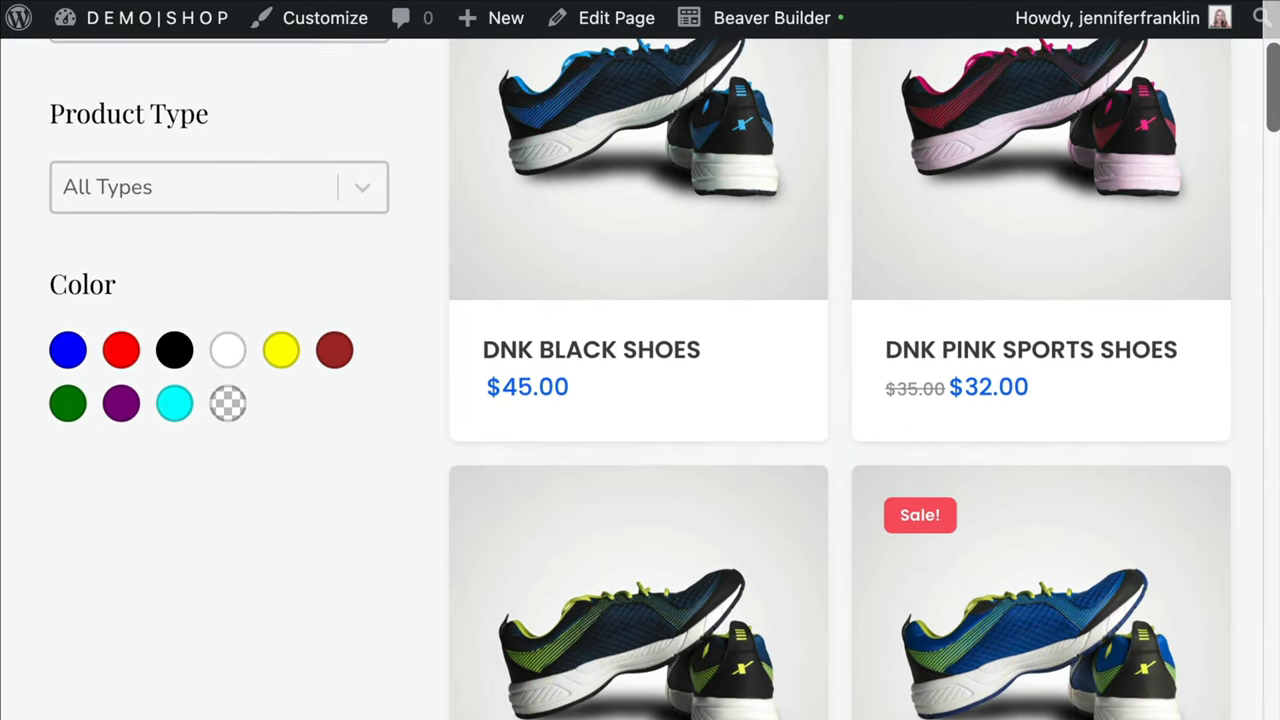
scroll("down", 3)
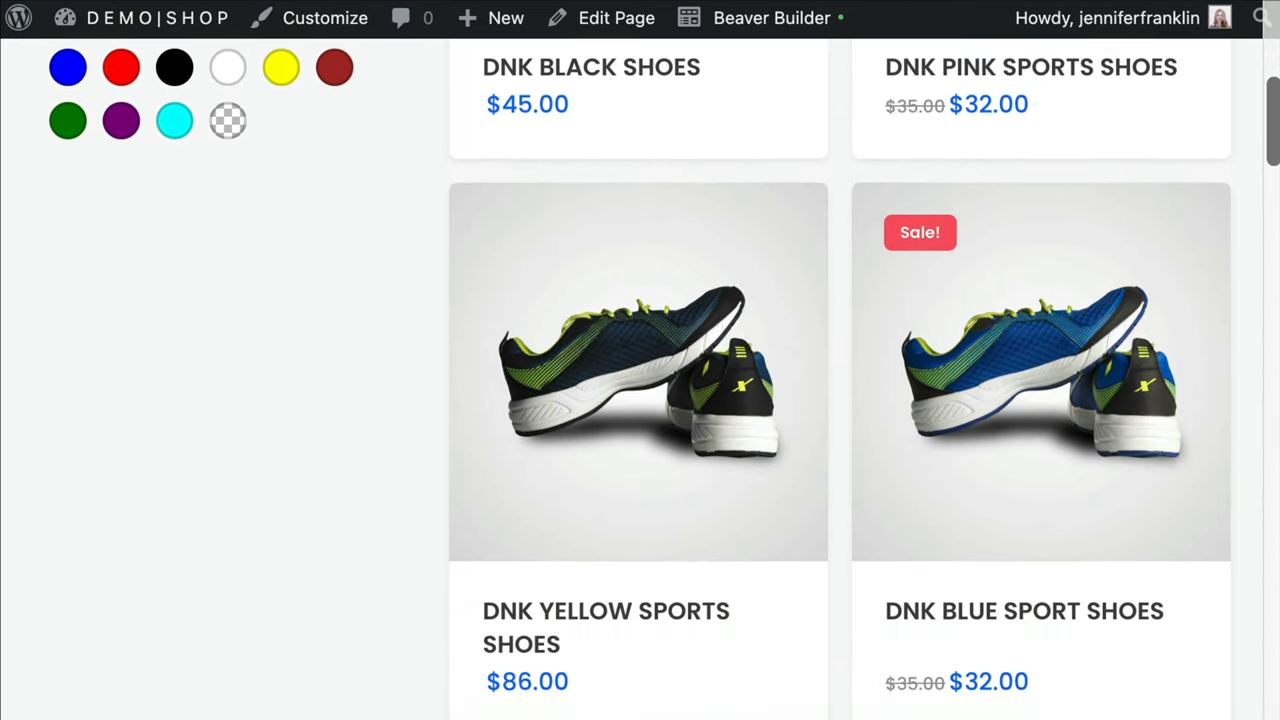
scroll("down", 3)
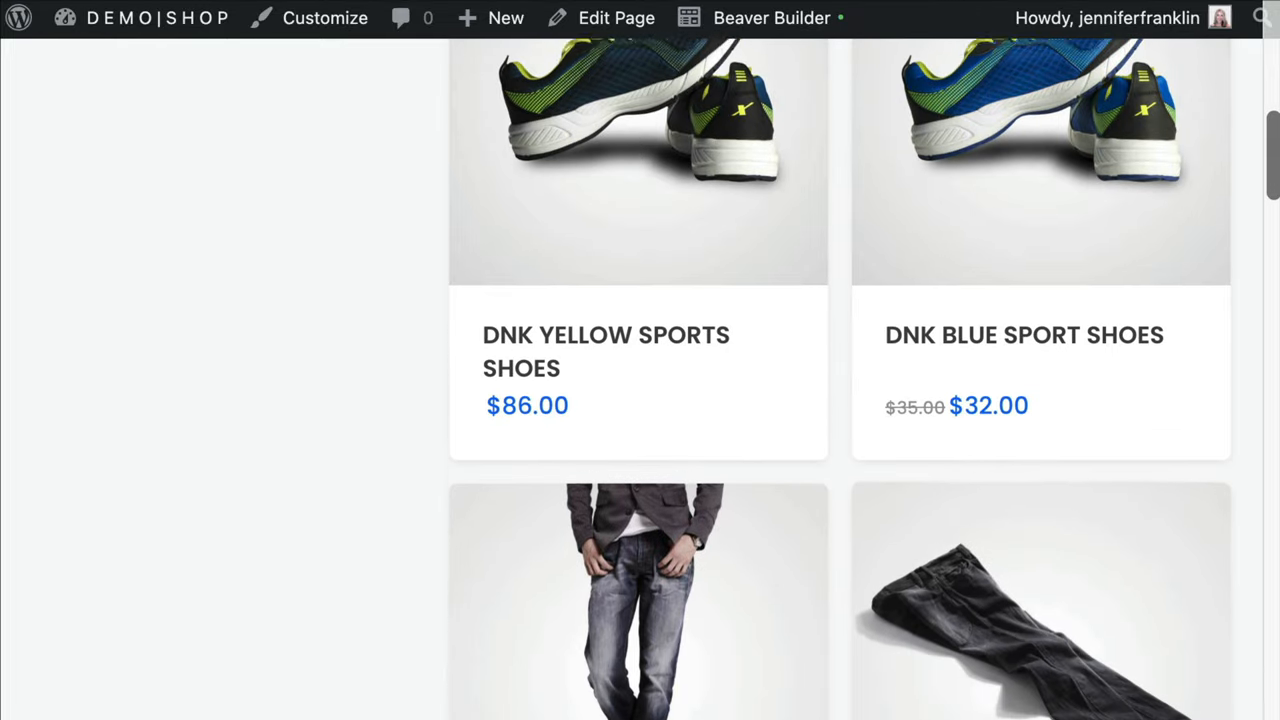
scroll("down", 3)
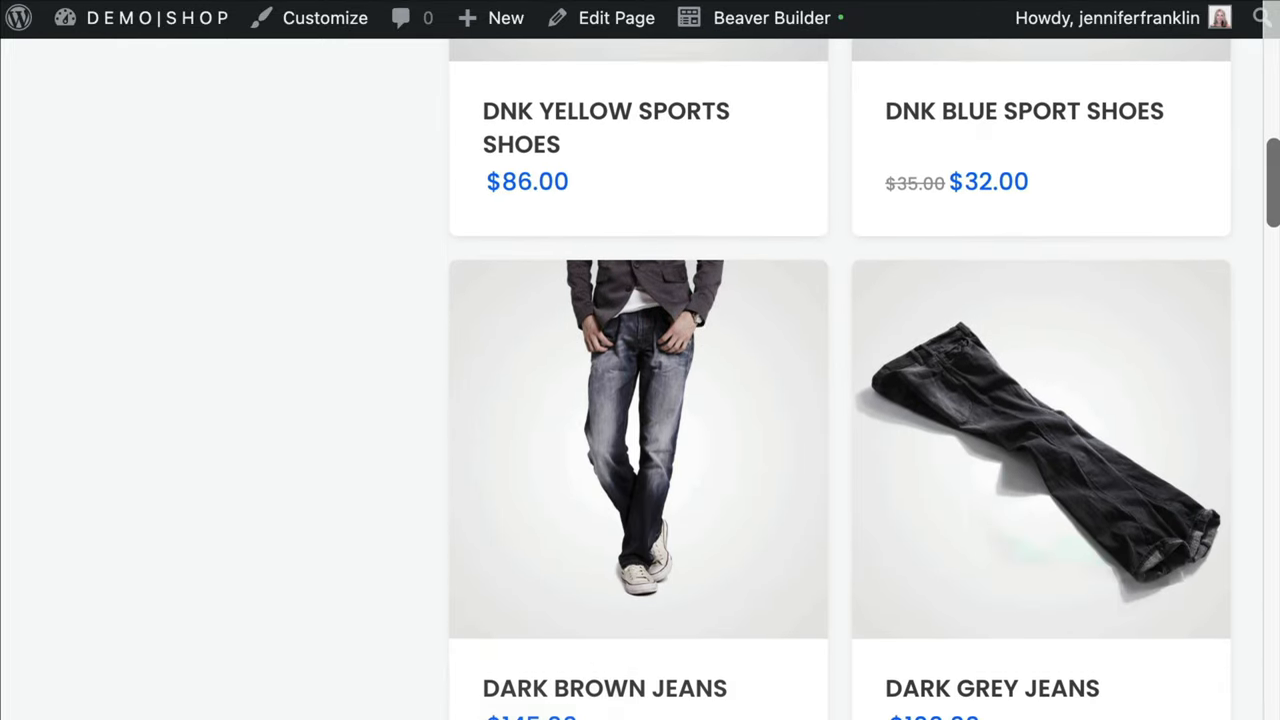
scroll("down", 3)
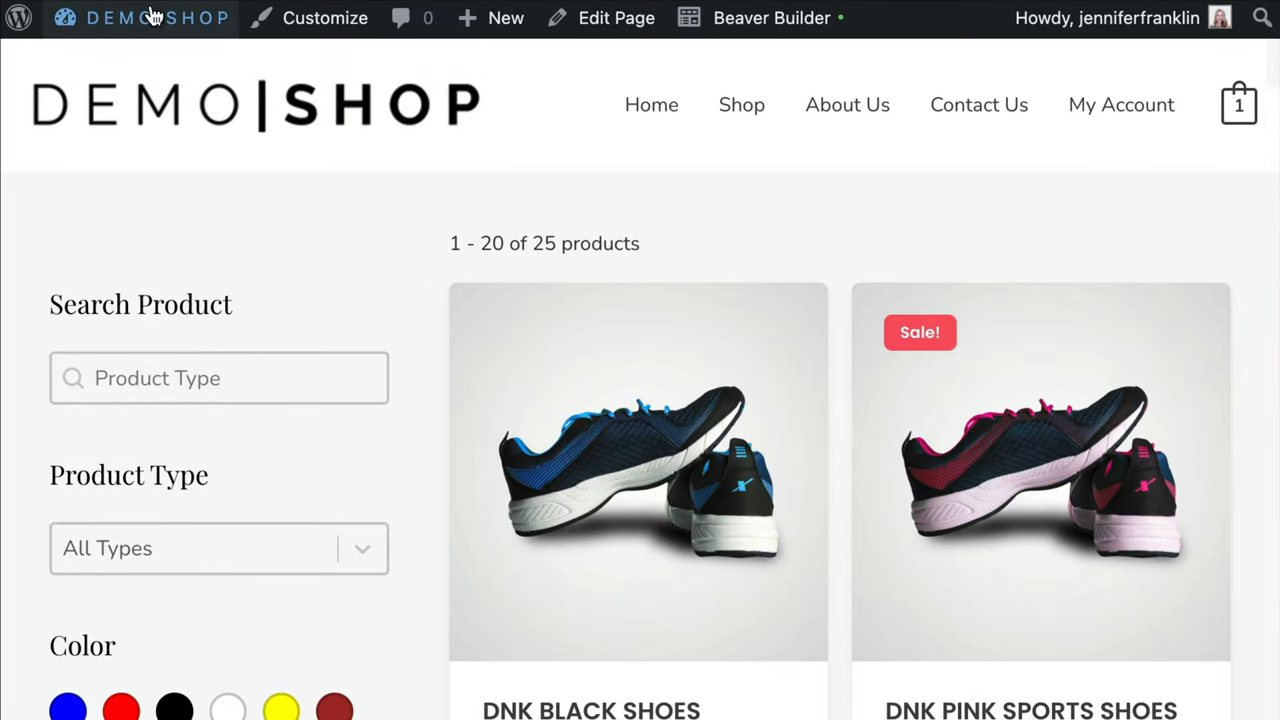
- Go from the shop page to the WordPress Dashboard via the site name menu
left_click(140, 18)
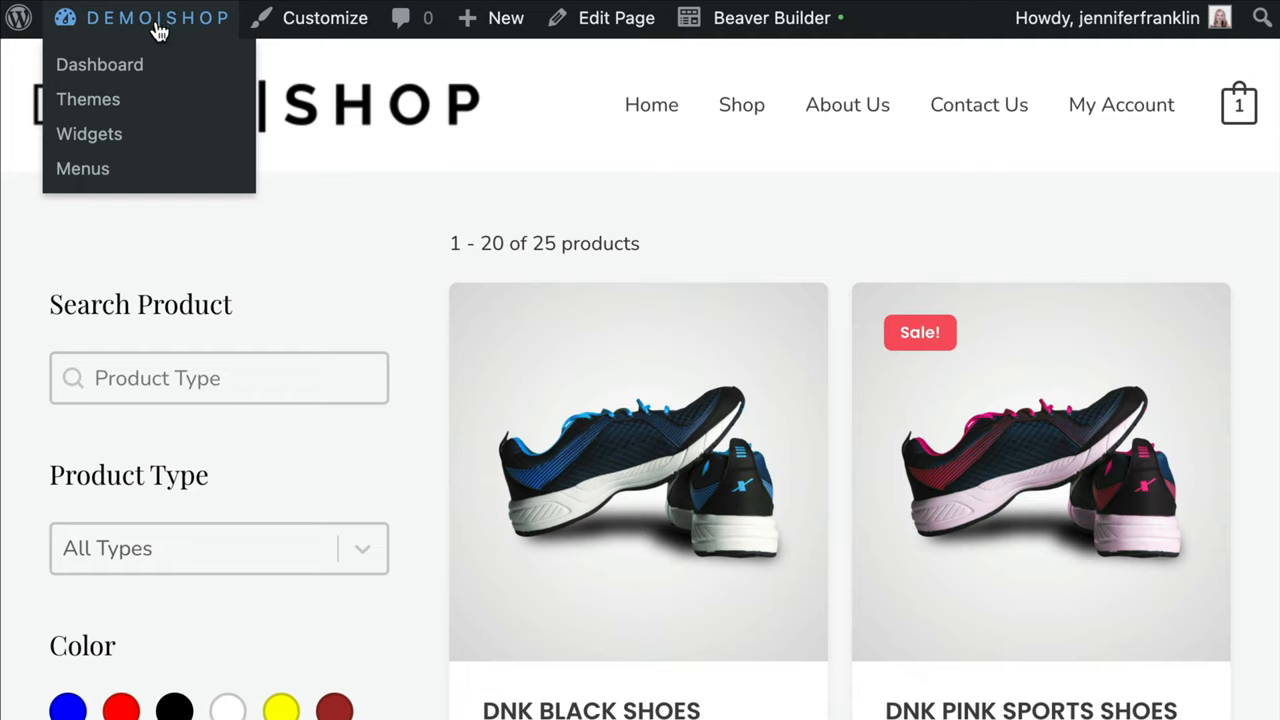
mouse_move(99, 64)
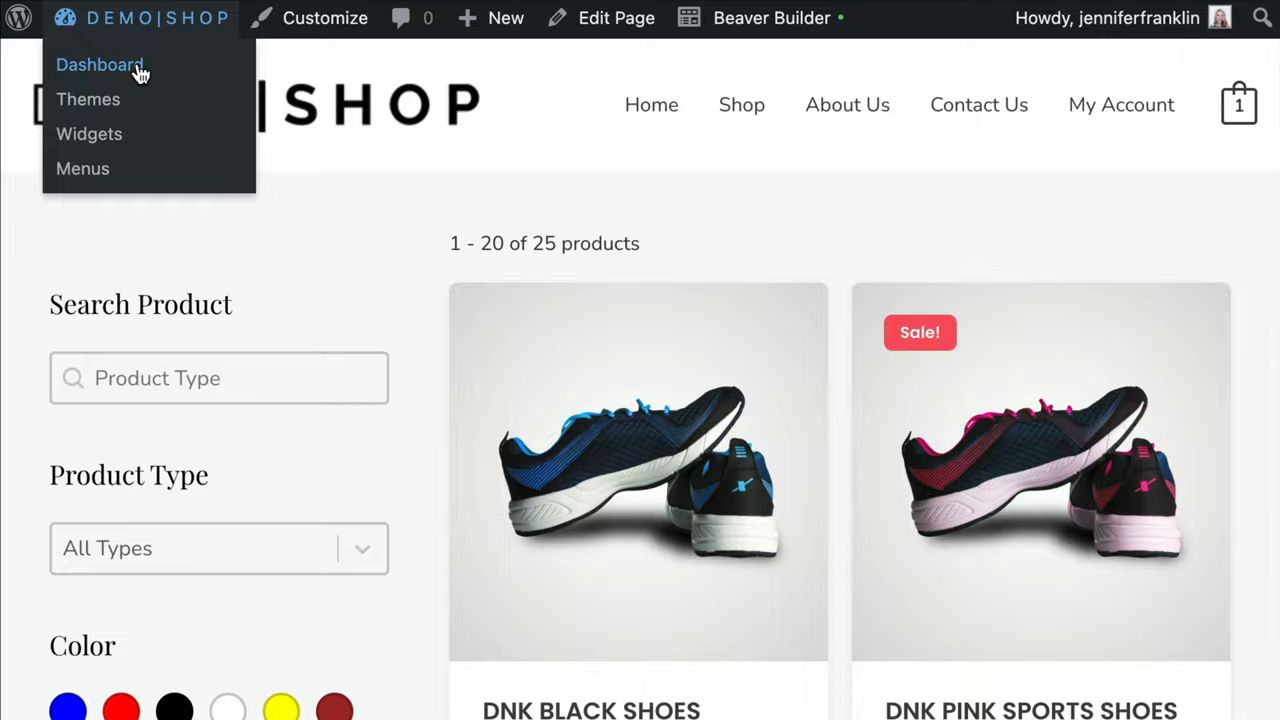
left_click(99, 64)
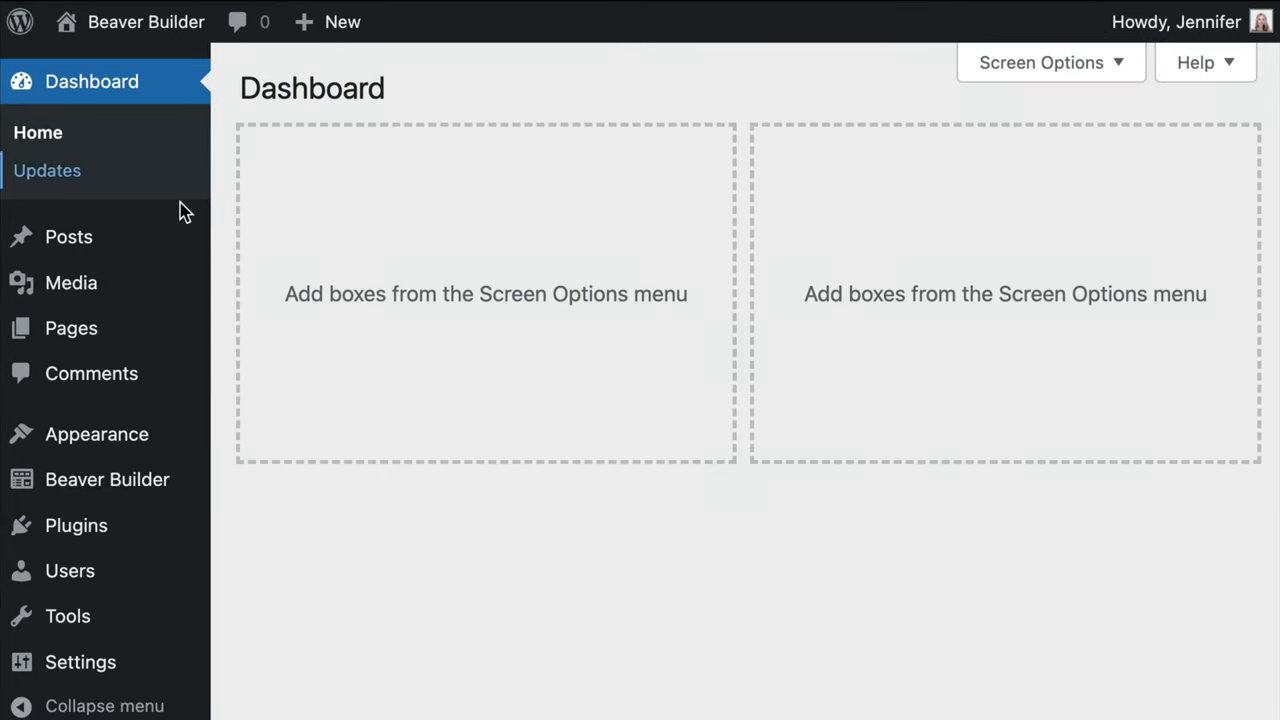
mouse_move(76, 525)
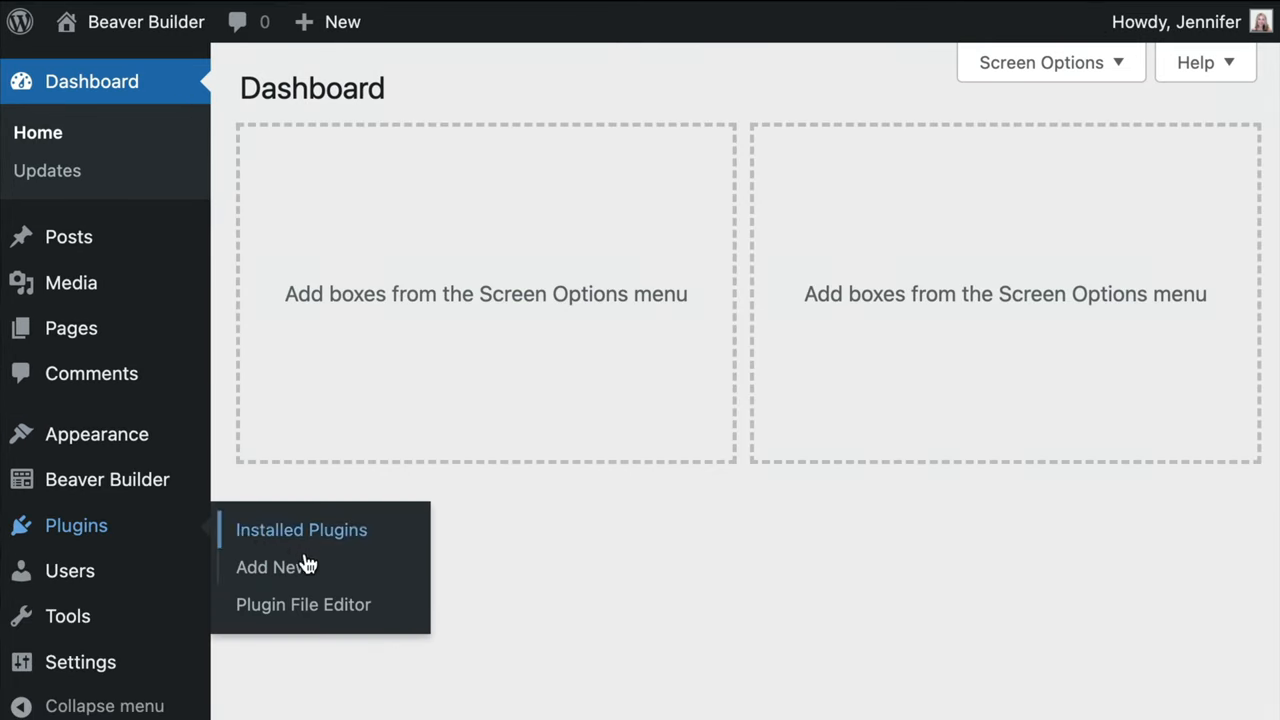
- Upload wp-grid-builder-v1.6.5.zip under Plugins > Add New, install it and activate it
left_click(267, 567)
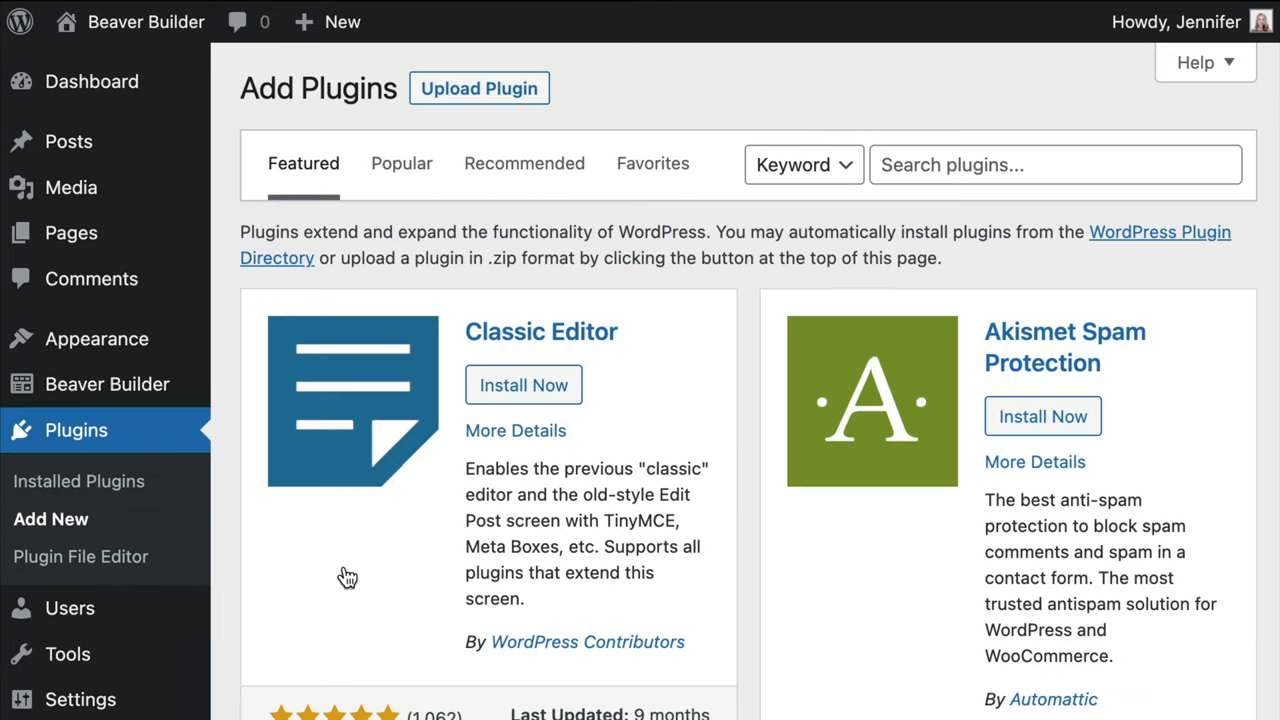
mouse_move(540, 95)
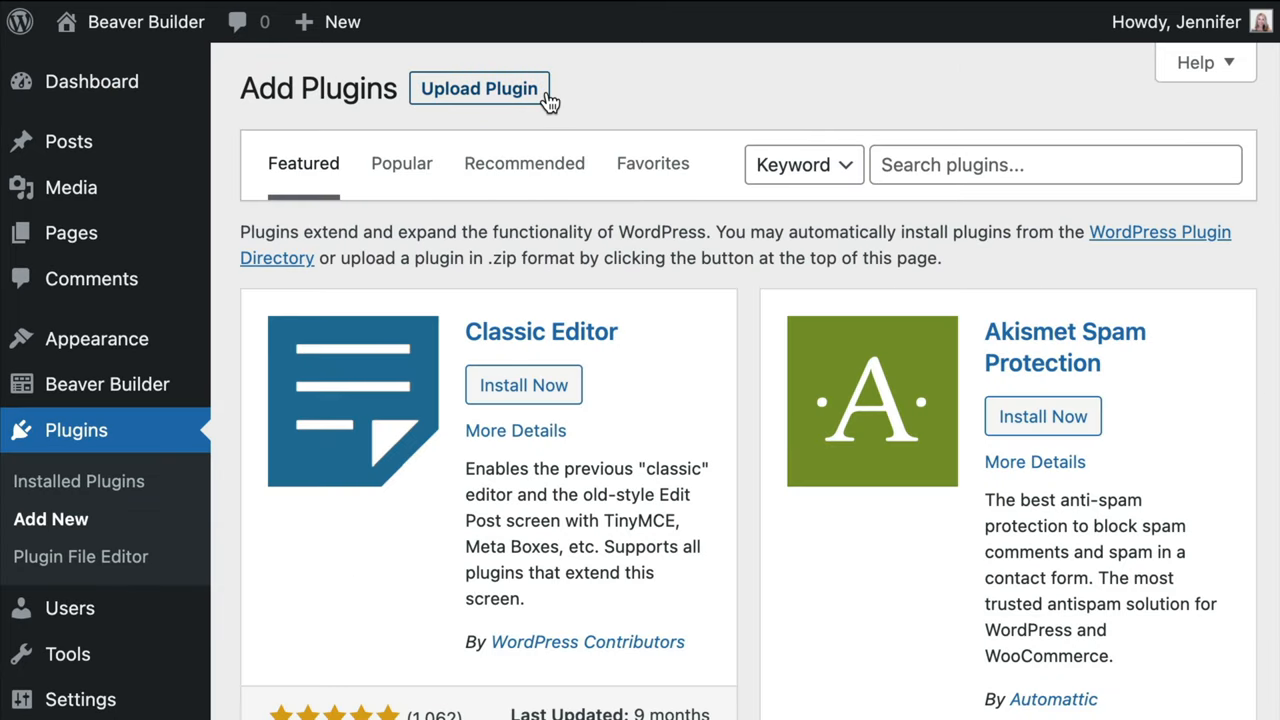
left_click(479, 88)
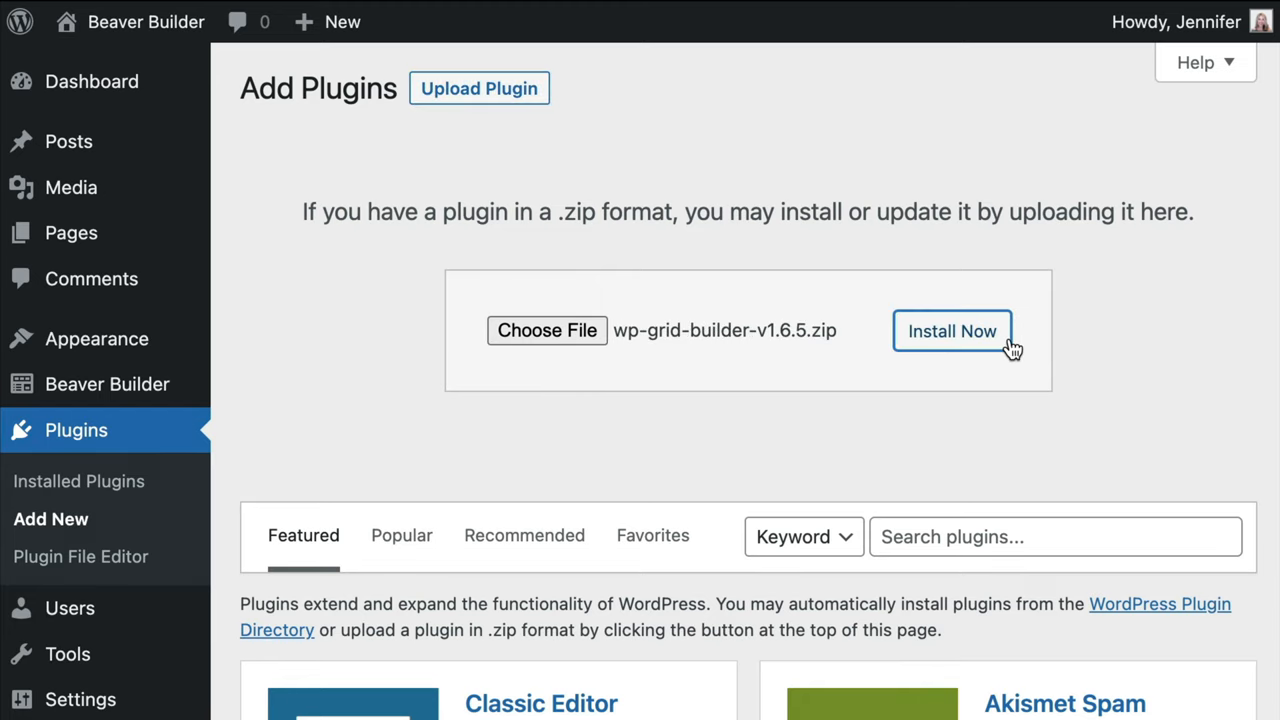
left_click(952, 330)
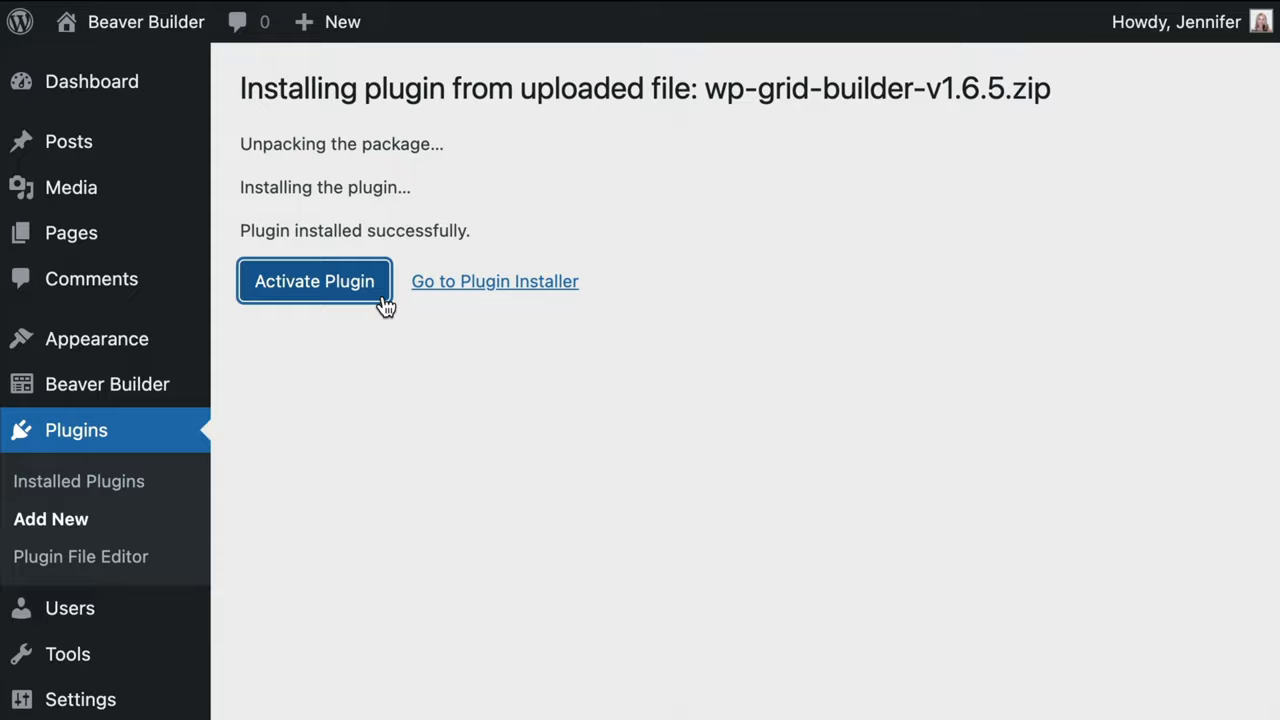
left_click(314, 281)
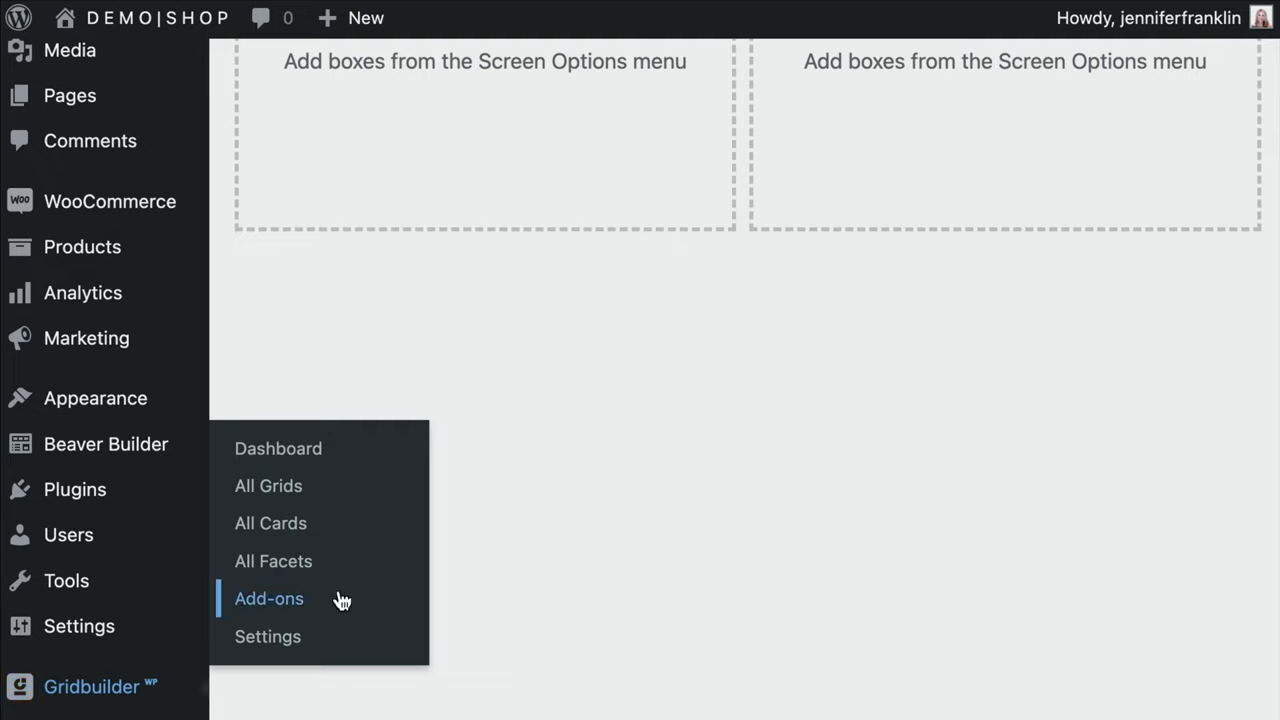
mouse_move(347, 503)
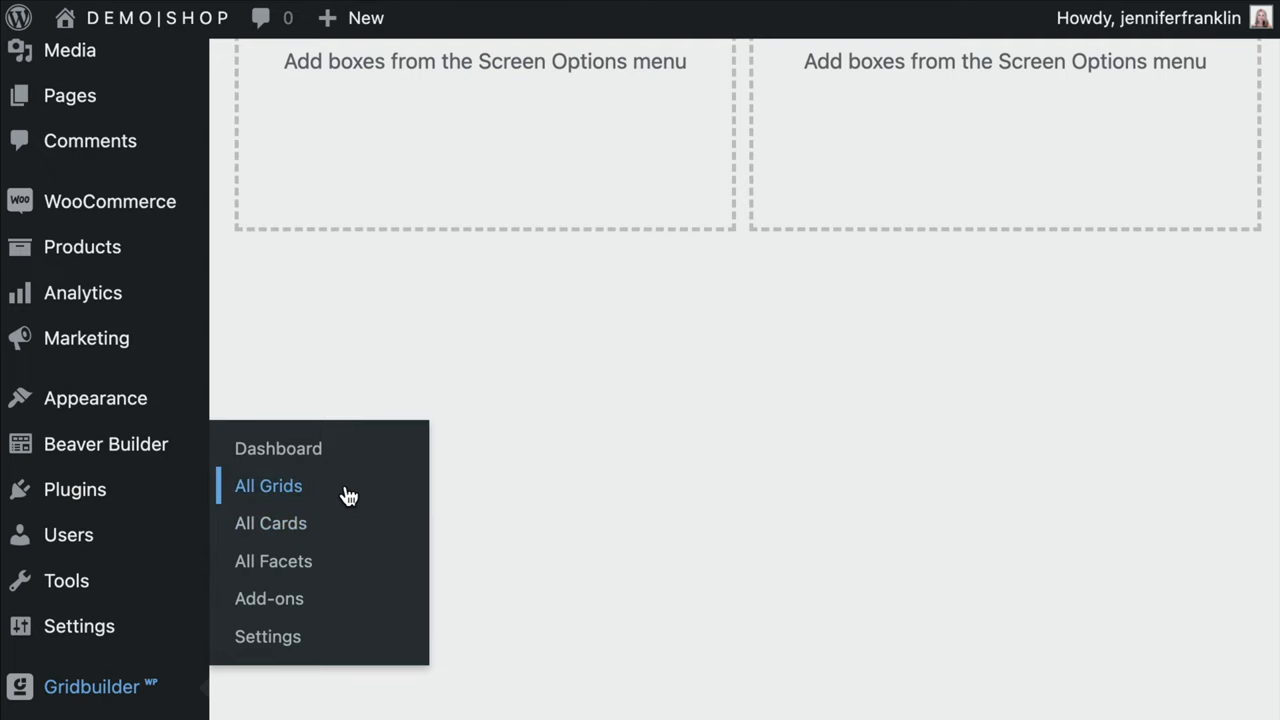
- Select all three demos (Blog, Portfolio, eCommerce) and import their data
left_click(268, 485)
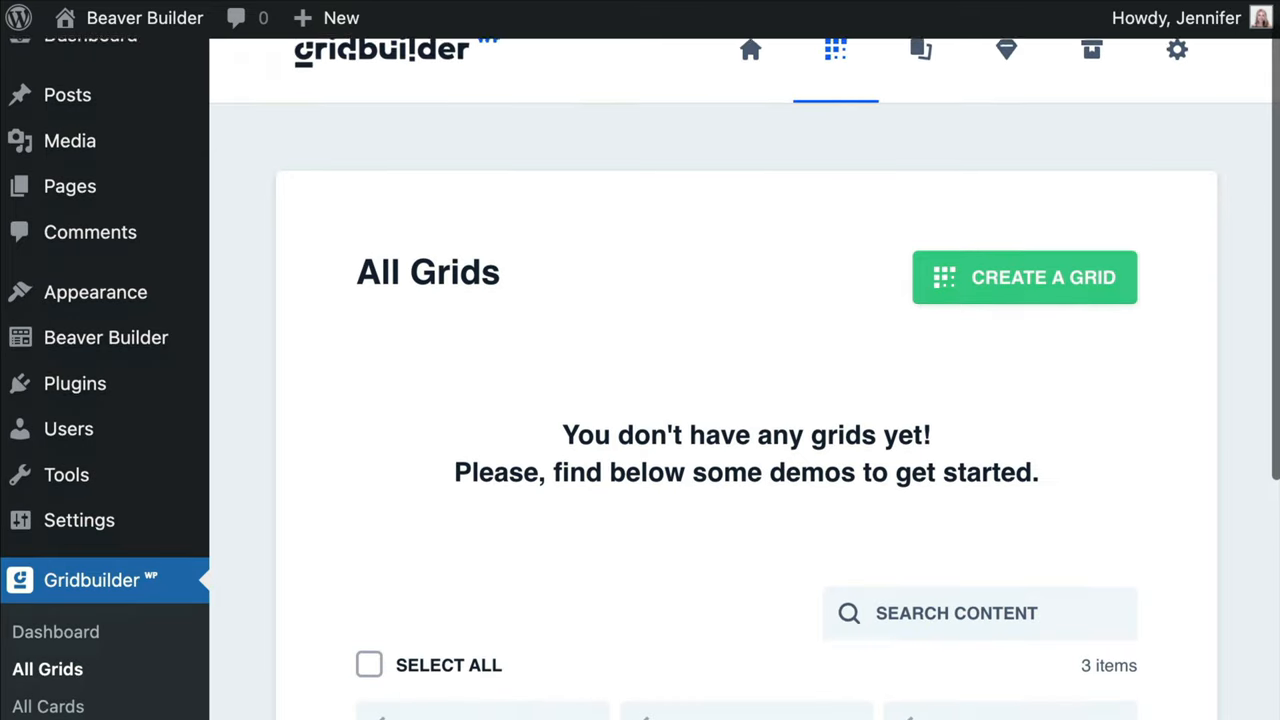
scroll("down", 3)
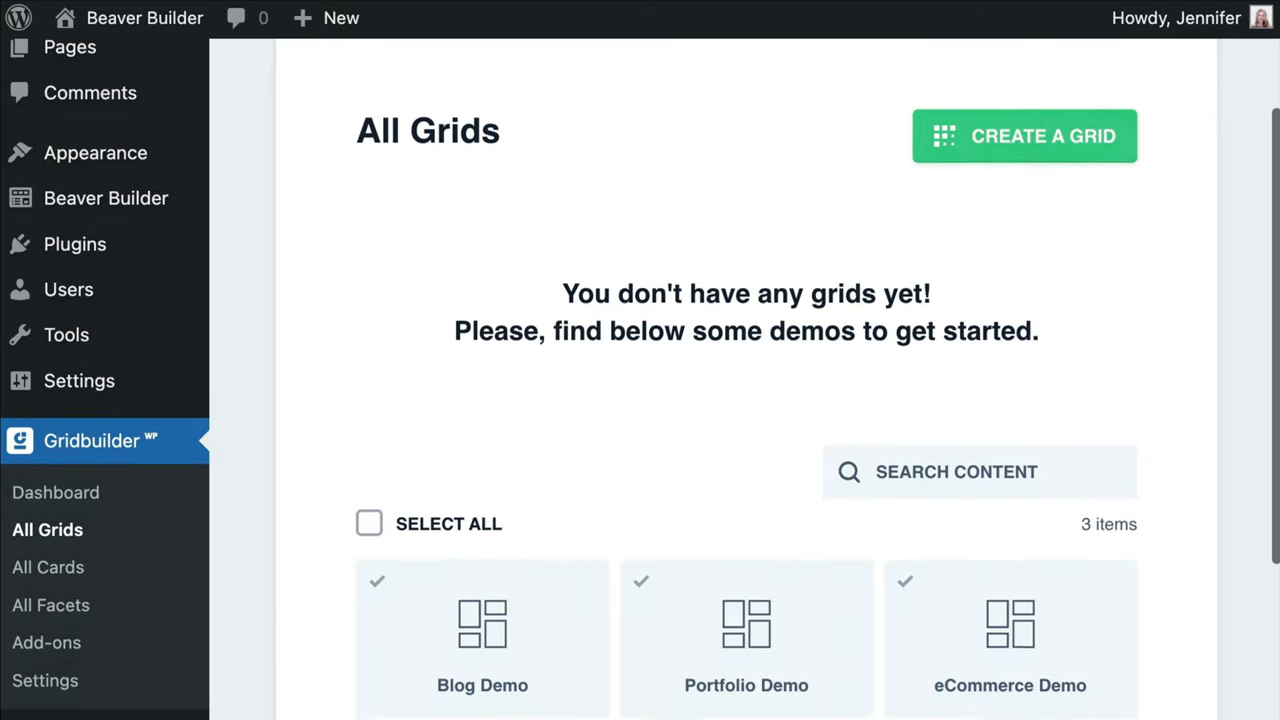
scroll("down", 3)
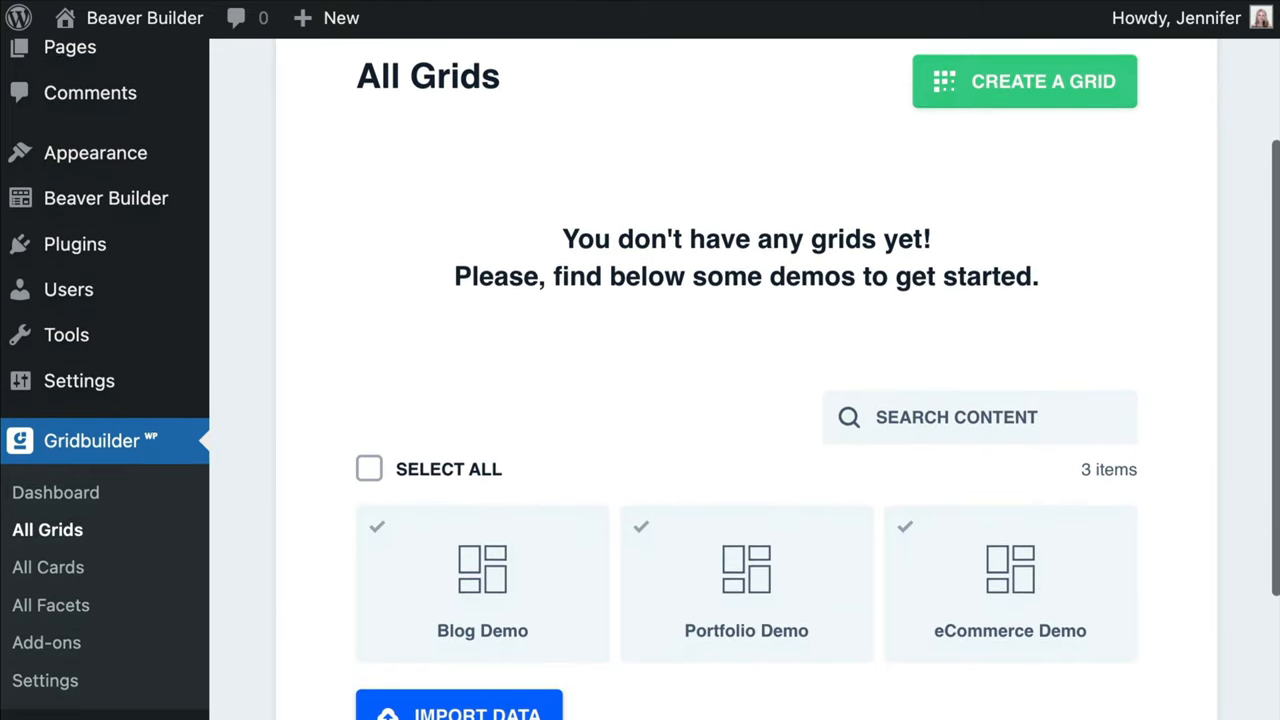
scroll("down", 3)
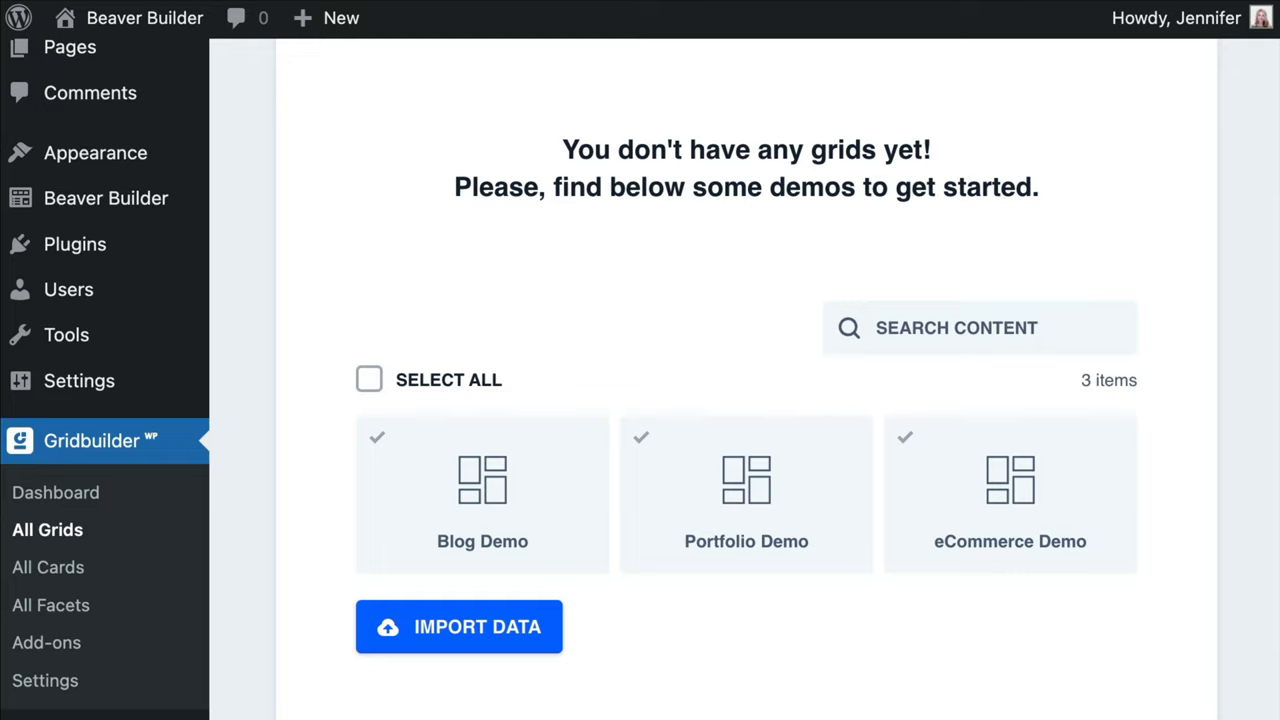
left_click(369, 379)
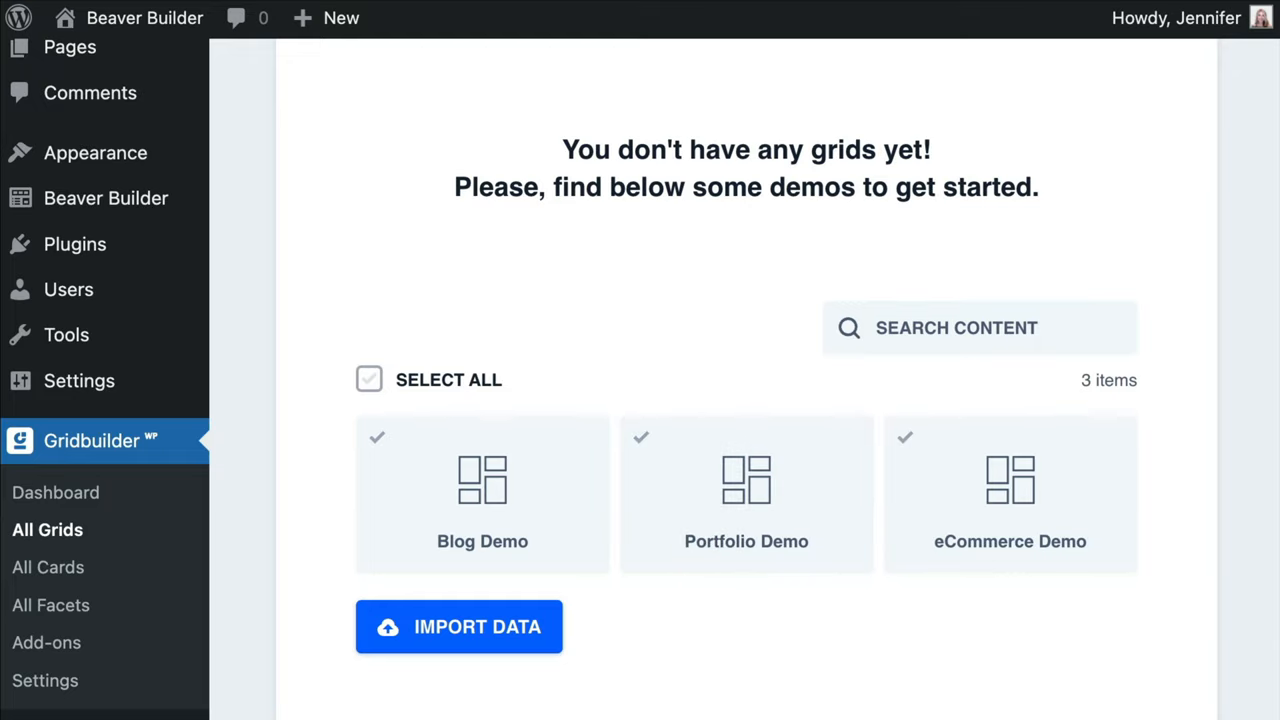
left_click(369, 379)
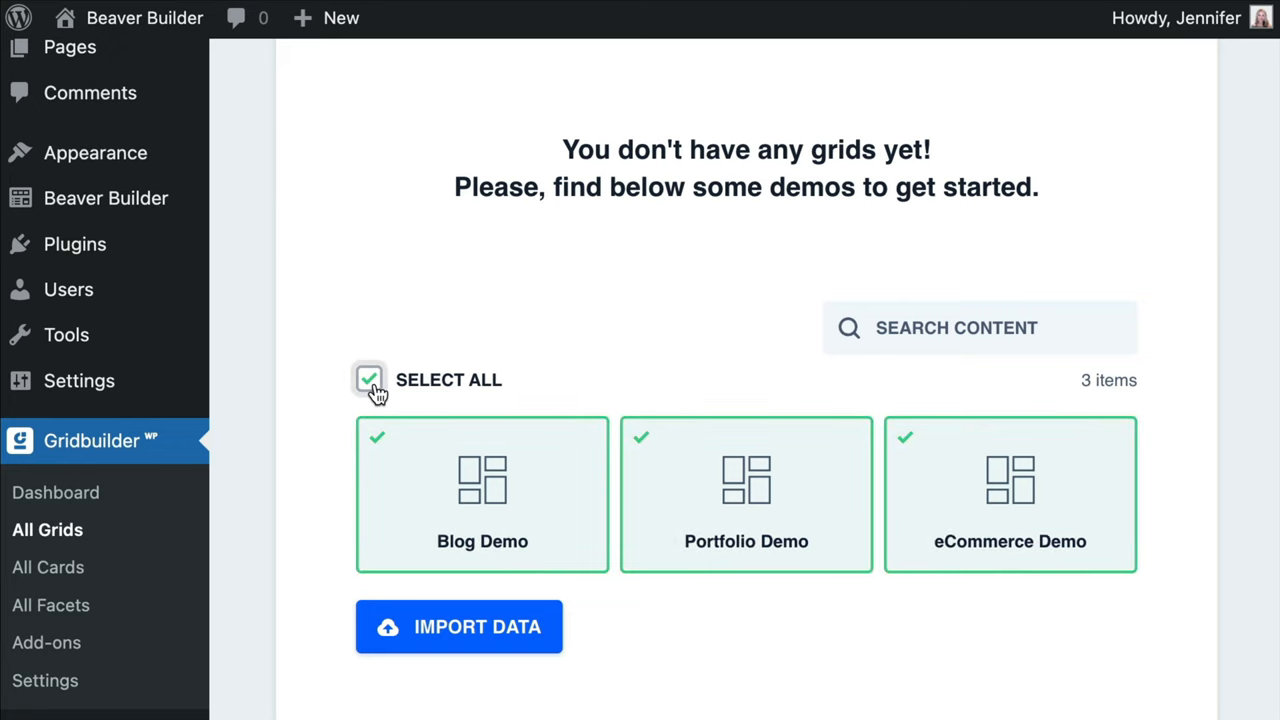
mouse_move(540, 648)
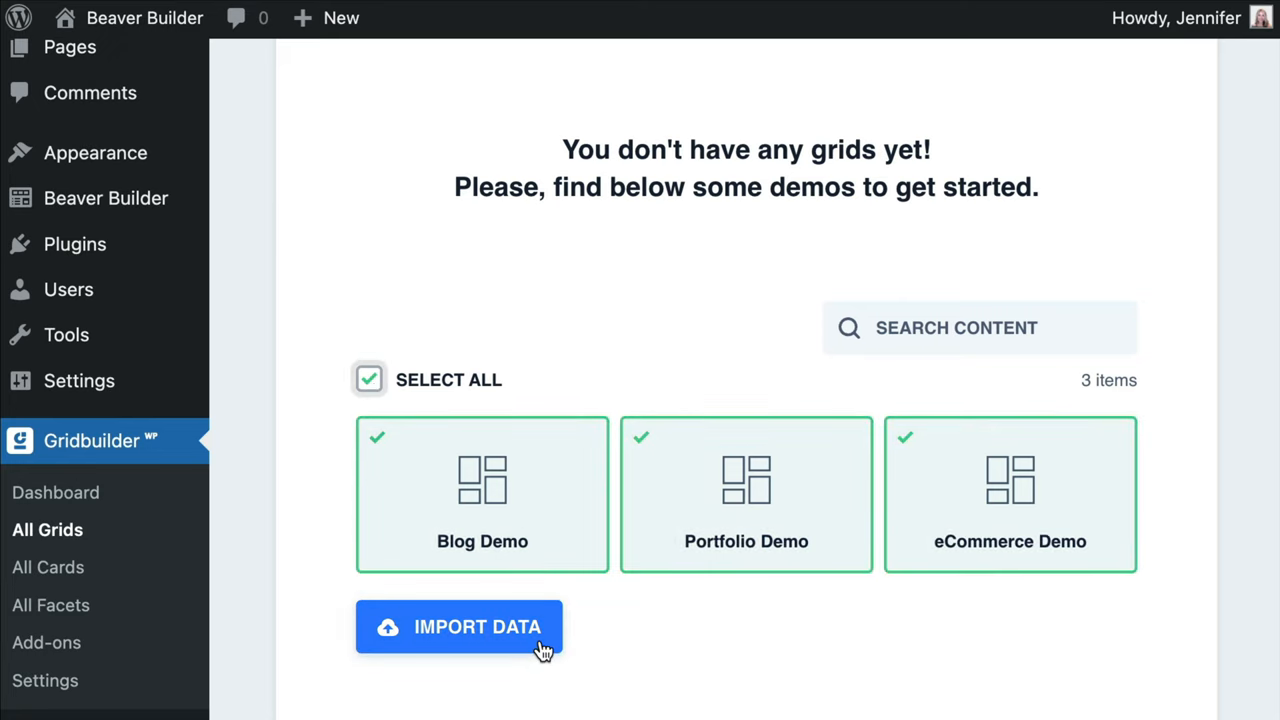
left_click(458, 627)
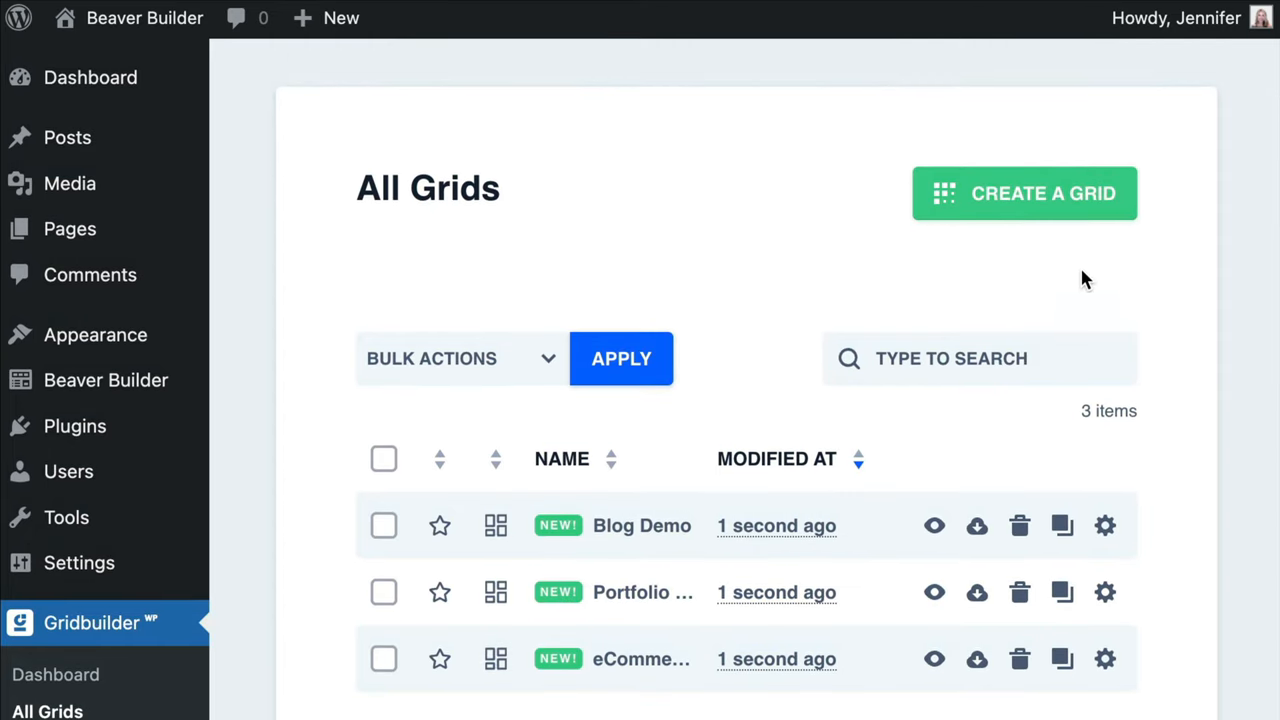
- Create a new grid and name it 'Demo Grid'
left_click(1024, 193)
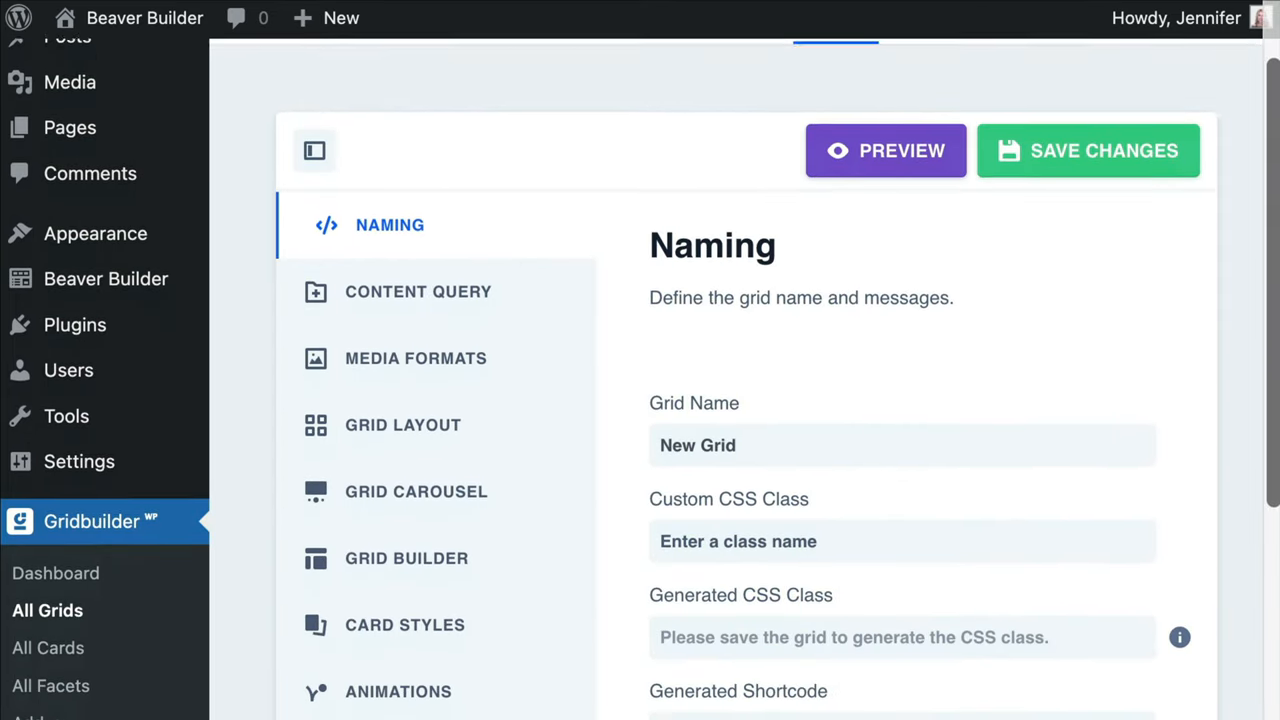
type("Demo Grid")
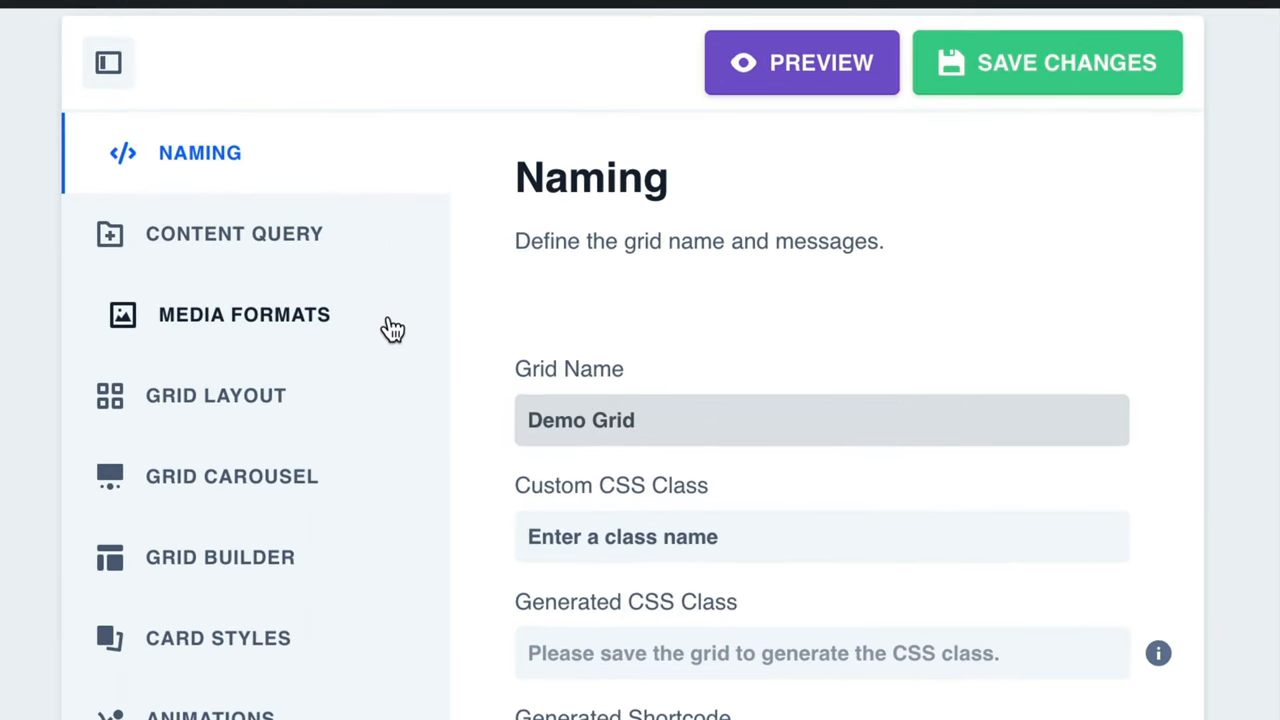
mouse_move(373, 590)
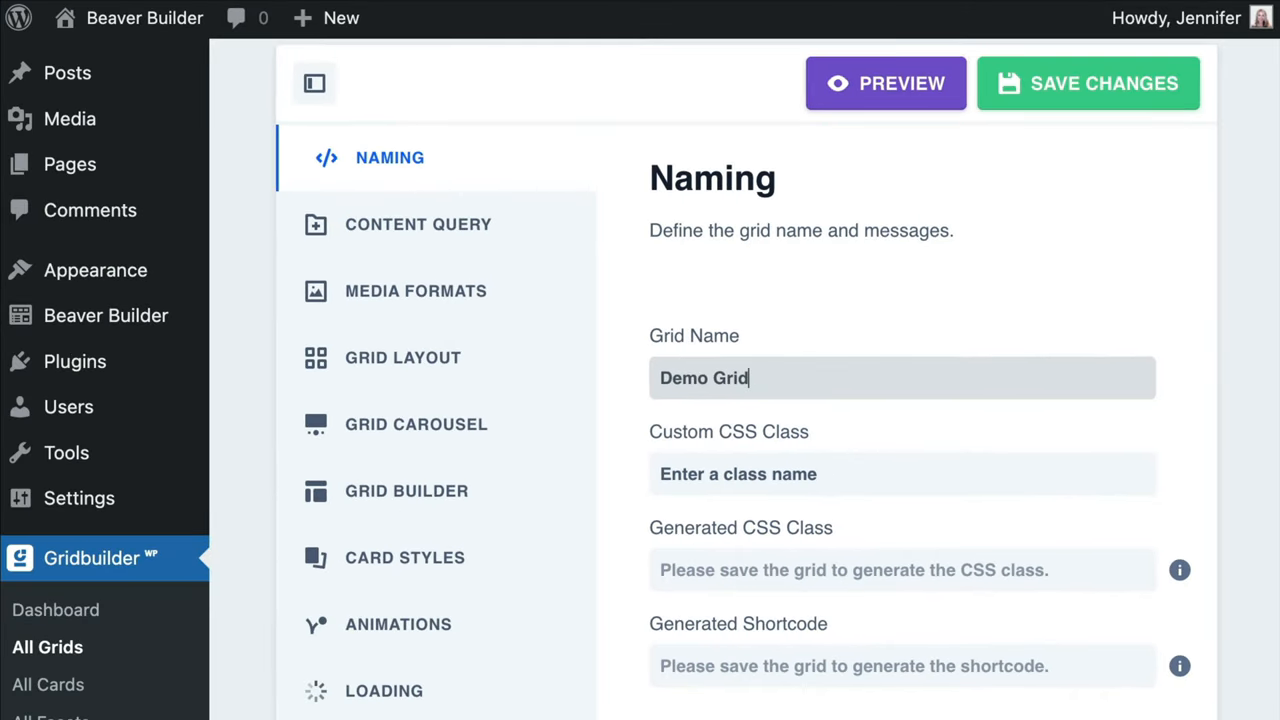
mouse_move(525, 231)
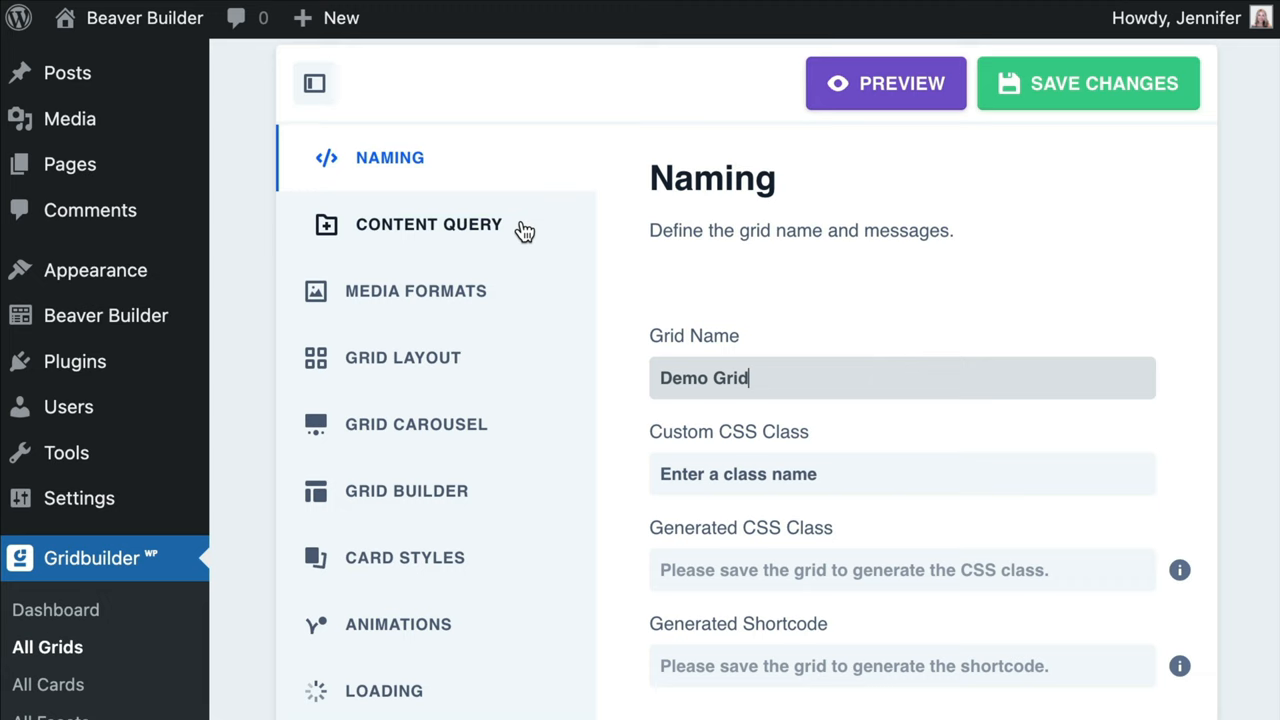
- Review Content Query defaults: posts, 10 per page, newest first, published, any terms
left_click(428, 224)
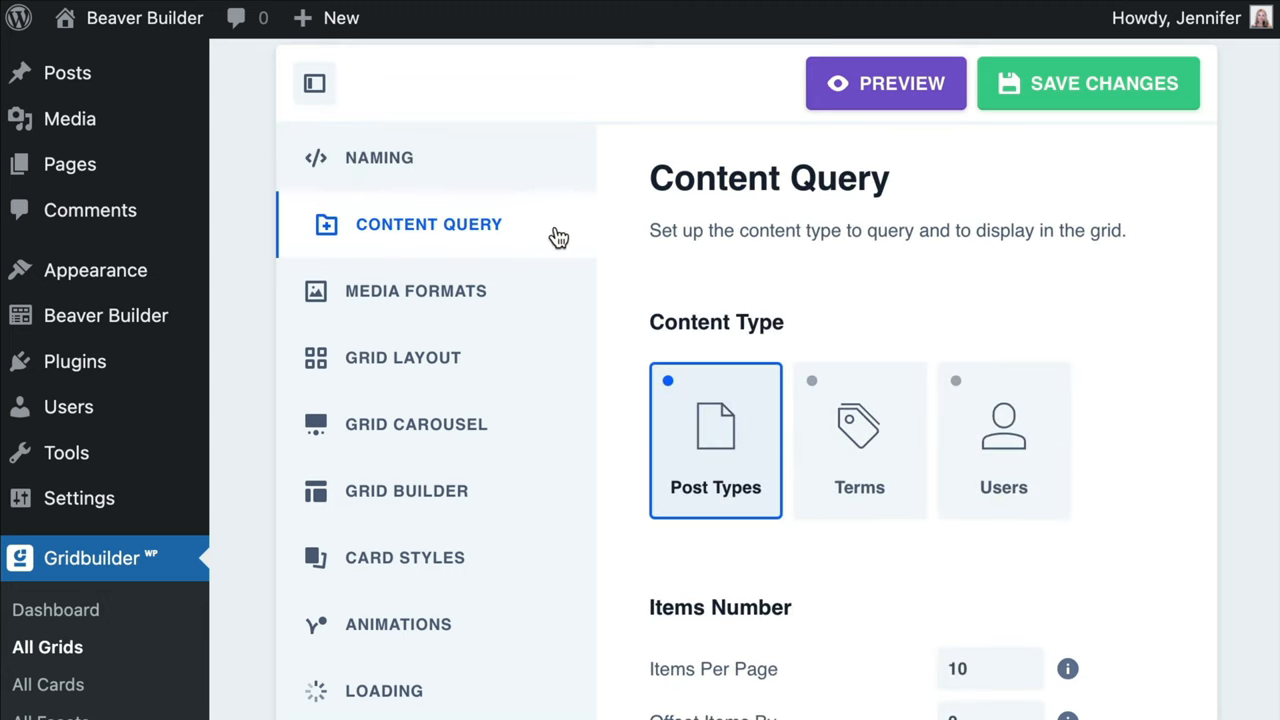
scroll("down", 3)
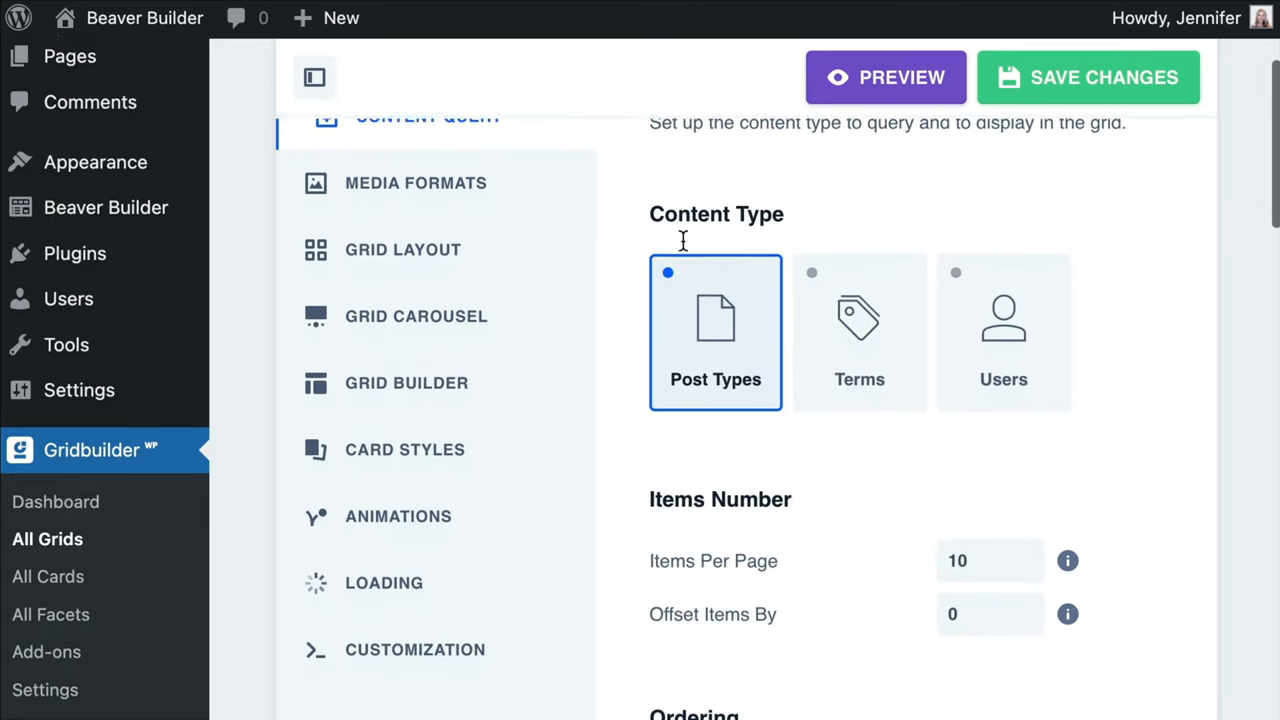
scroll("down", 3)
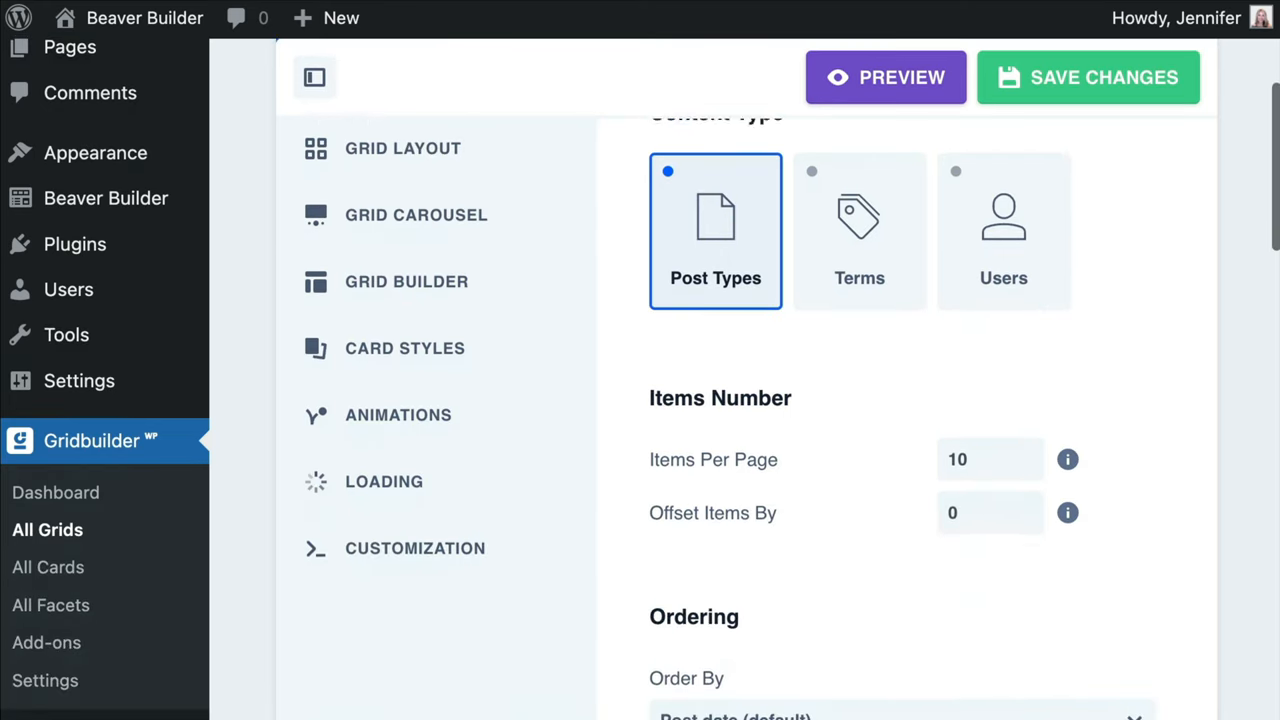
scroll("down", 3)
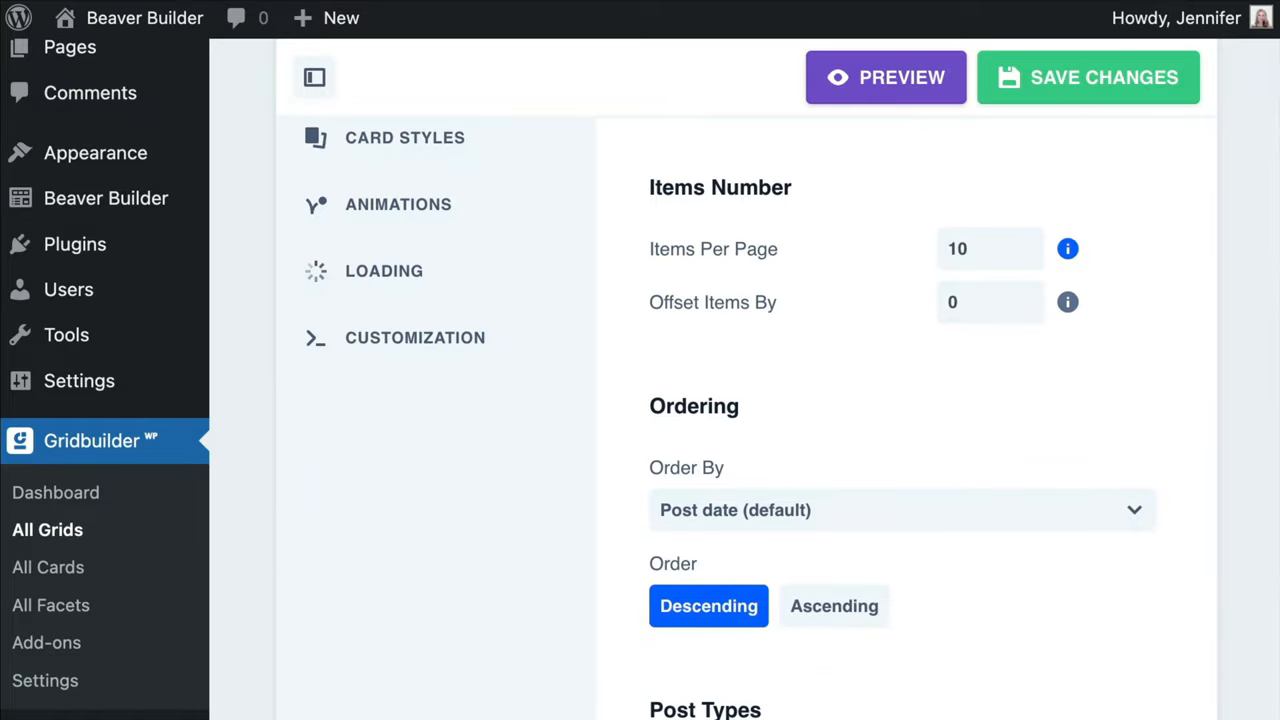
mouse_move(1067, 248)
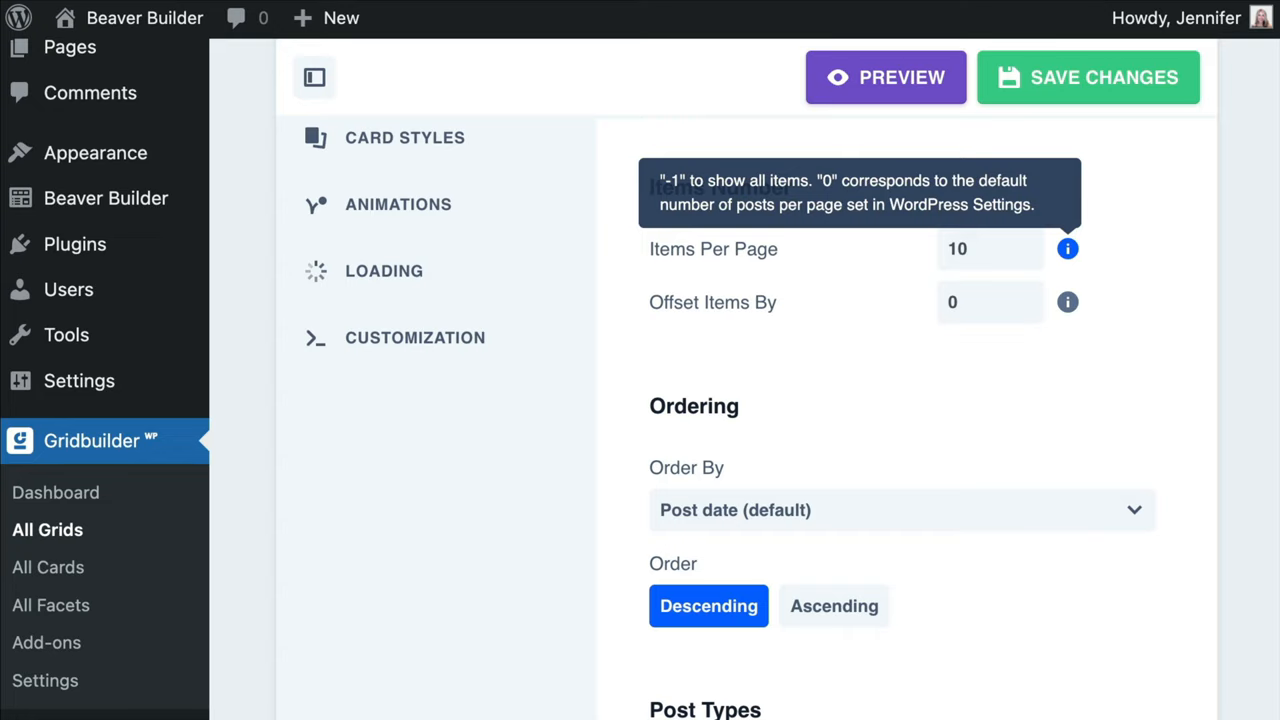
scroll("down", 3)
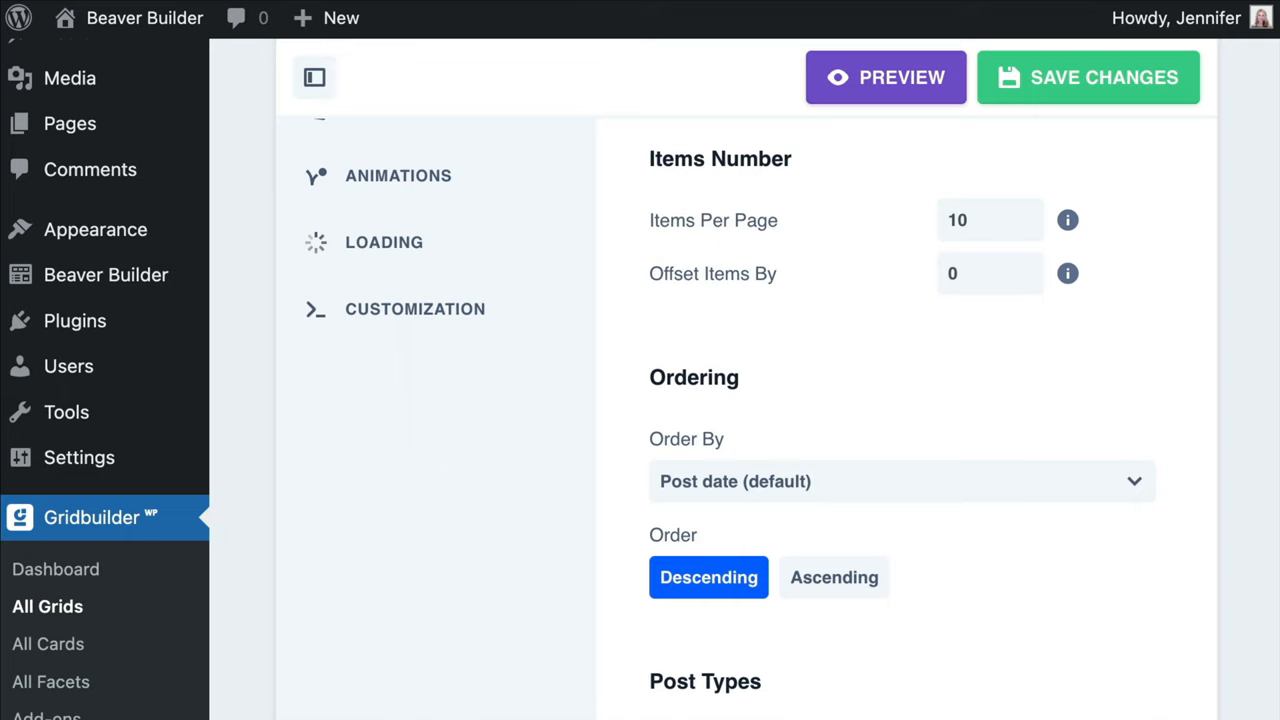
scroll("down", 3)
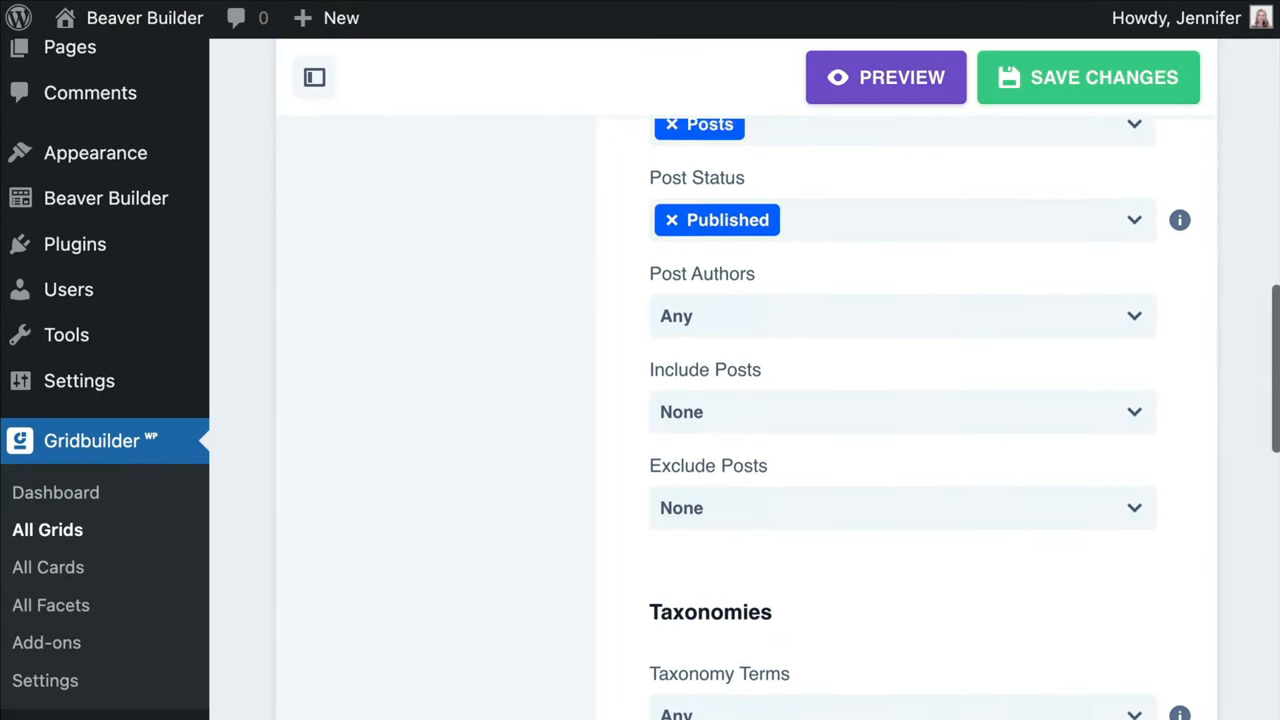
scroll("down", 3)
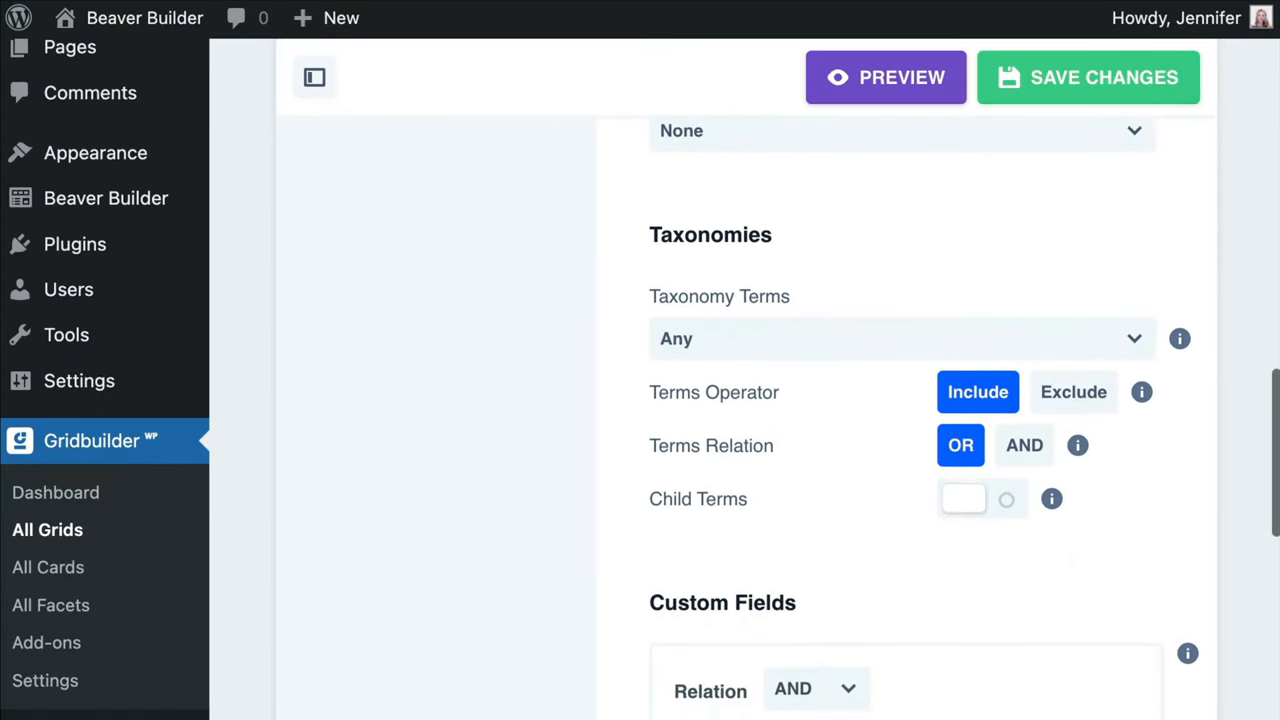
scroll("down", 3)
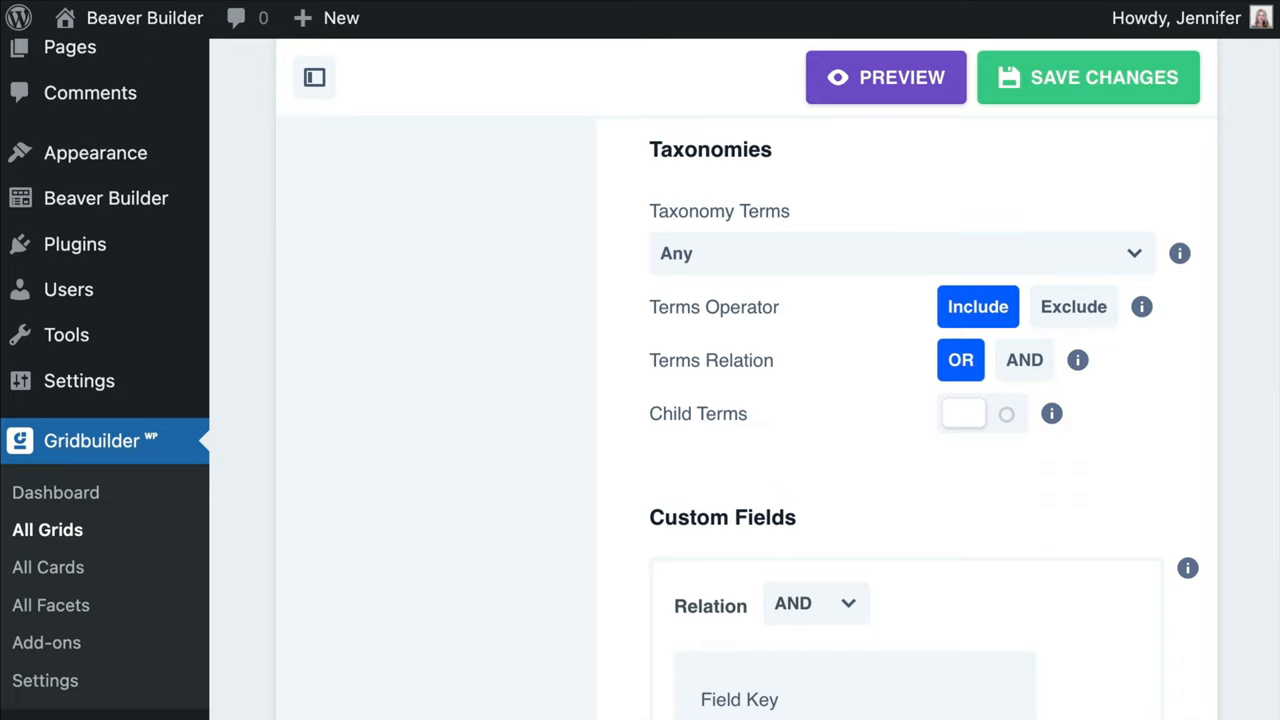
scroll("down", 3)
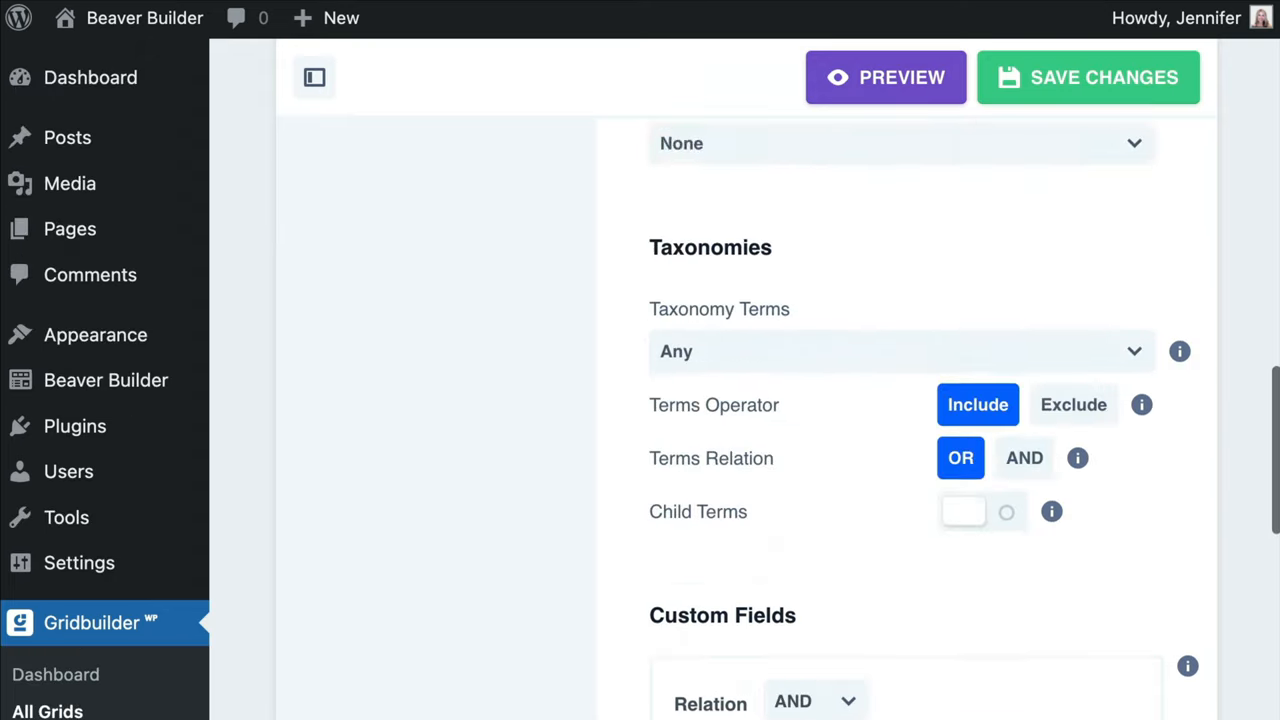
- Review the Media Formats settings, including gallery, audio and video support and thumbnails
left_click(426, 298)
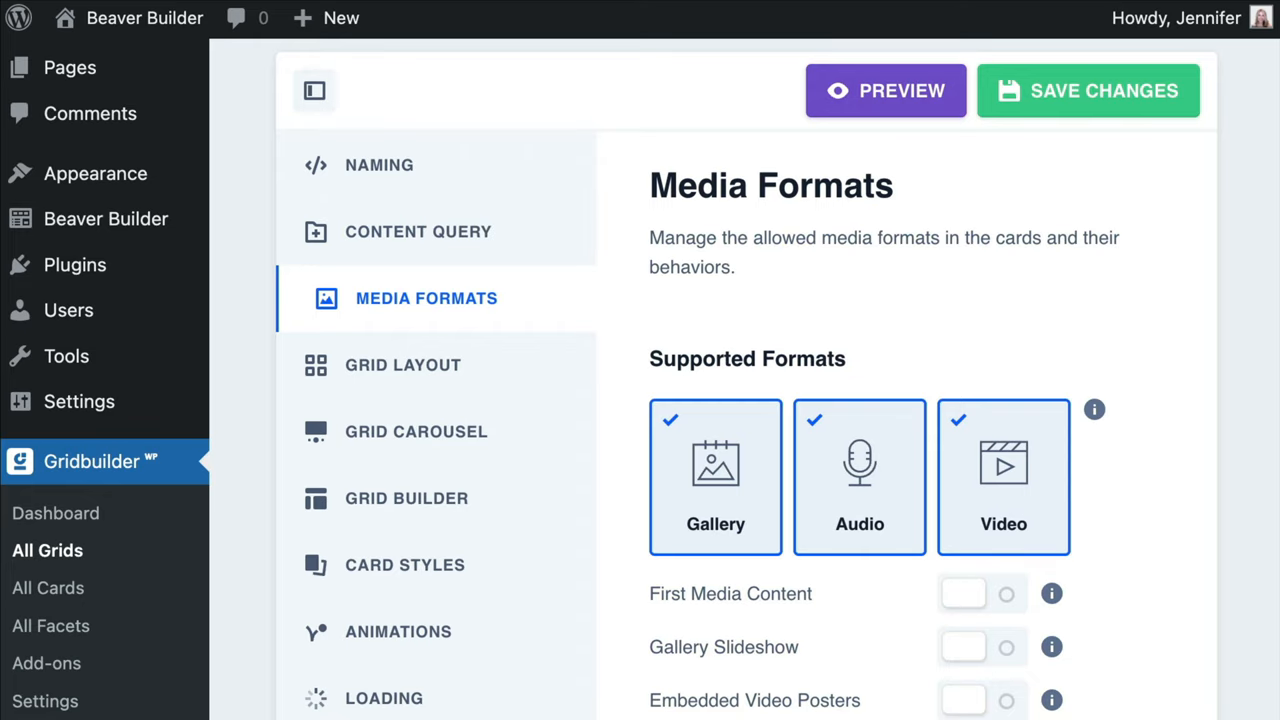
scroll("down", 3)
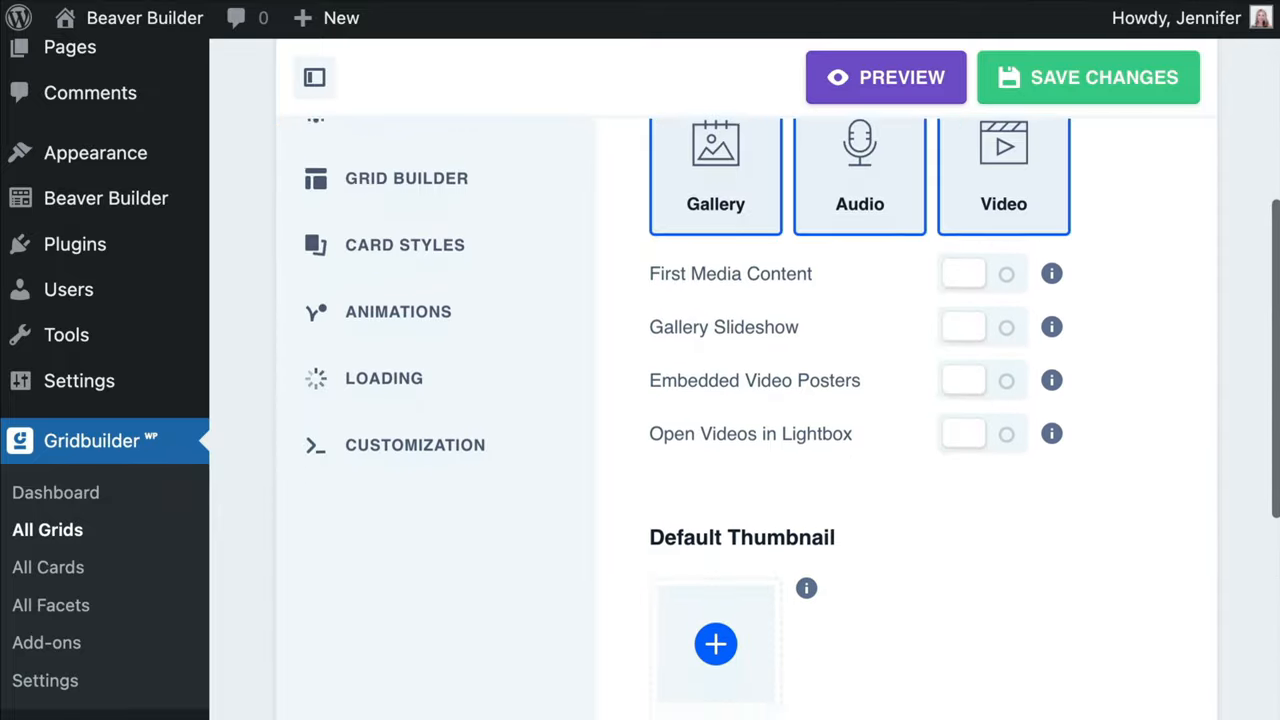
scroll("down", 3)
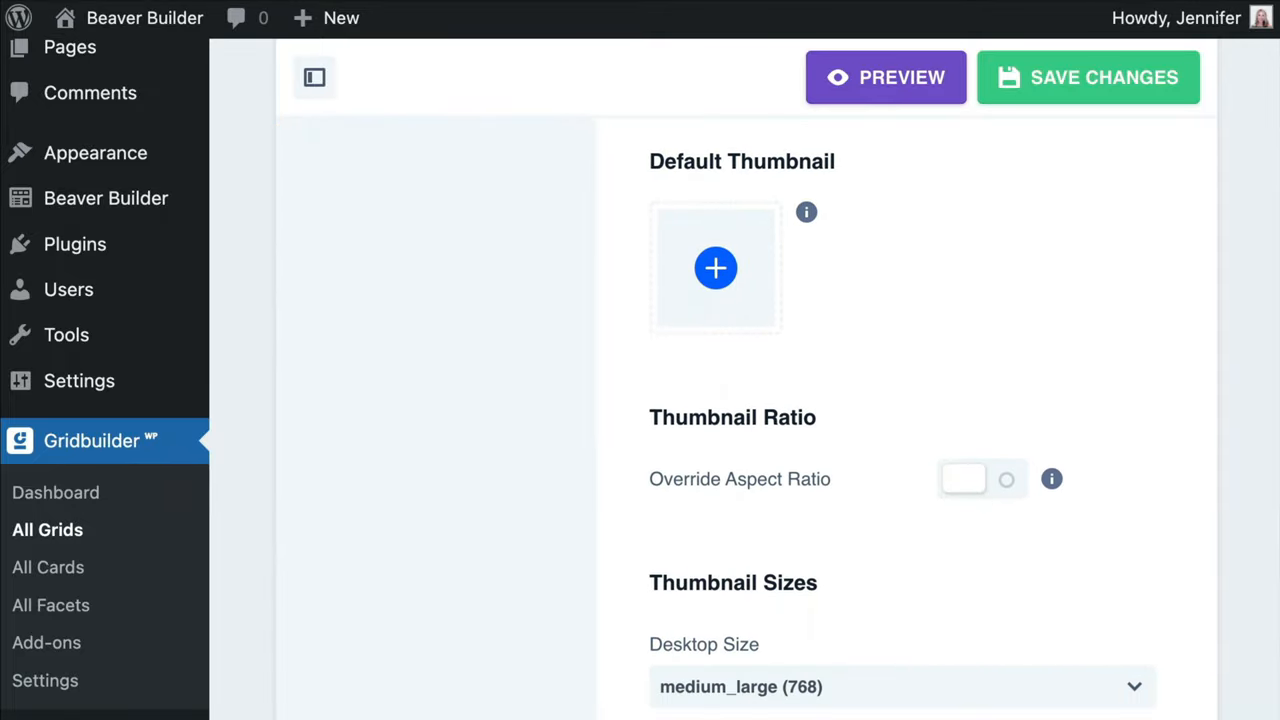
mouse_move(806, 211)
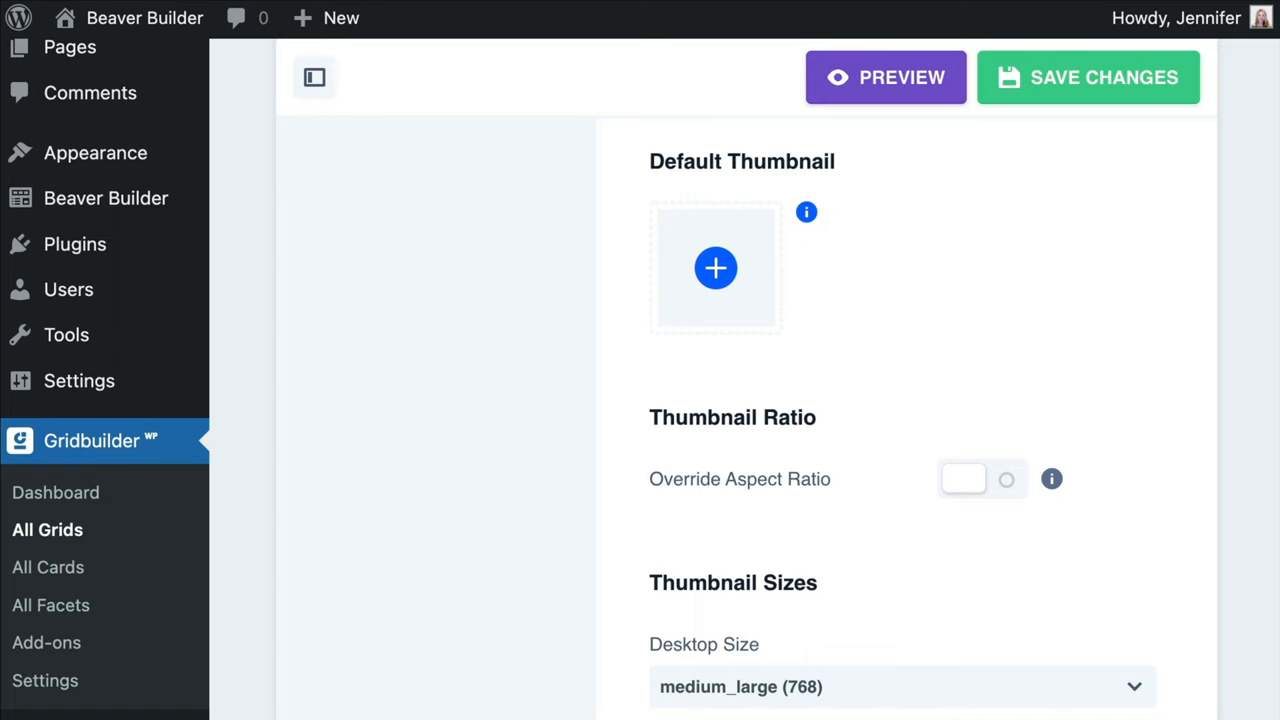
scroll("down", 3)
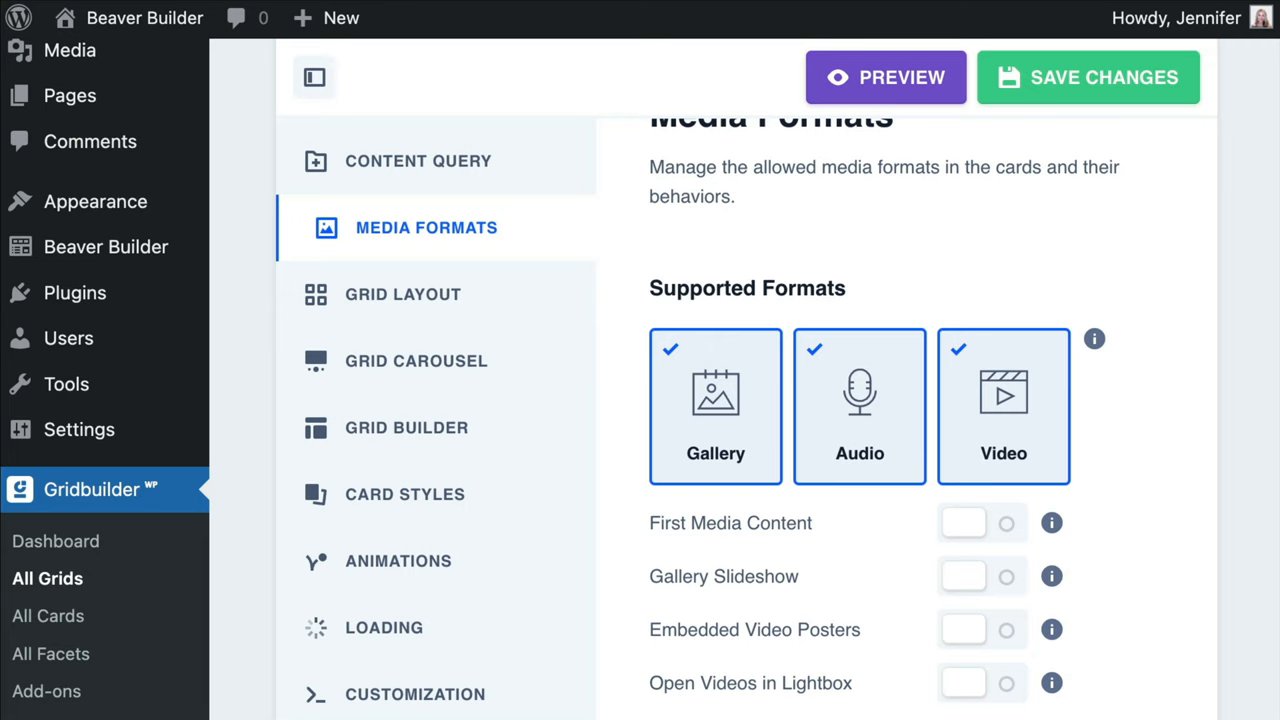
- Check the Grid Layout settings and save the Demo Grid
left_click(413, 293)
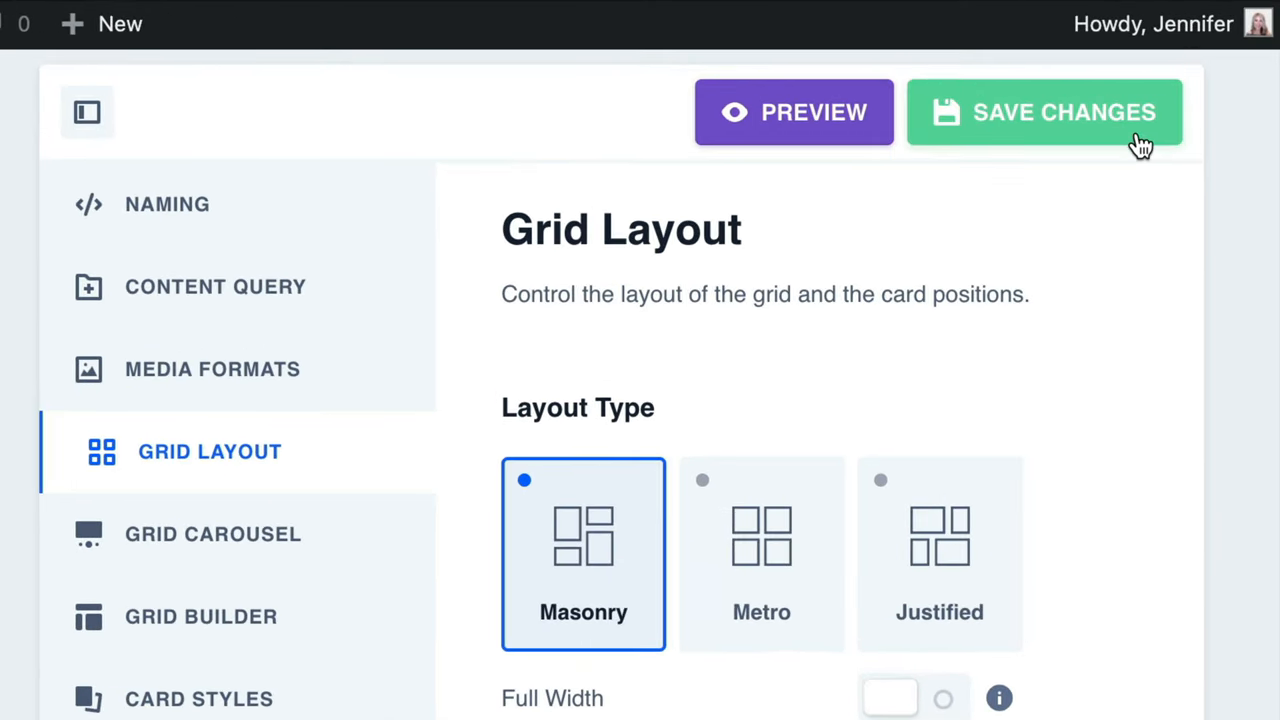
mouse_move(884, 167)
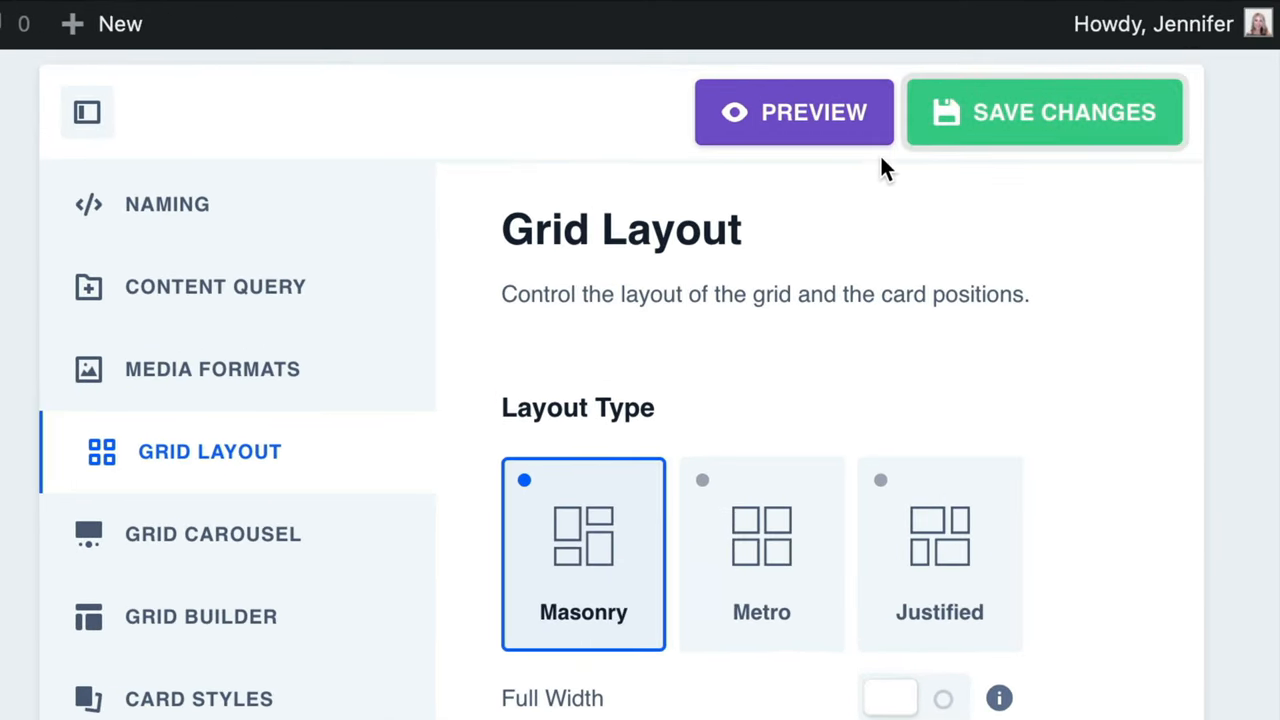
left_click(793, 111)
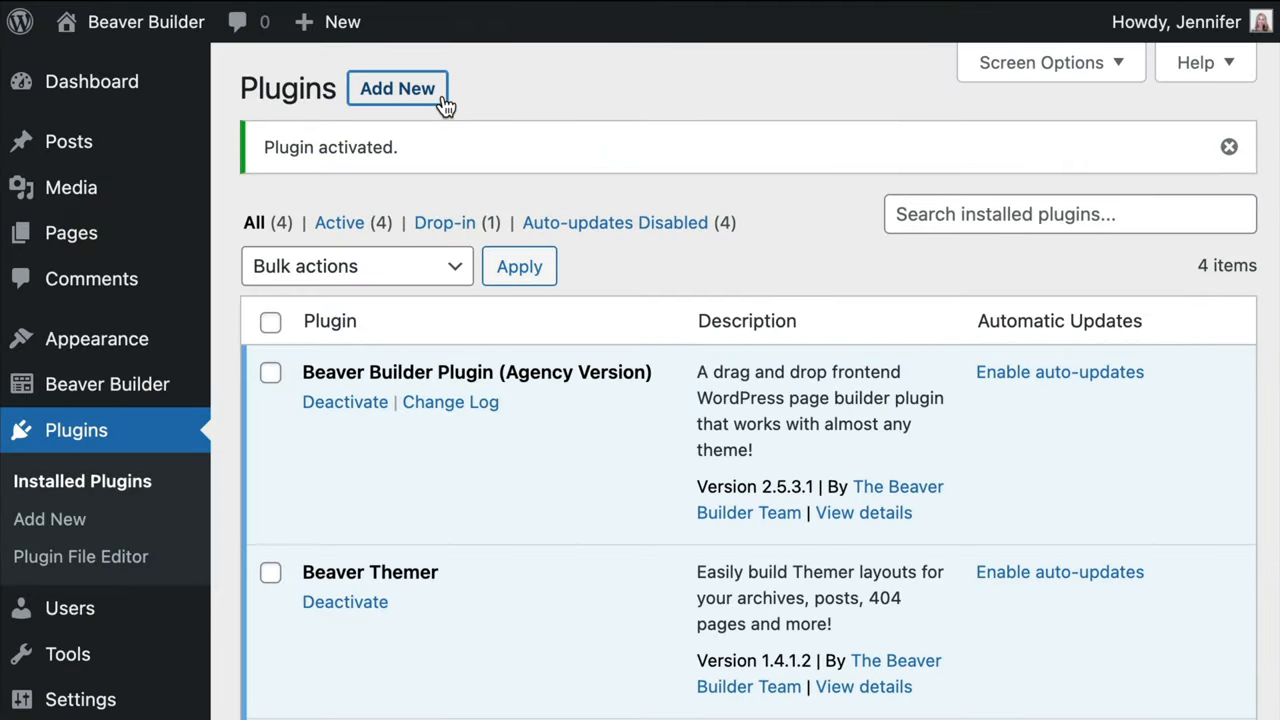
- Upload the Beaver Builder grid add-on zip under Plugins > Add New and install it
left_click(397, 88)
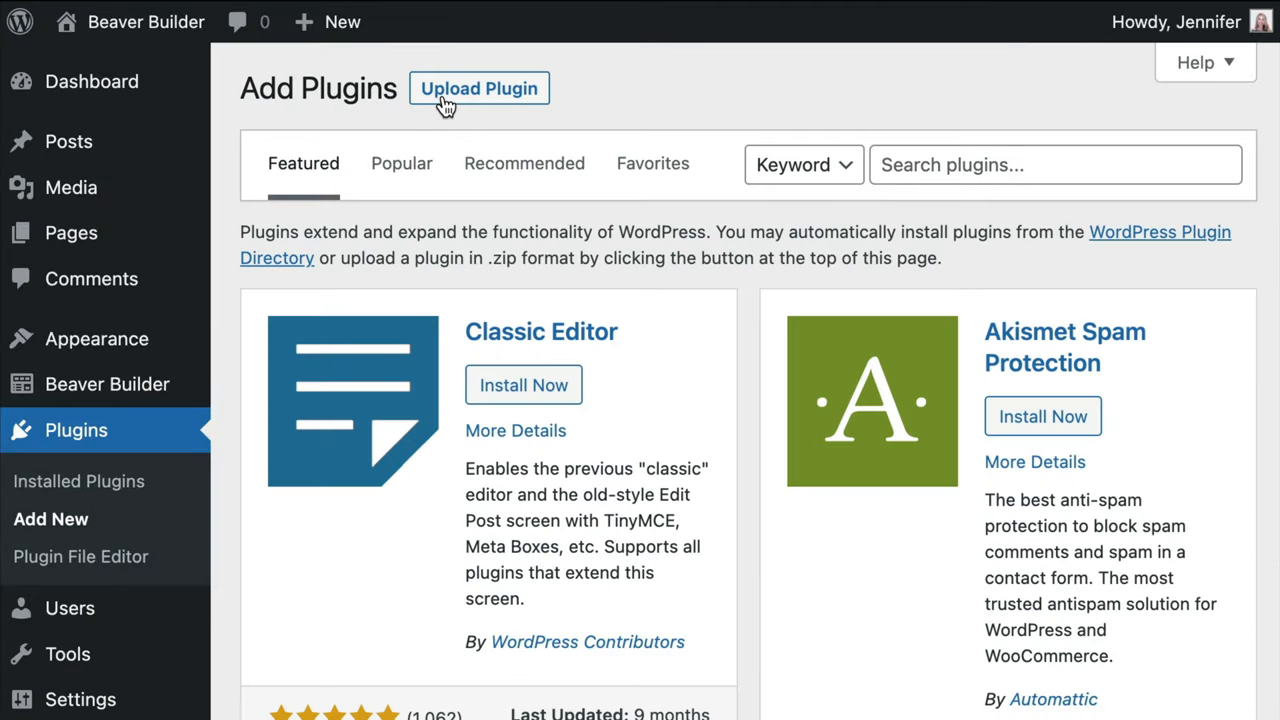
mouse_move(545, 100)
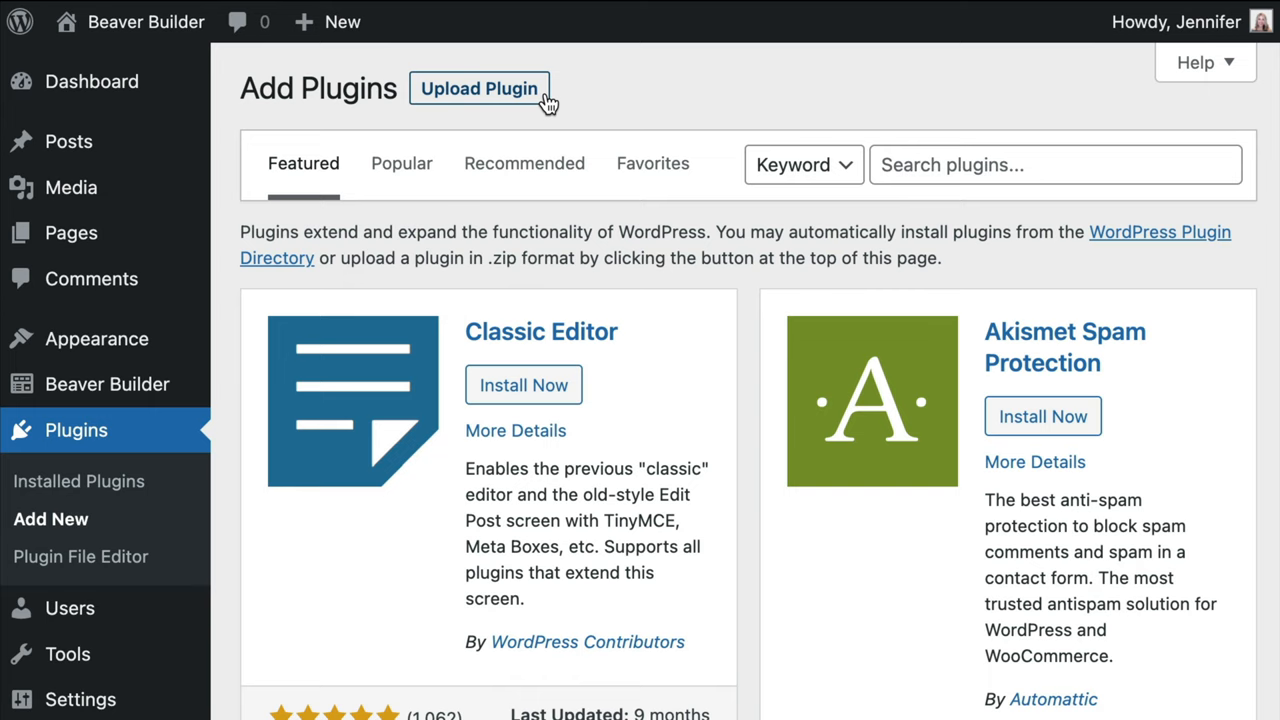
left_click(479, 88)
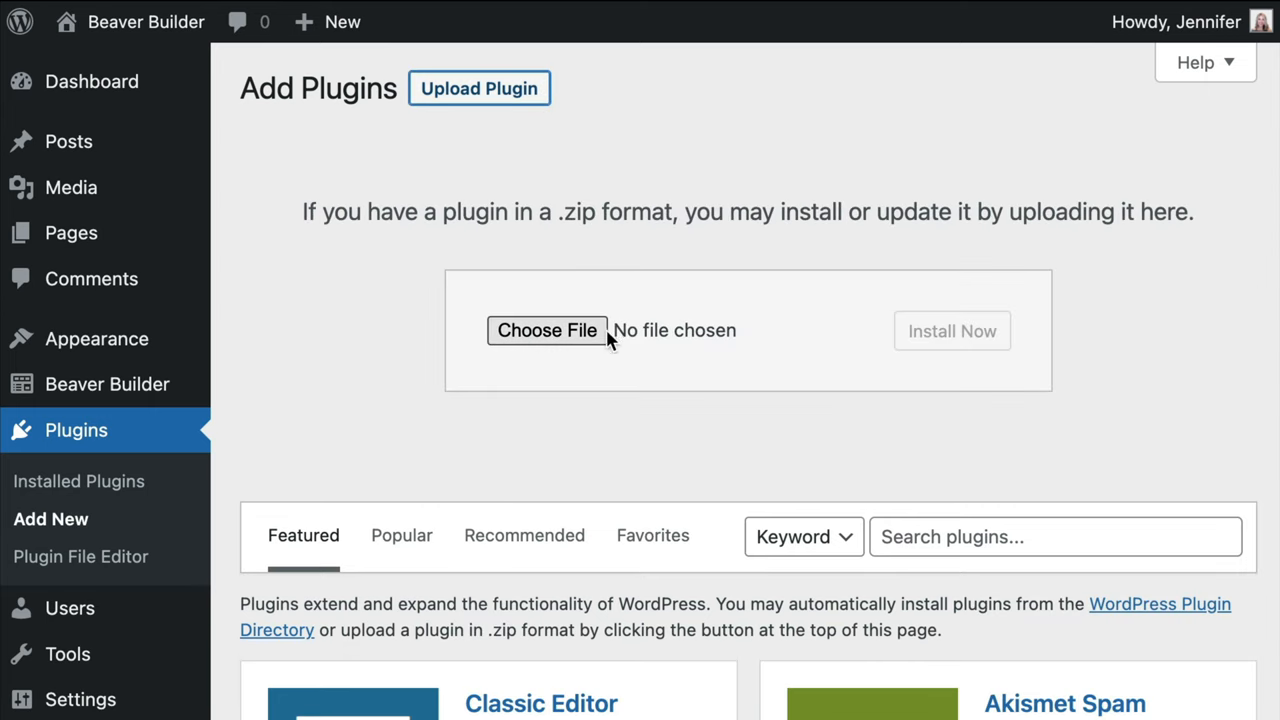
left_click(547, 330)
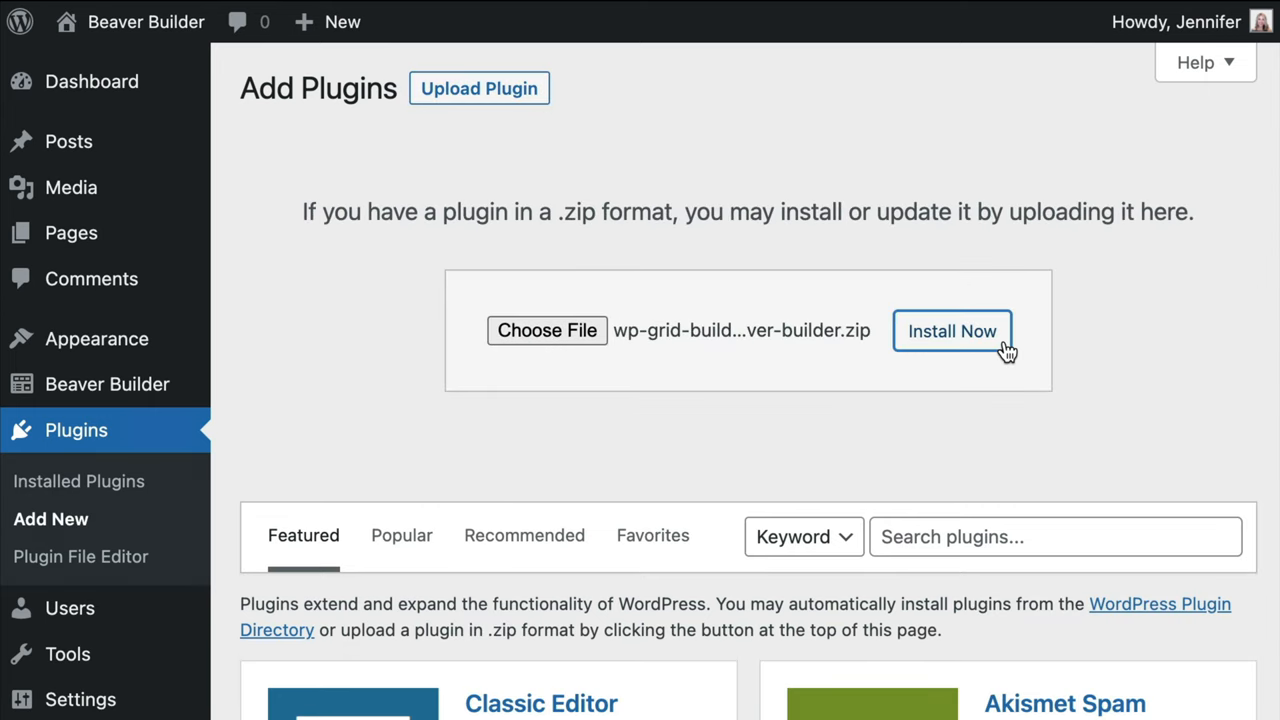
left_click(952, 331)
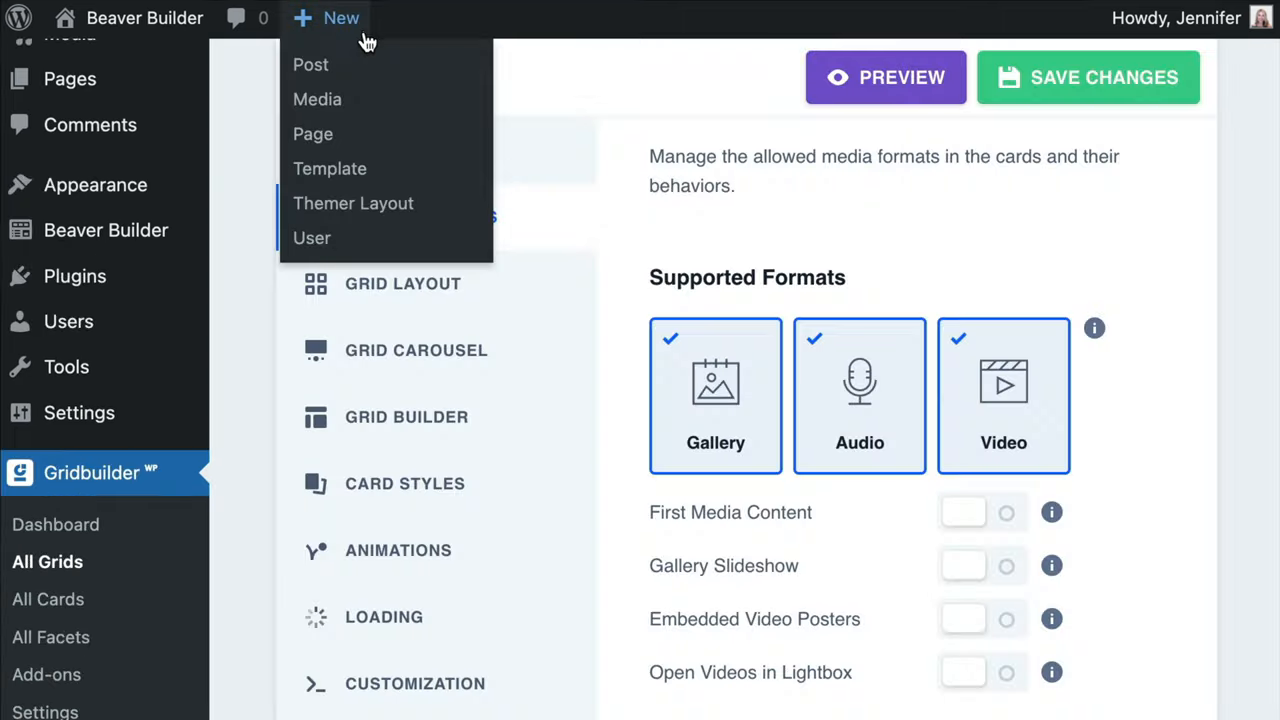
- Enter 'GridBuilder' as the new page's title
left_click(312, 133)
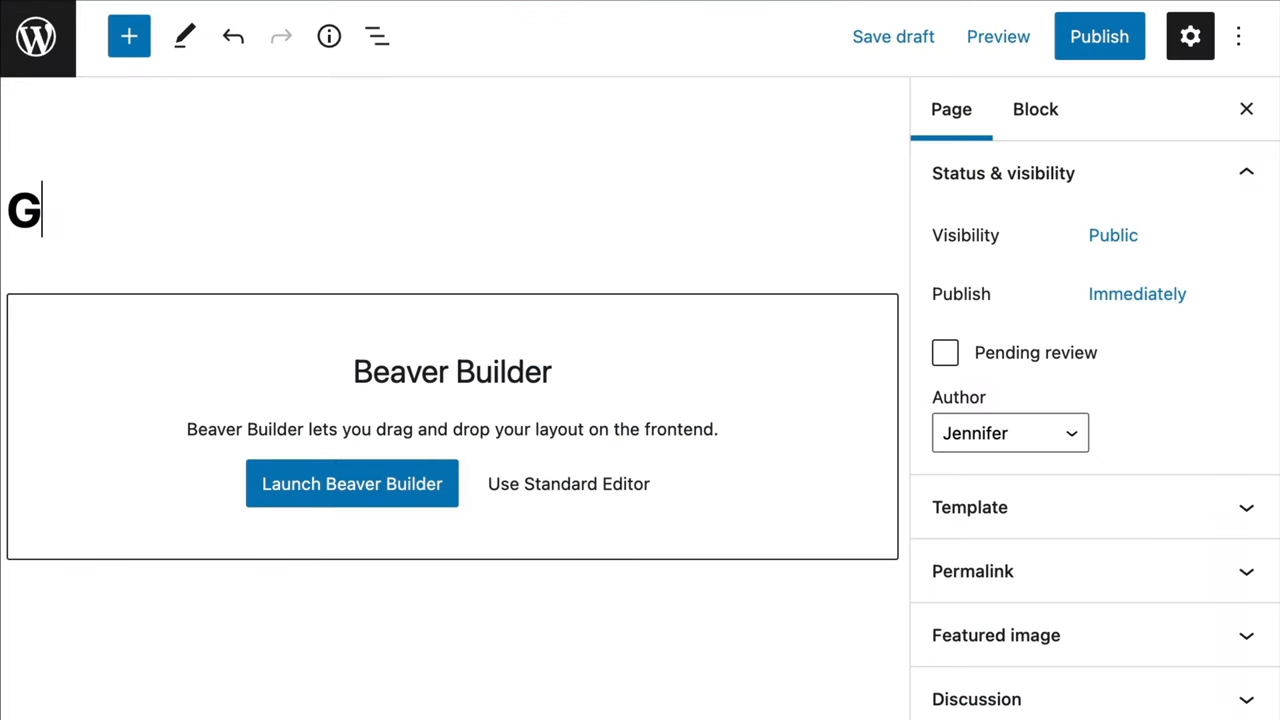
type("ridBuilder")
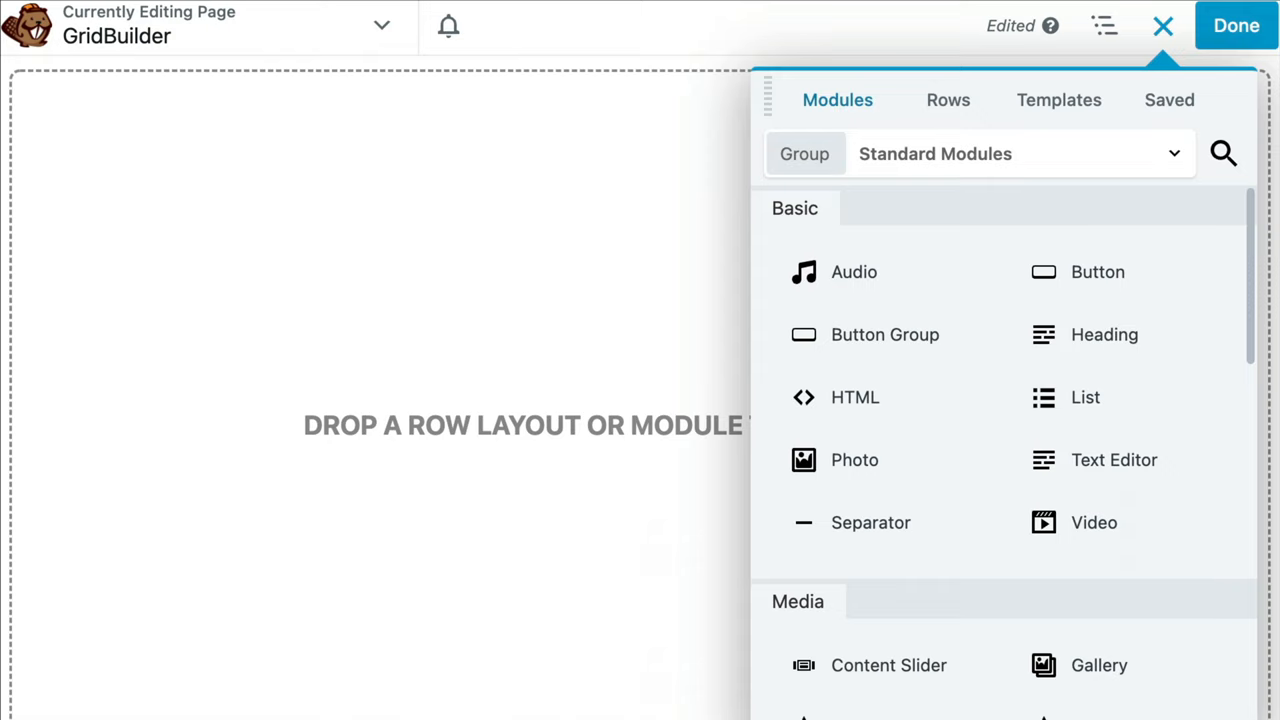
- Add a Left Sidebar two-column row and drop the WP Grid Builder Grid module into it
left_click(947, 99)
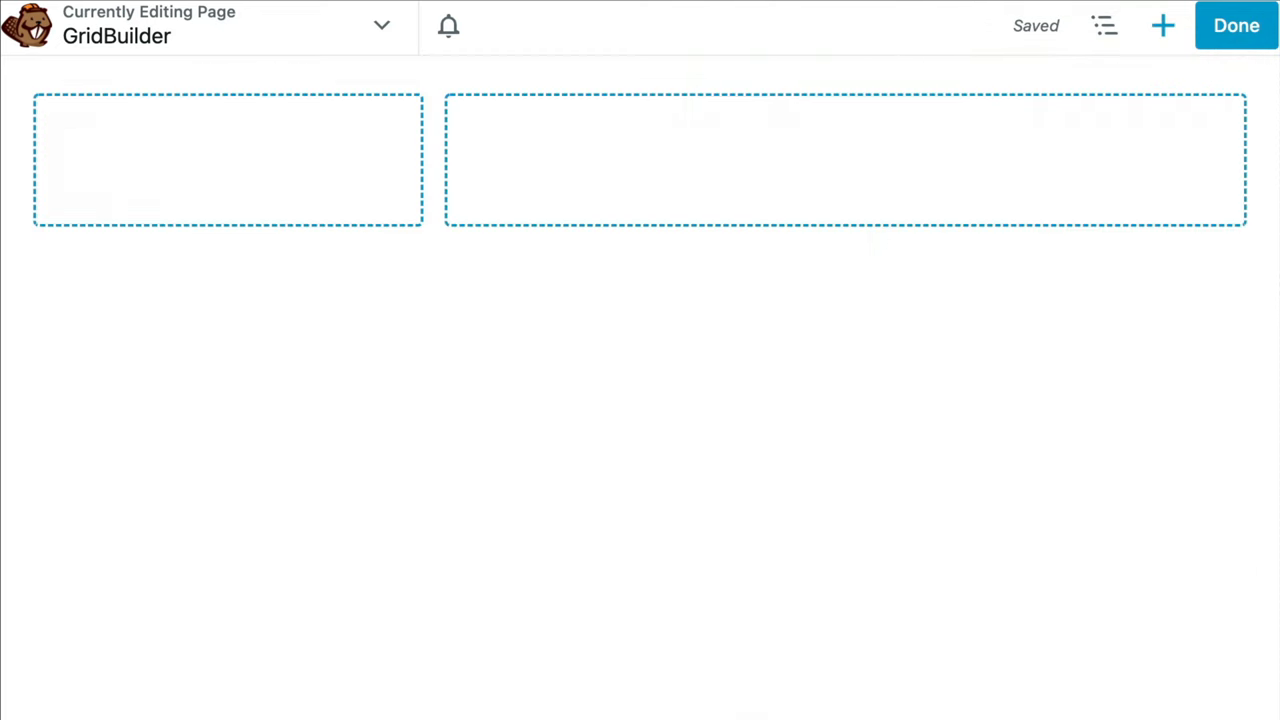
left_click(1162, 25)
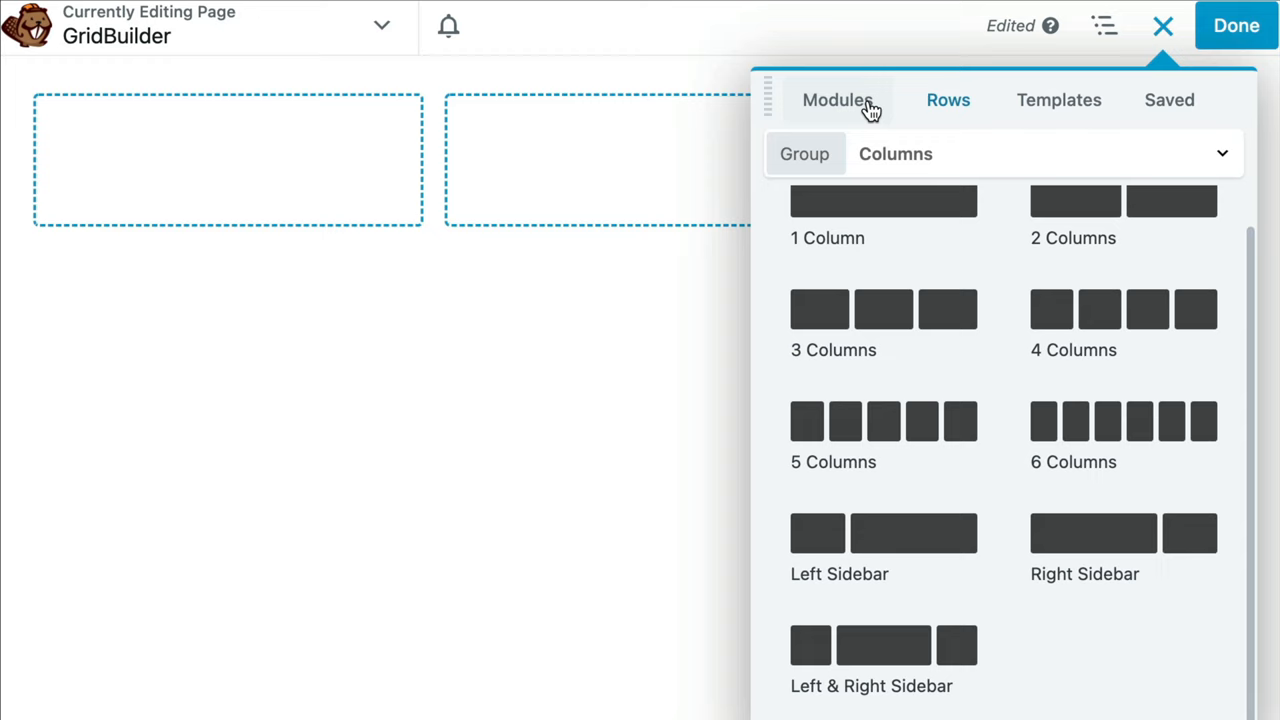
left_click(837, 100)
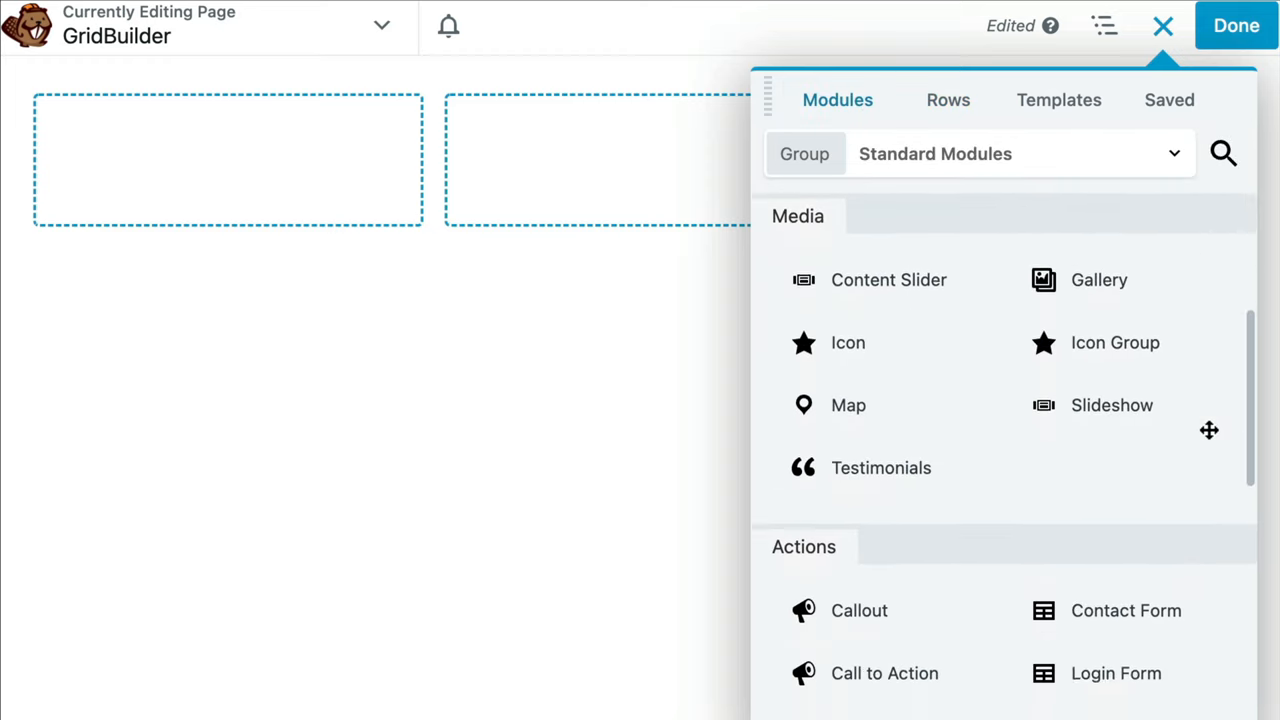
scroll("down", 3)
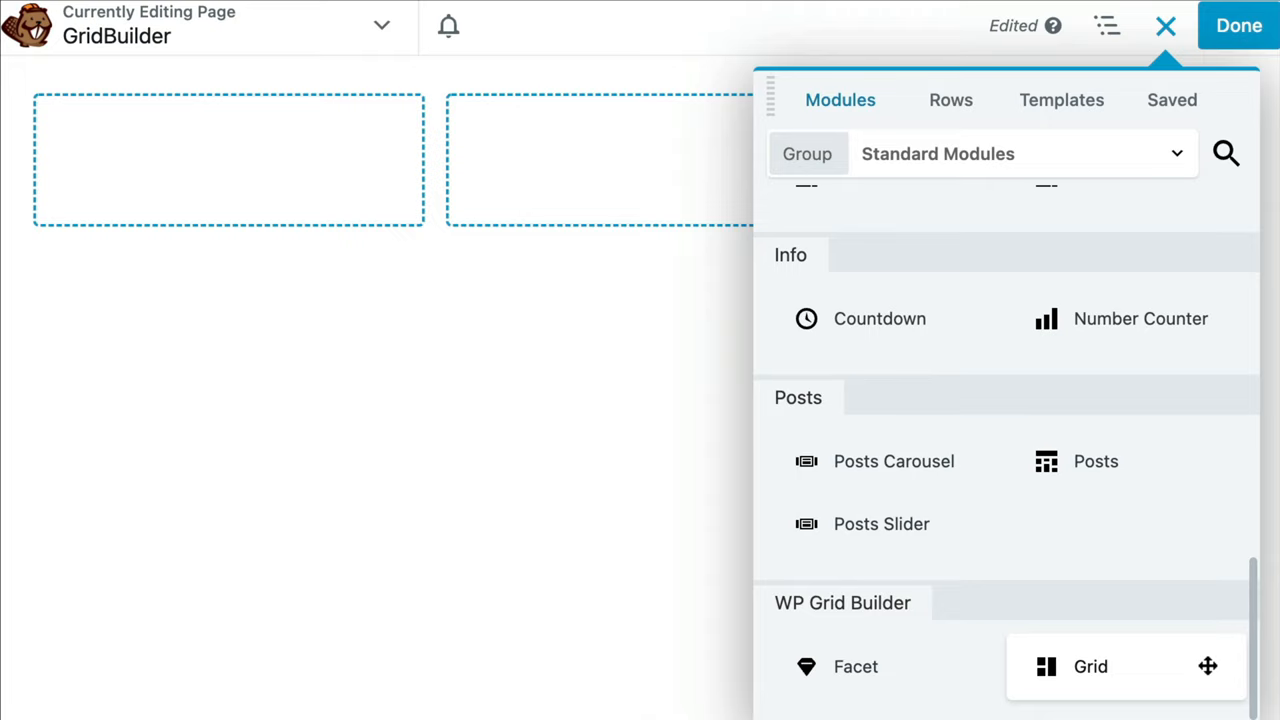
left_click(1165, 25)
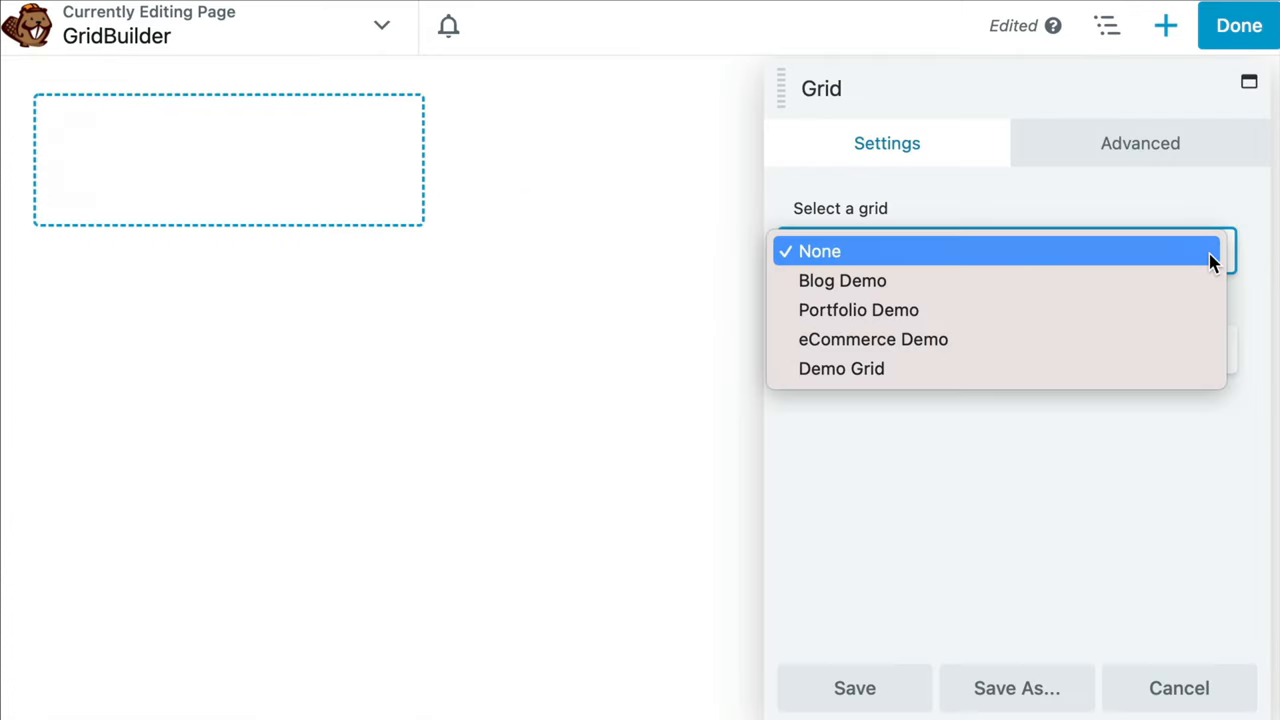
- Show a demo photo-card grid in the Grid module and publish the page
left_click(854, 688)
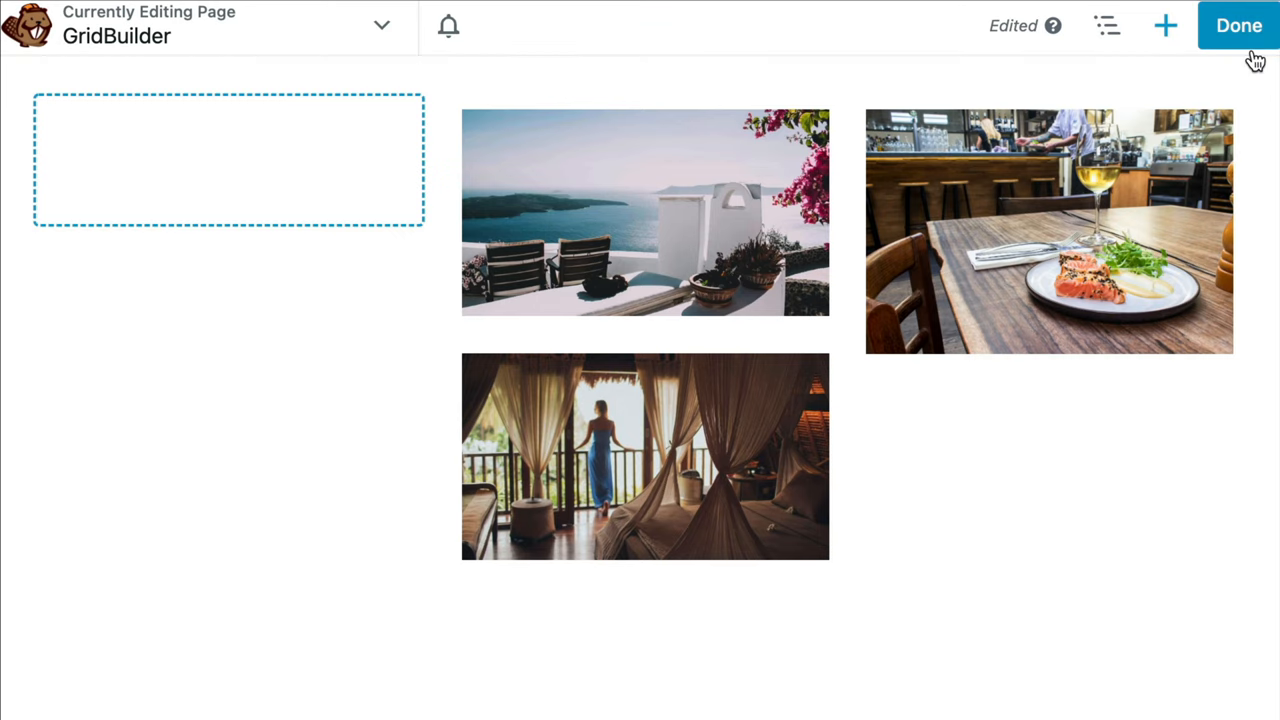
left_click(1238, 25)
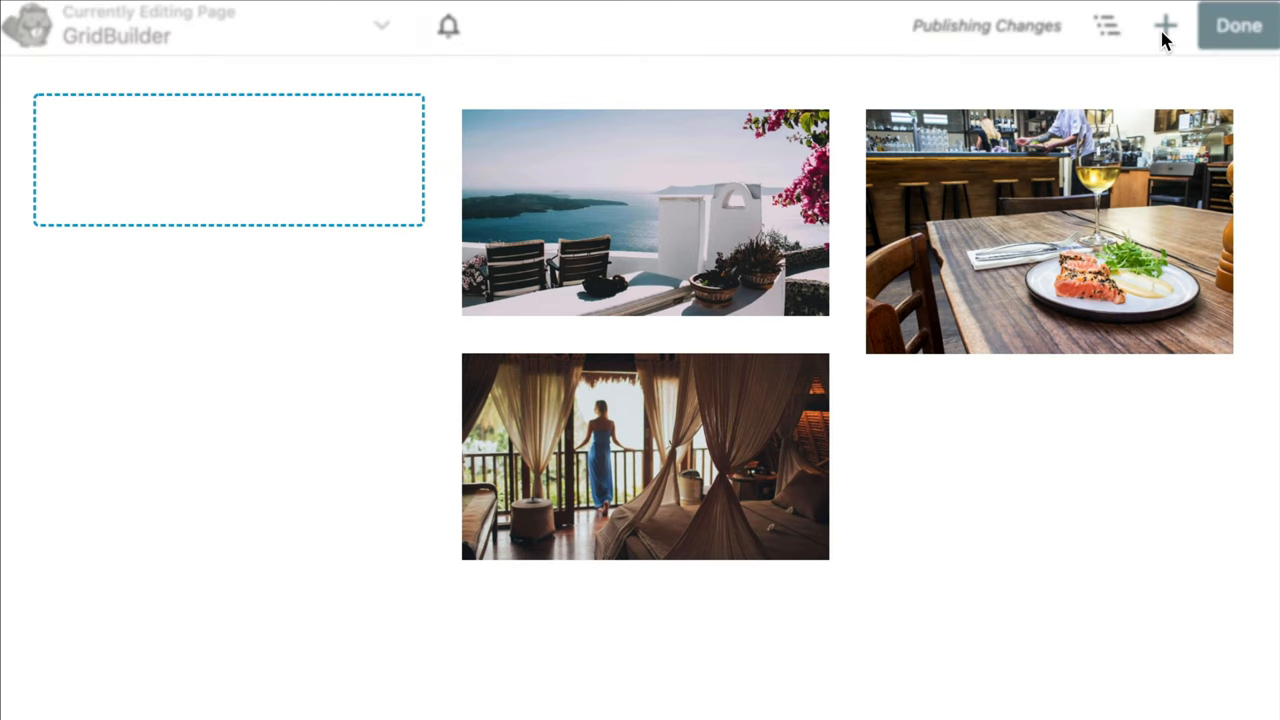
left_click(1238, 25)
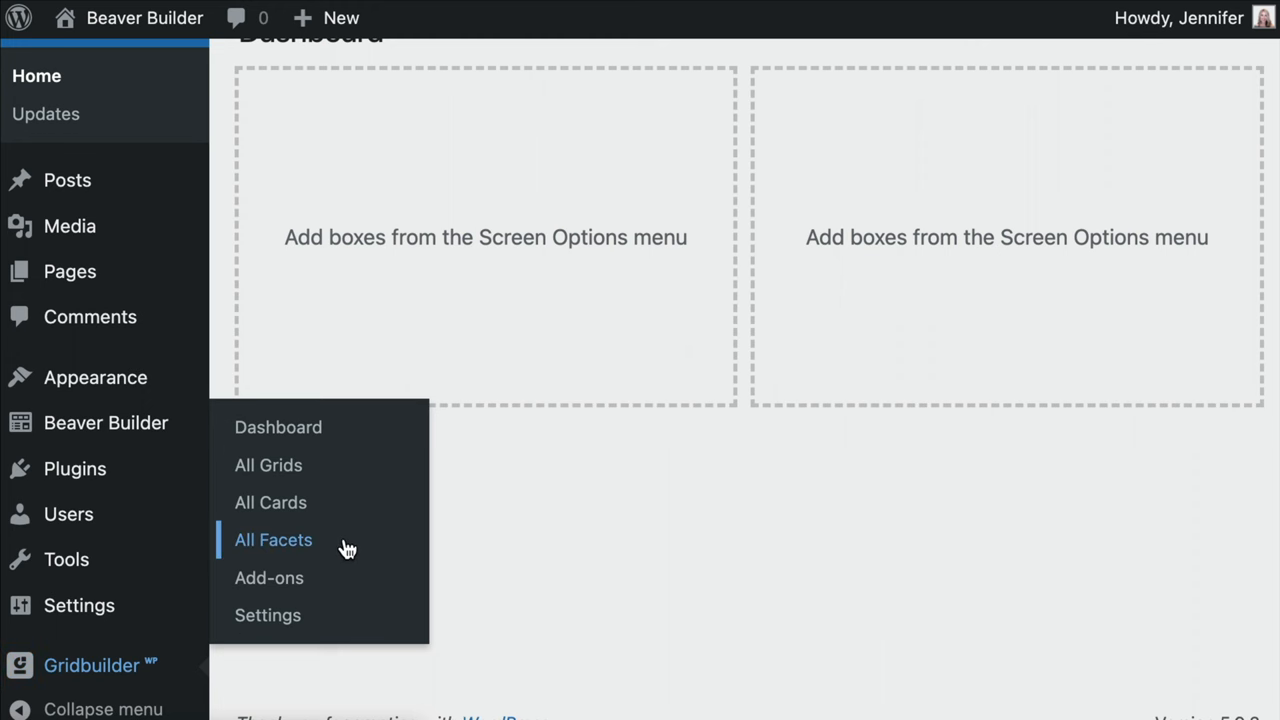
- Import all eight demo facets from the All Facets page
left_click(273, 539)
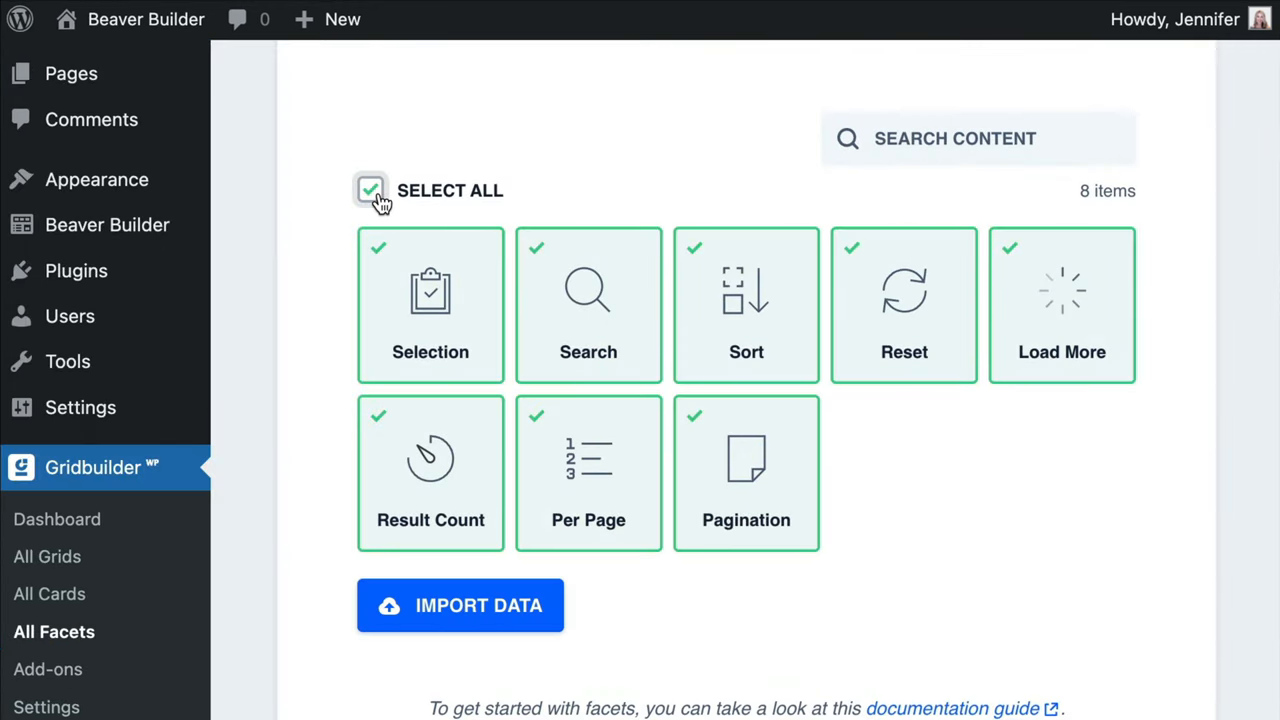
left_click(460, 605)
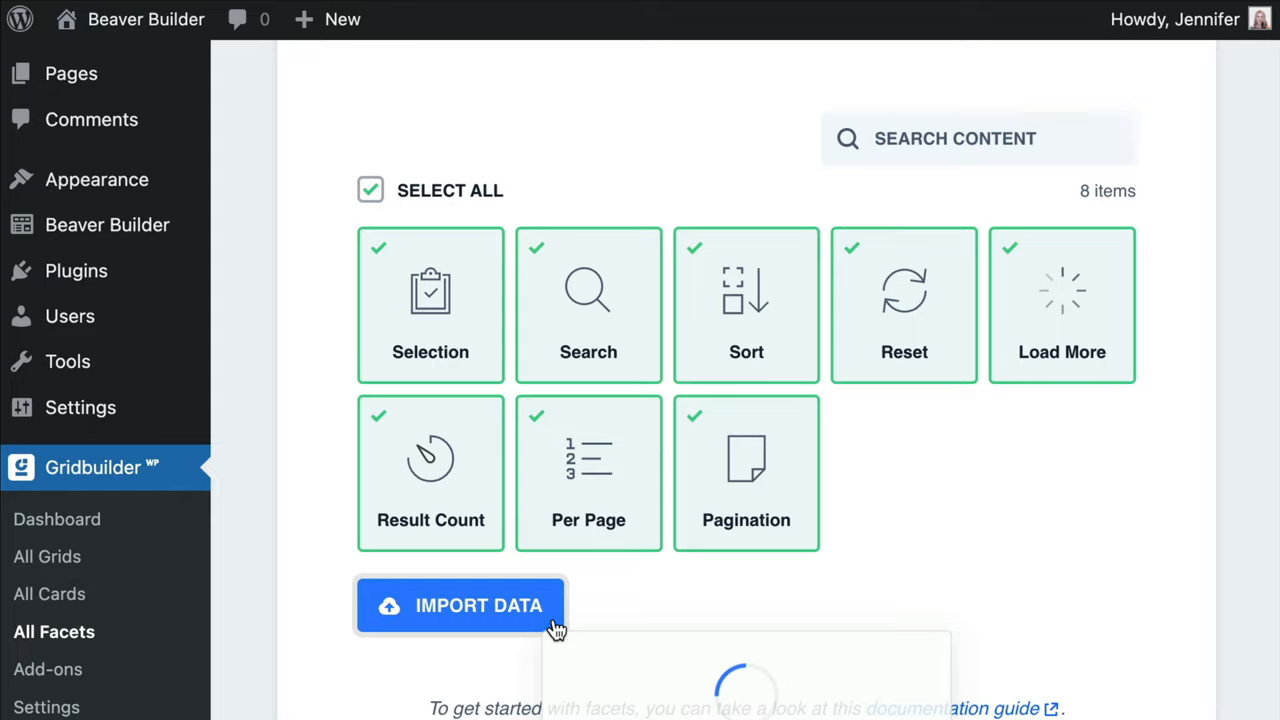
left_click(460, 605)
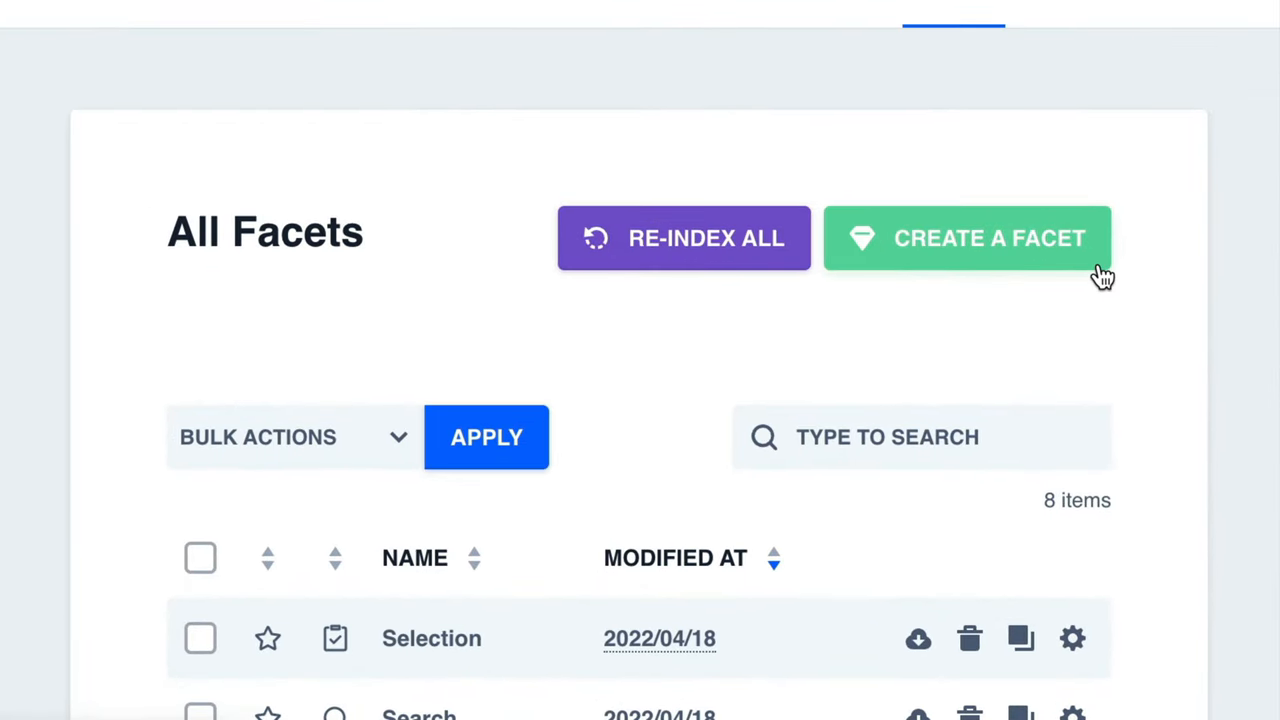
- Create a new facet with name and title 'Sort Order' and view its behaviour settings
left_click(968, 238)
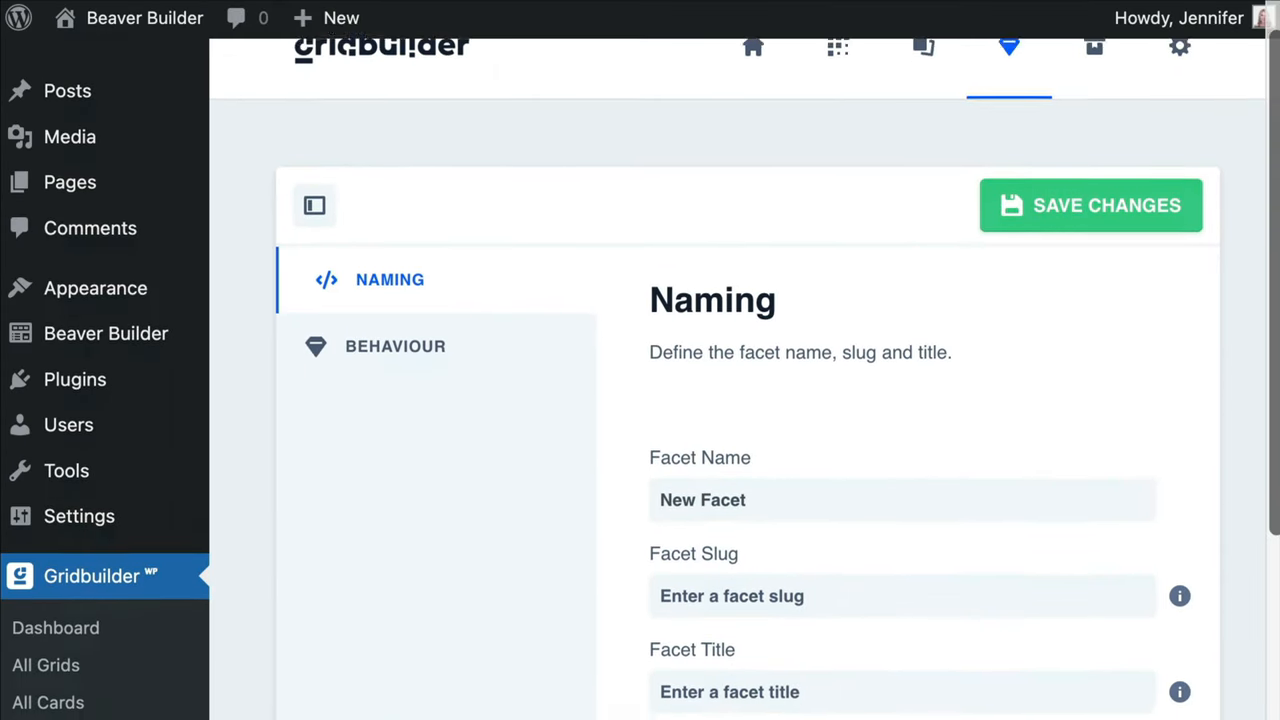
scroll("down", 3)
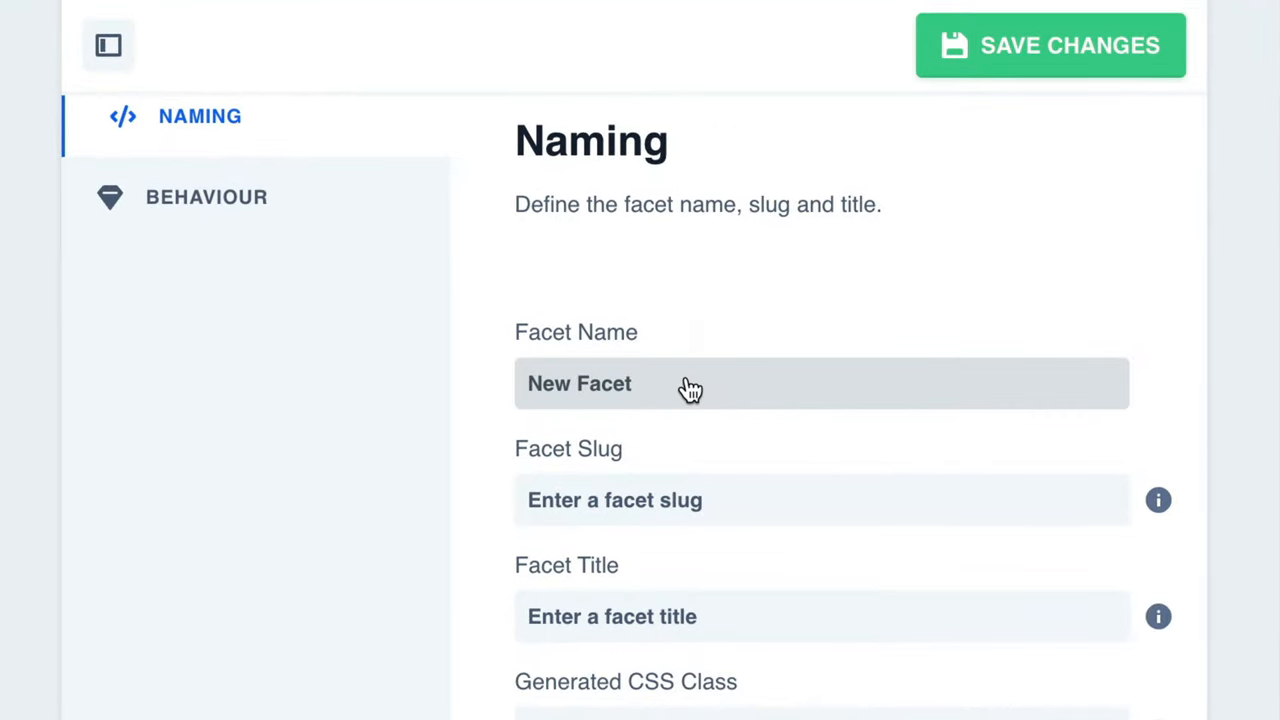
type("s")
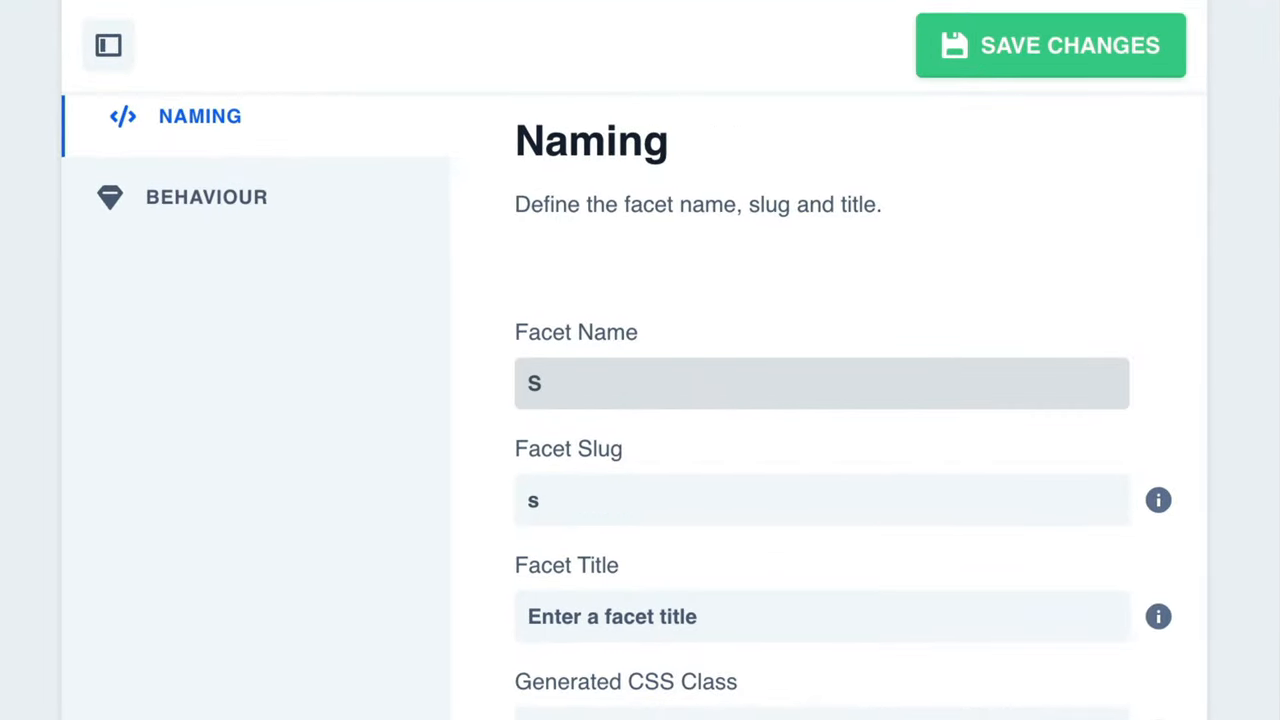
type("Sort Order")
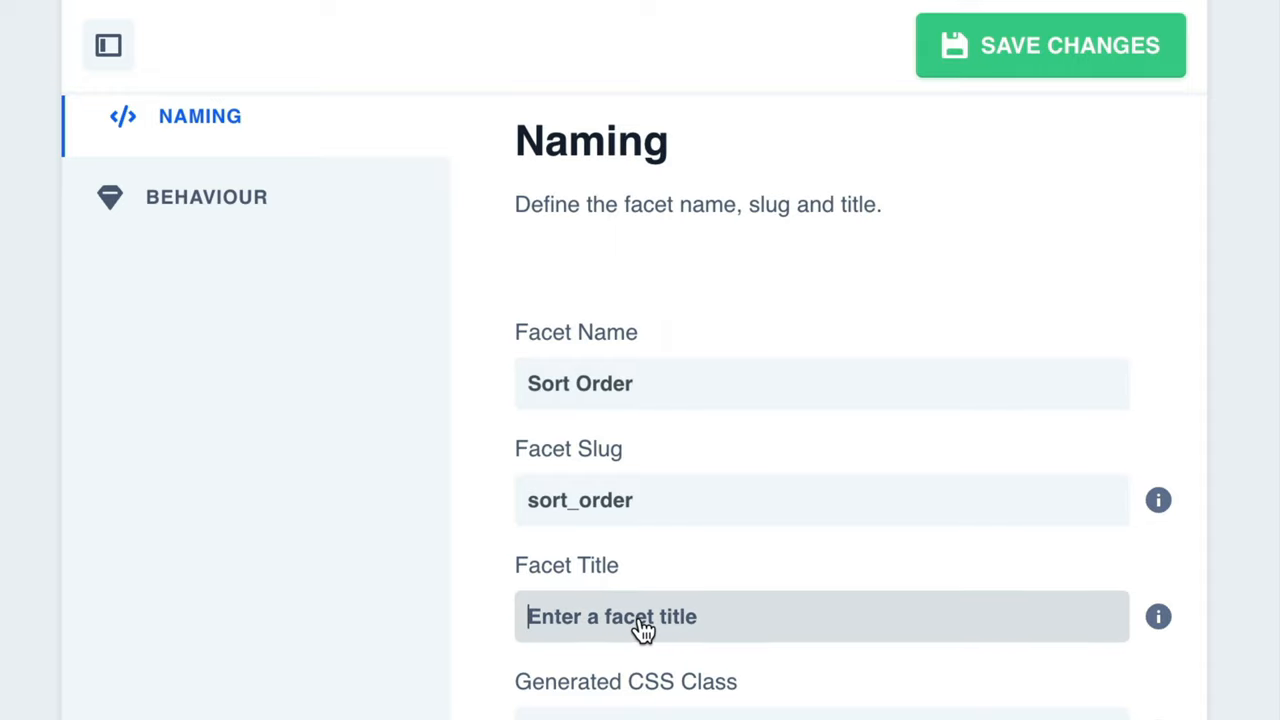
type("Sort O")
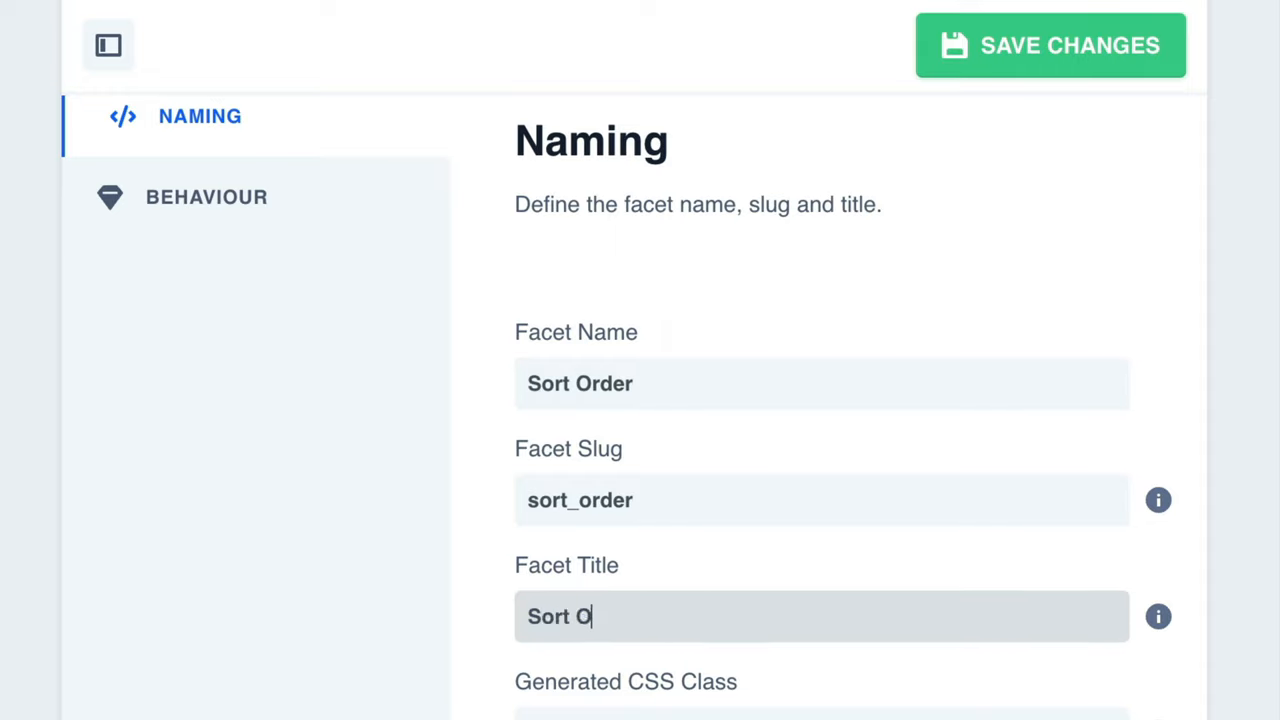
type("rder")
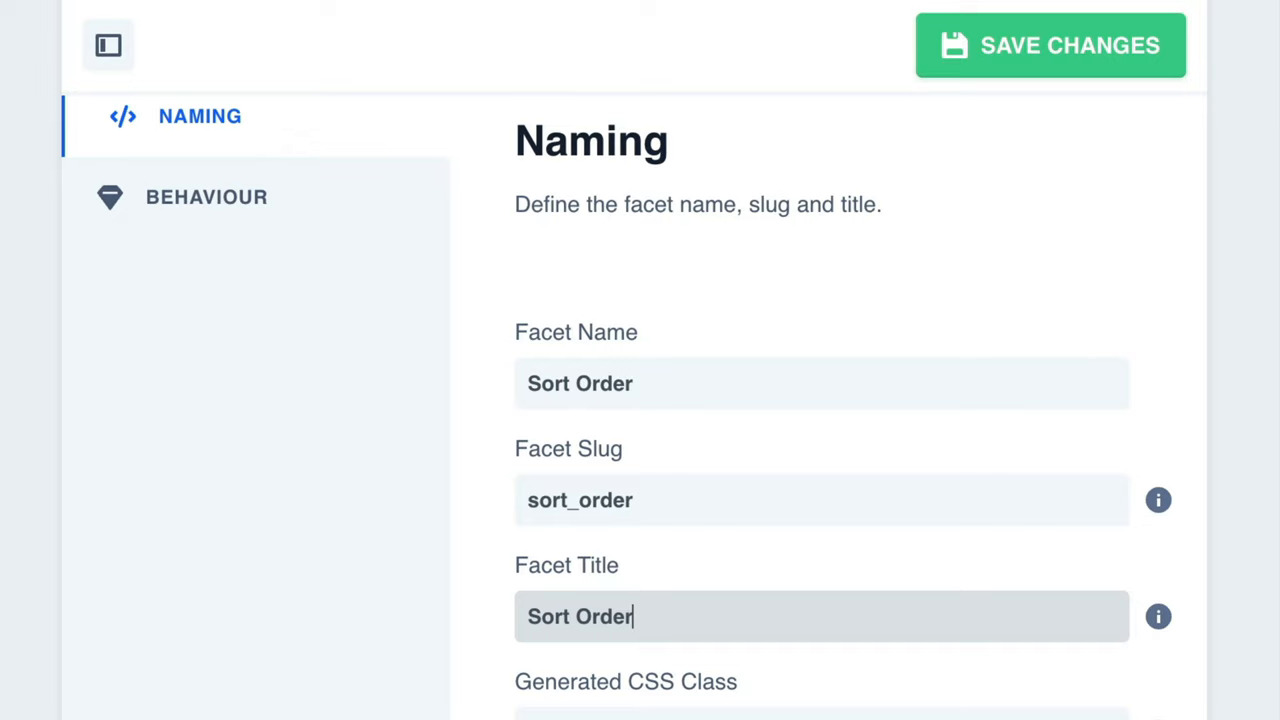
left_click(206, 196)
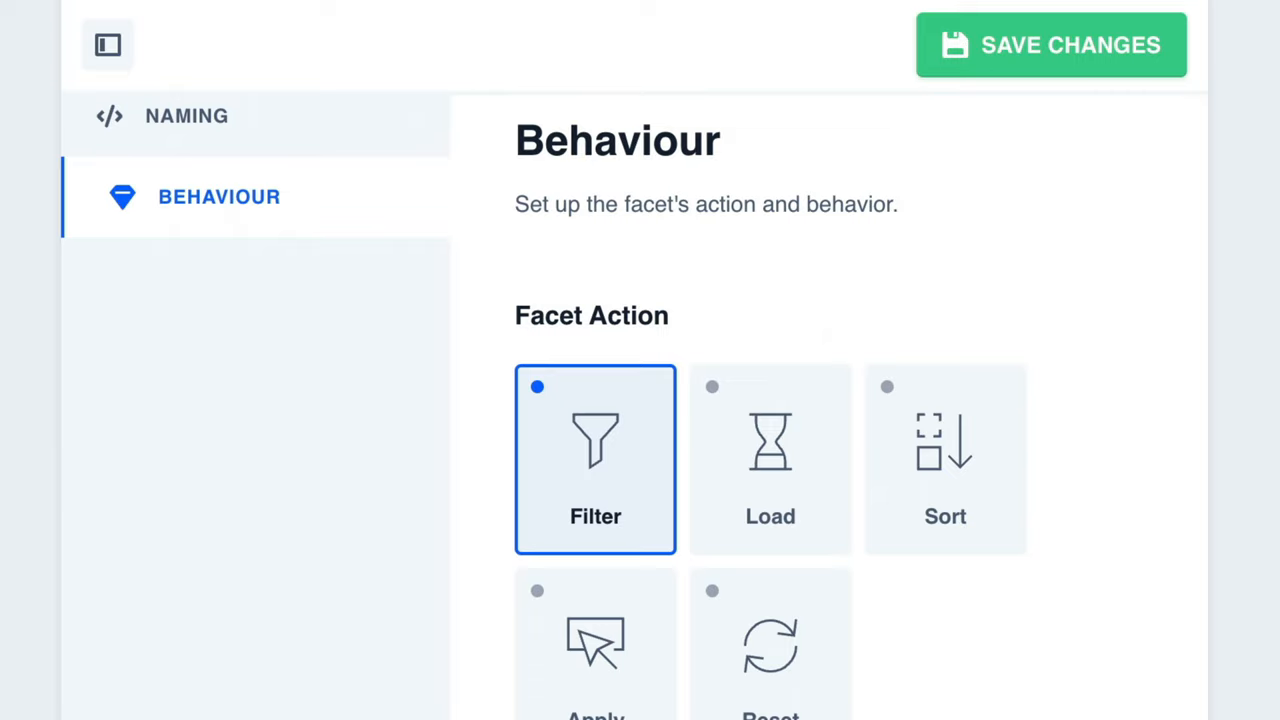
- Switch the Sort Order facet's behaviour to Sort
scroll("down", 3)
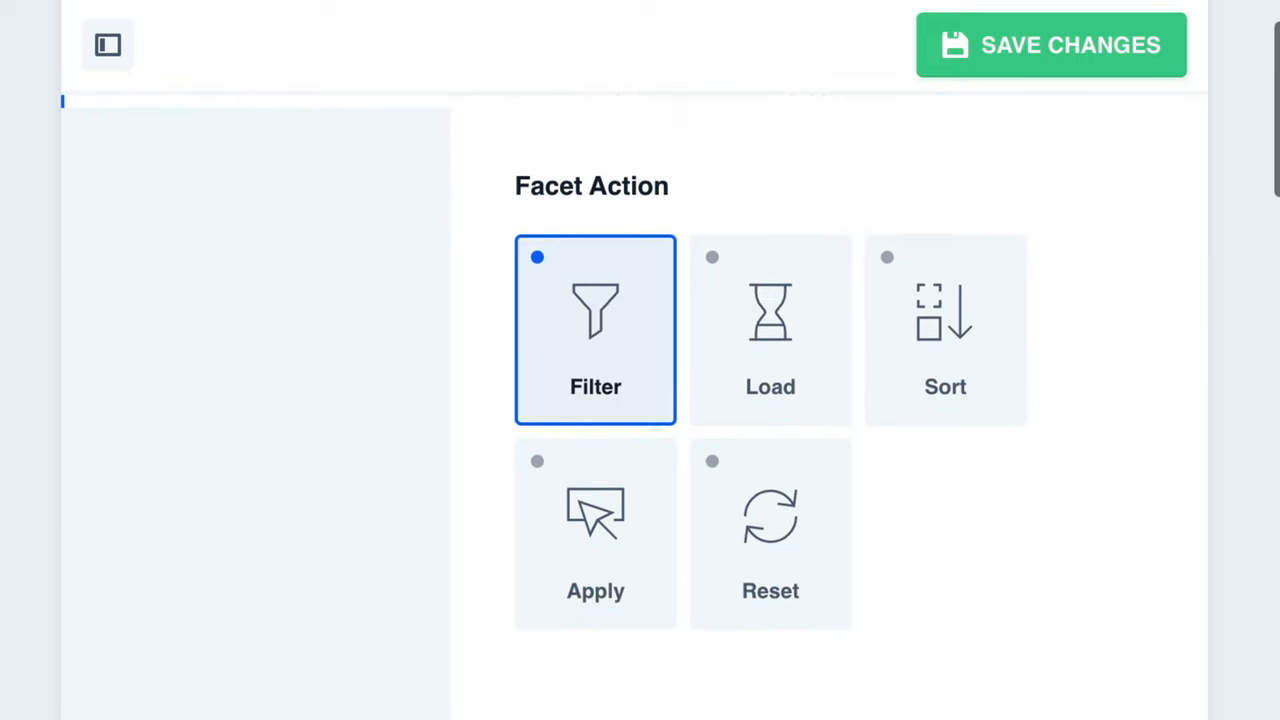
scroll("down", 3)
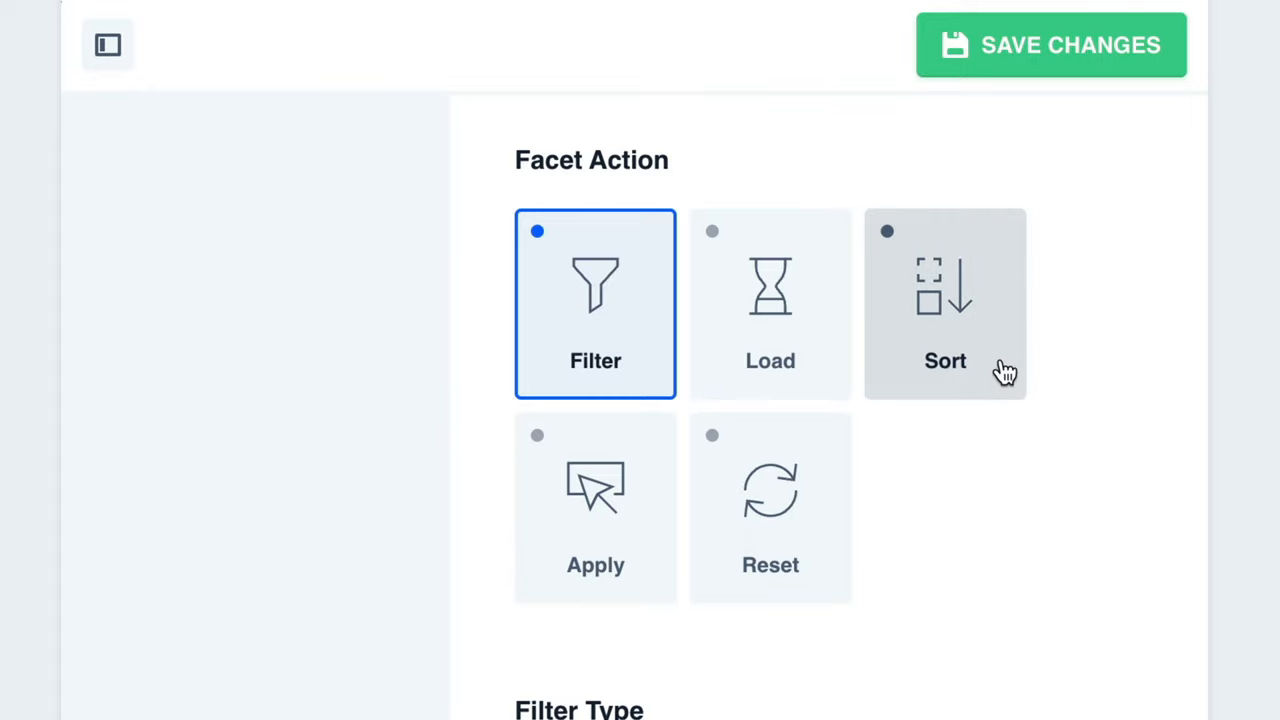
left_click(945, 303)
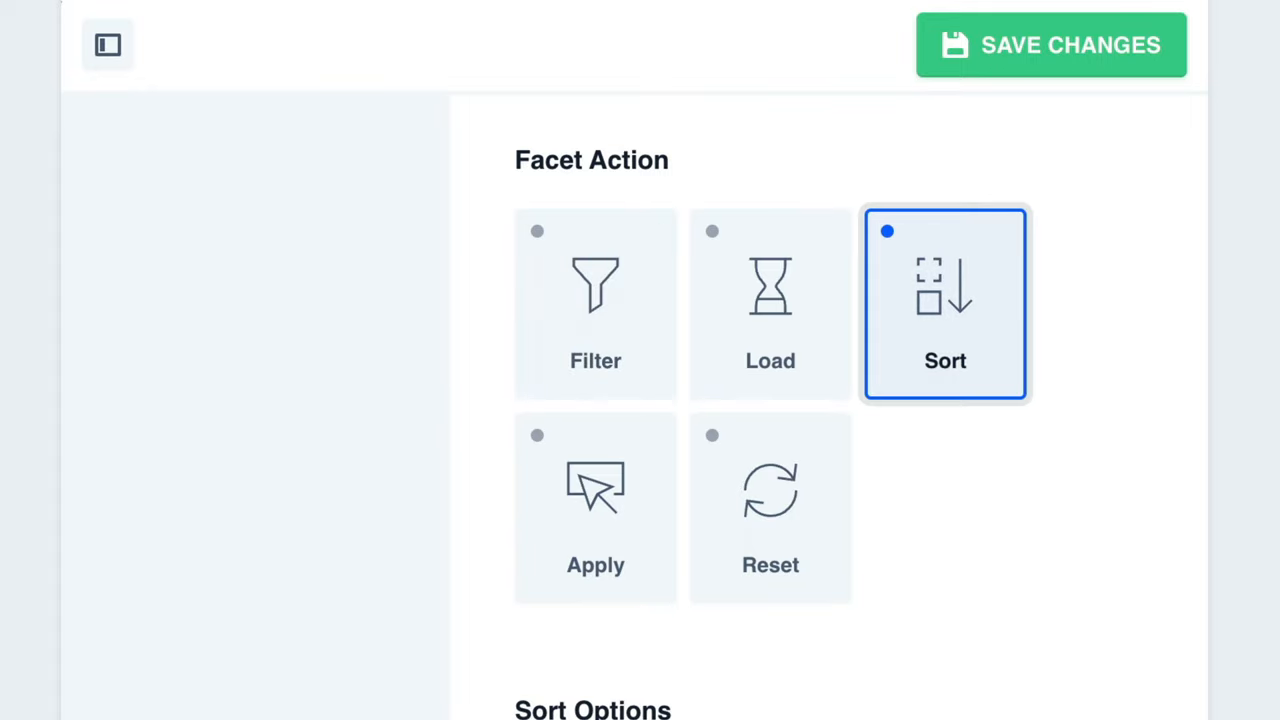
- Add a 'Sort (A-Z)' option ordering by post title in ASC direction
scroll("down", 3)
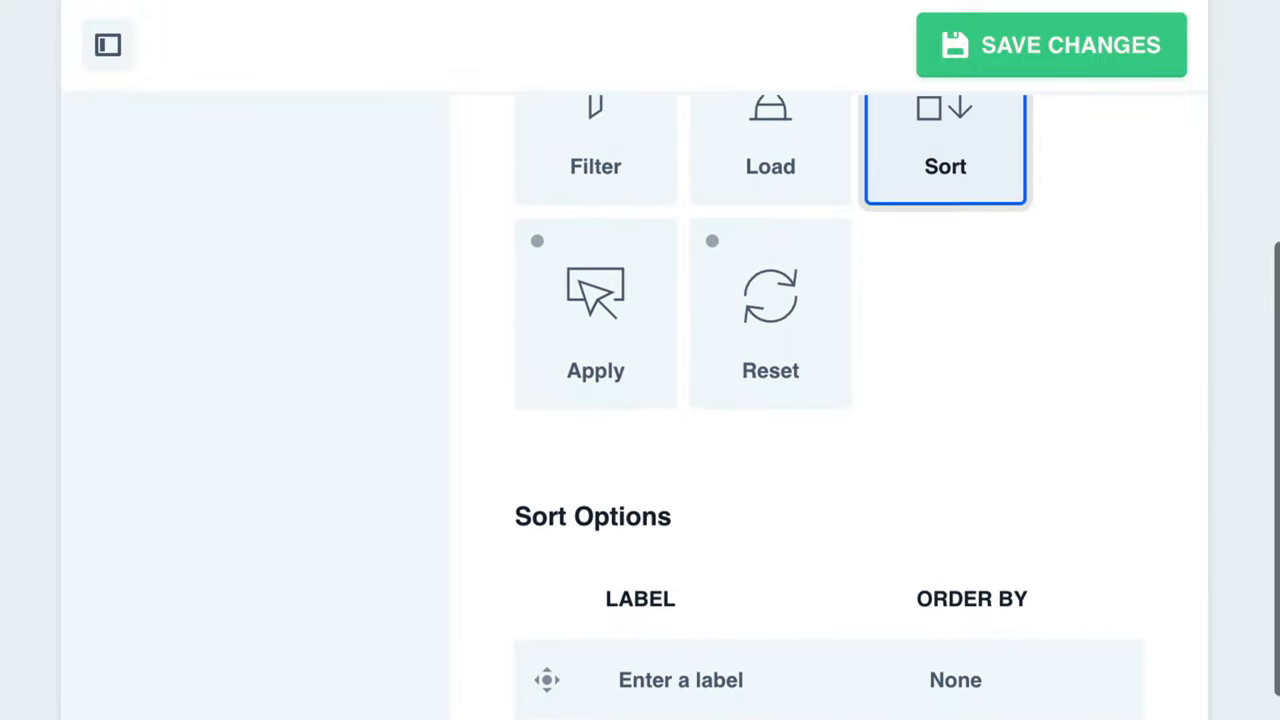
scroll("down", 3)
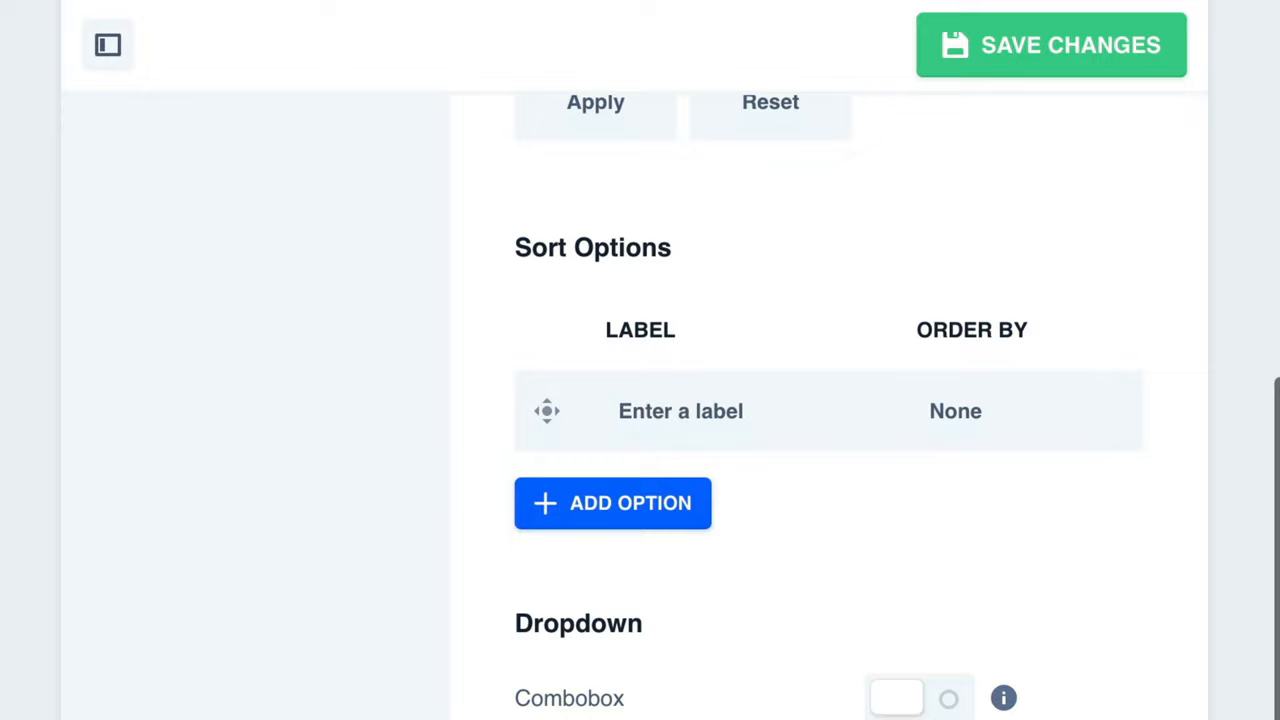
type("S")
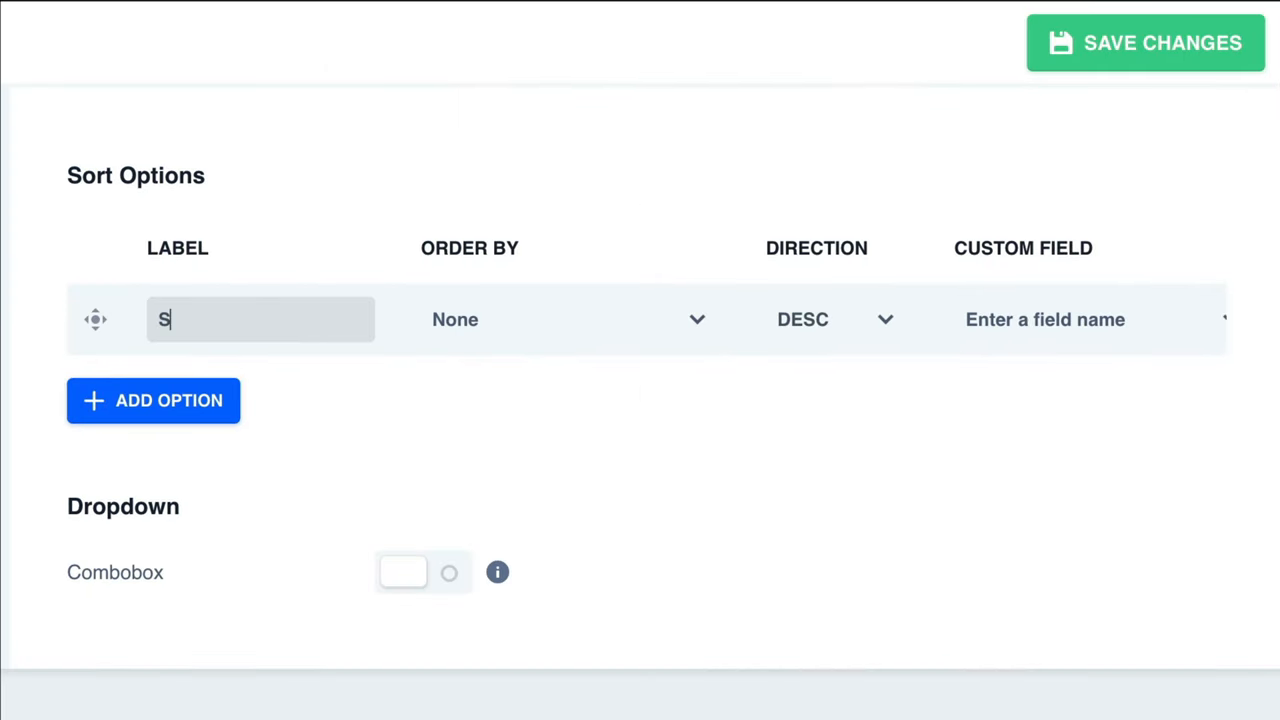
type("ort (")
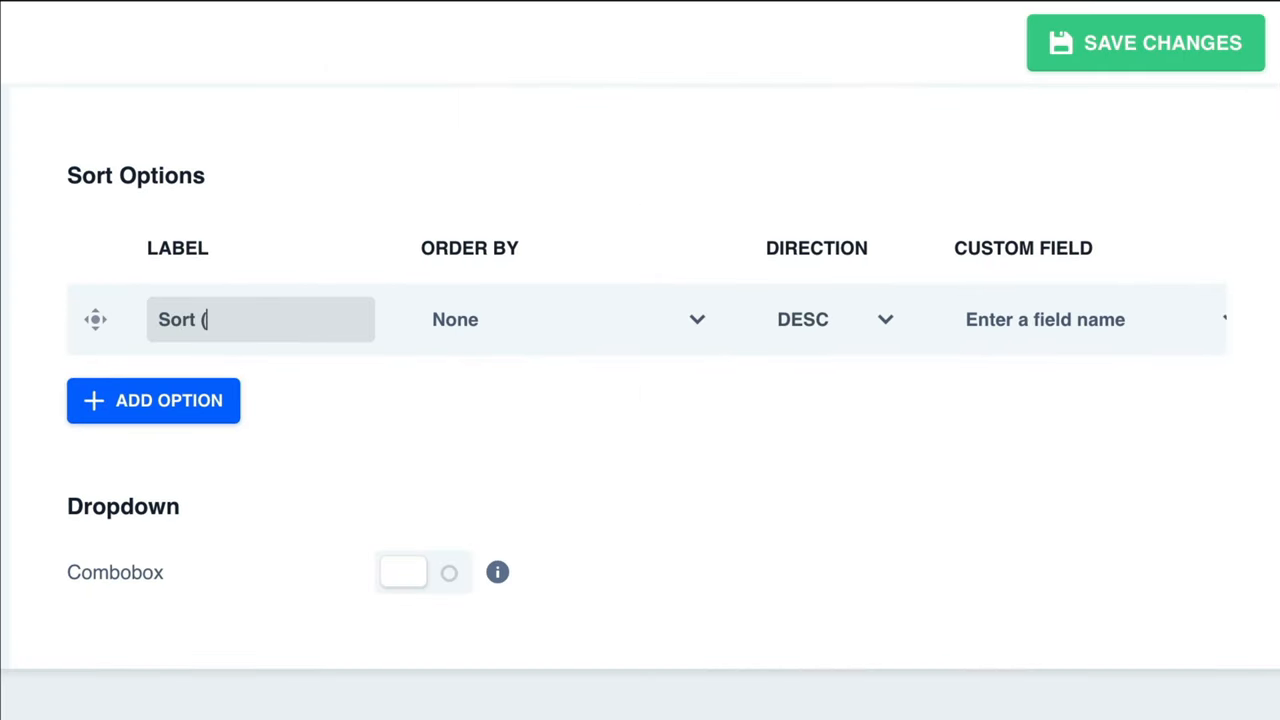
type("A")
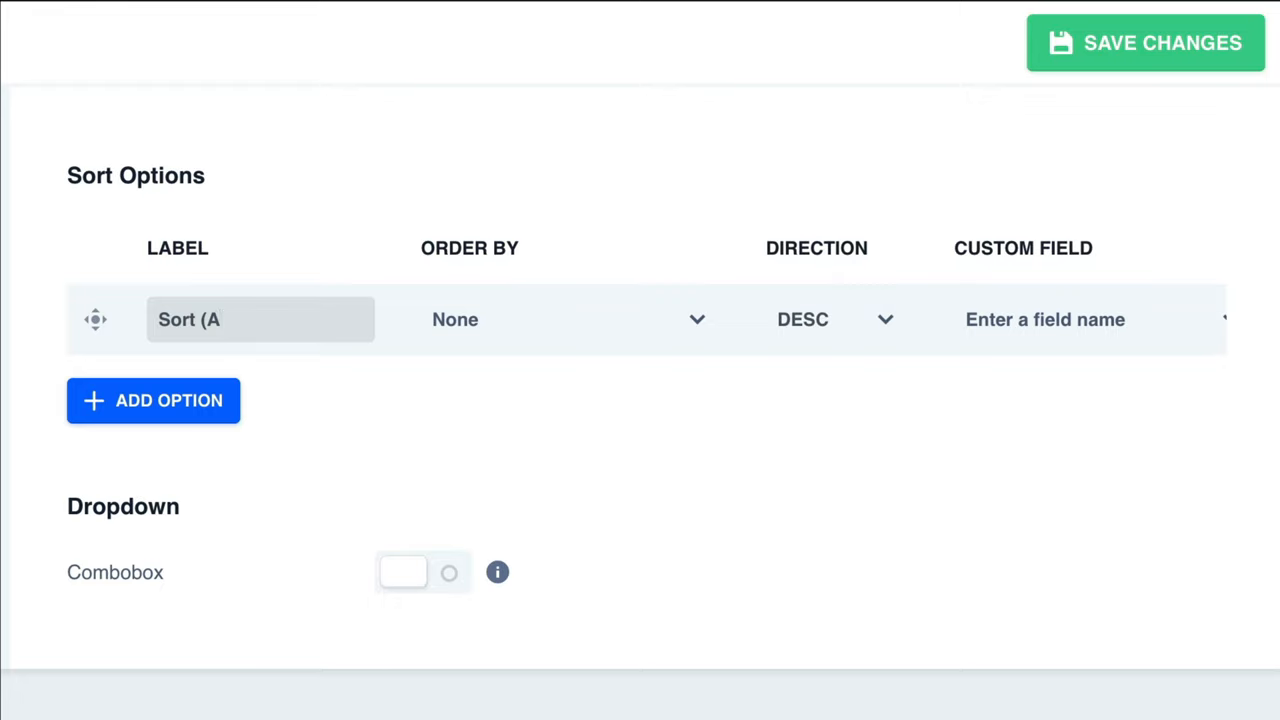
type("-Z")
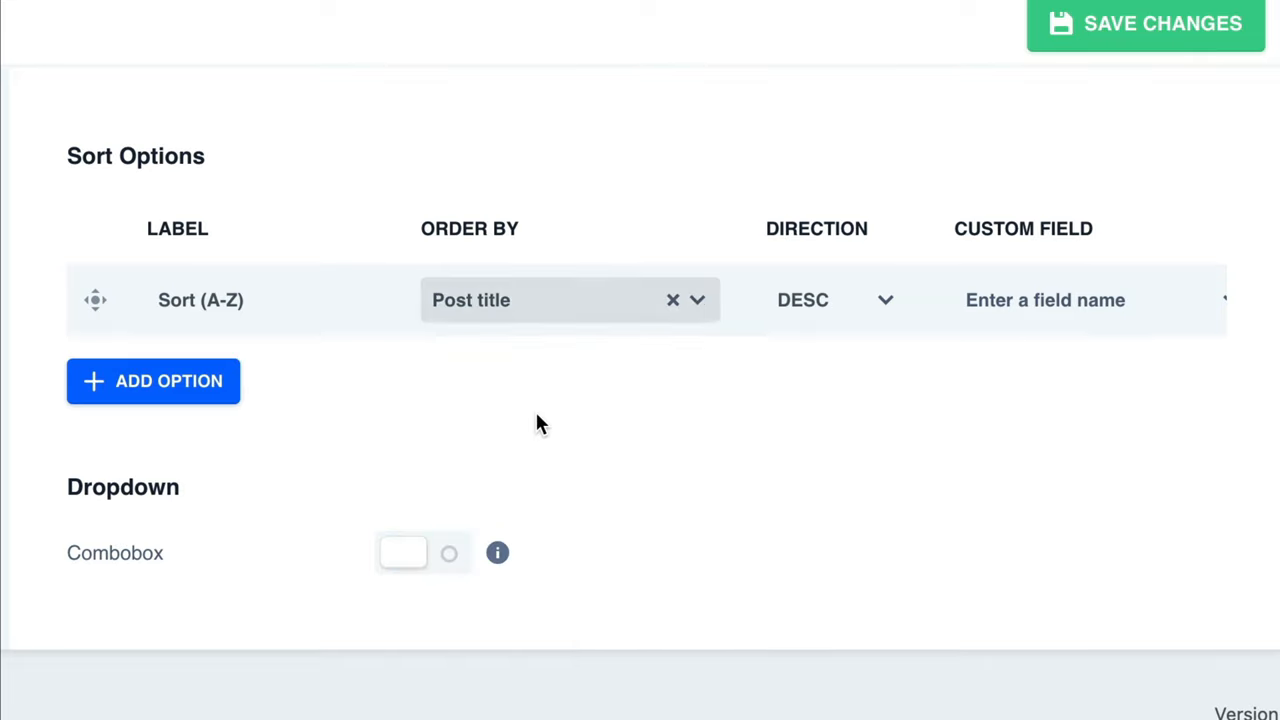
left_click(835, 300)
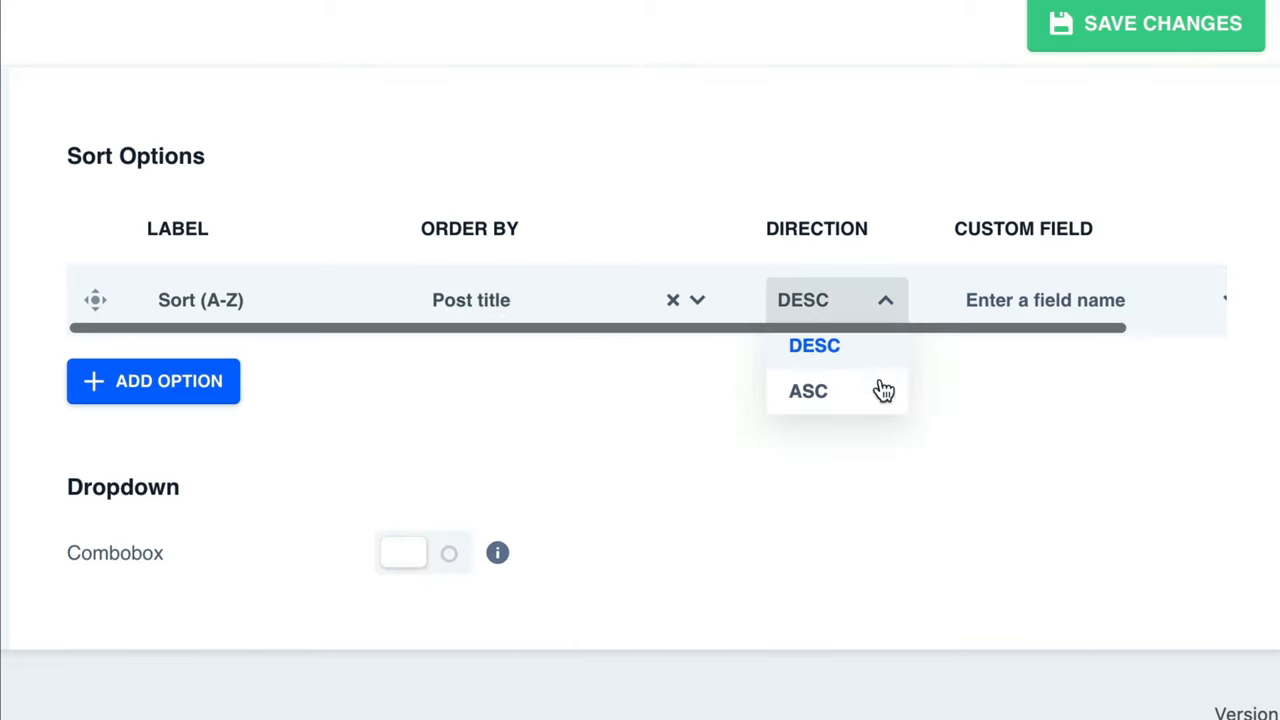
left_click(808, 390)
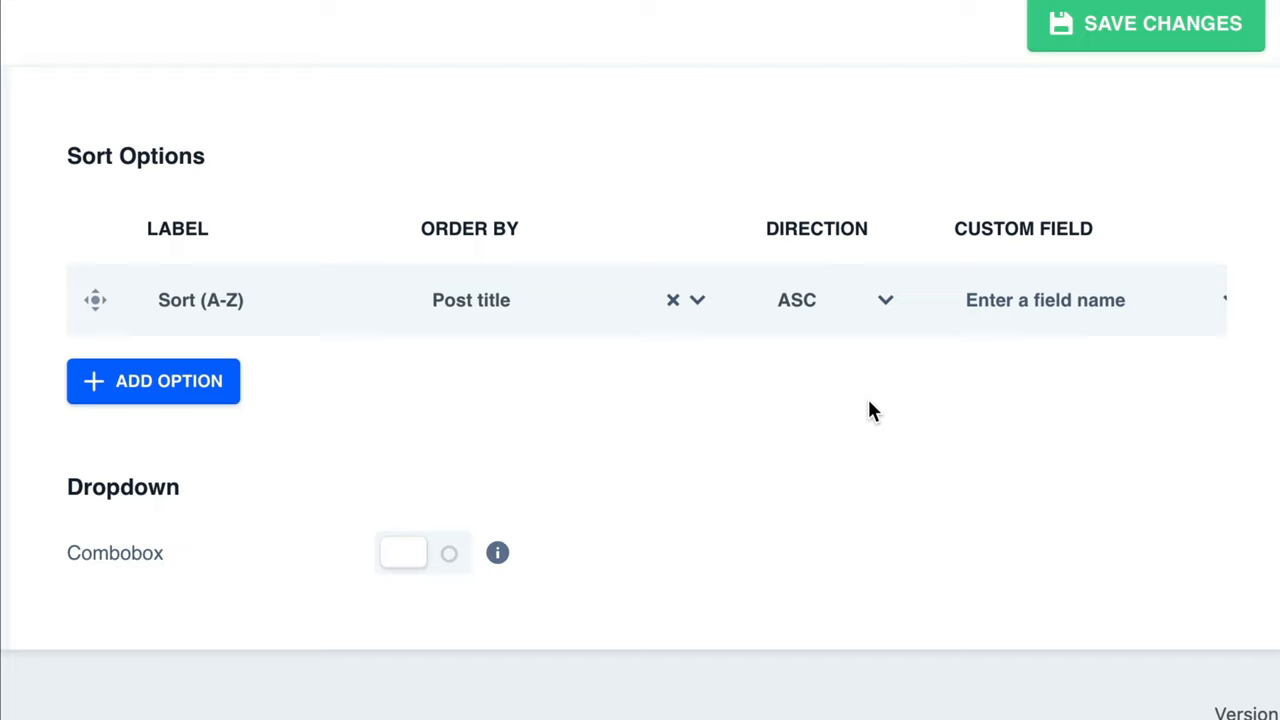
mouse_move(660, 417)
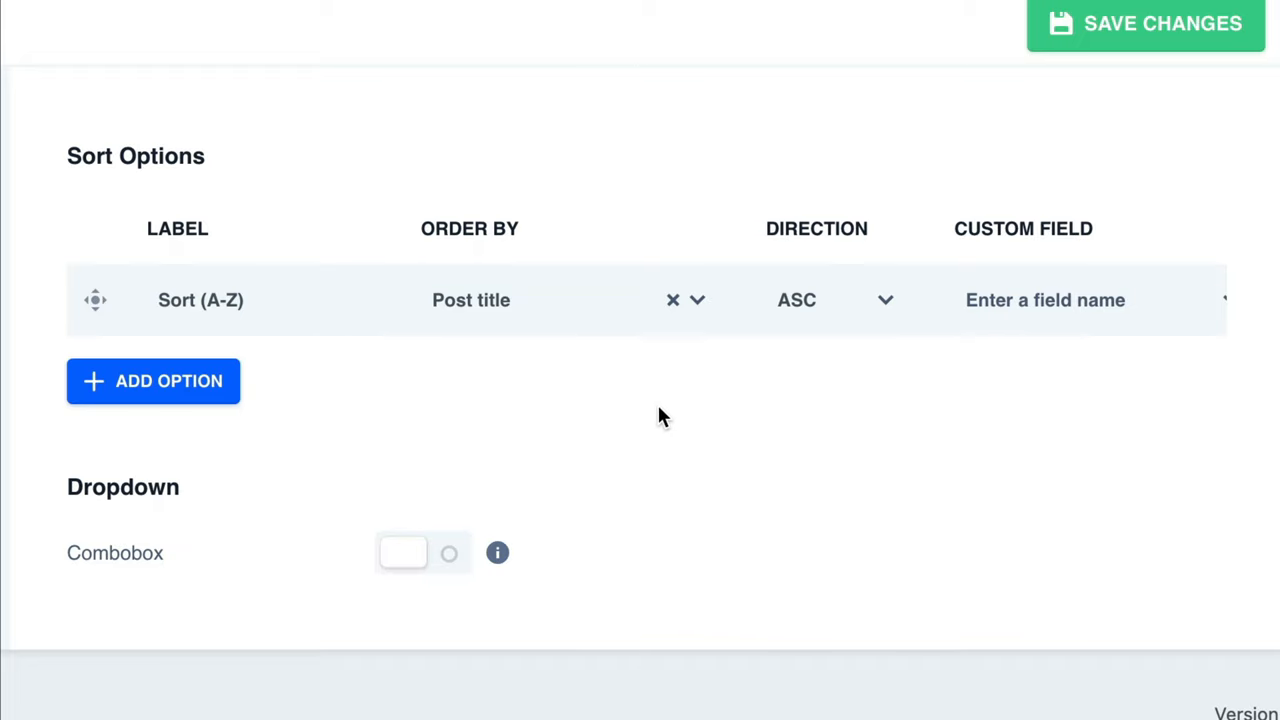
mouse_move(260, 403)
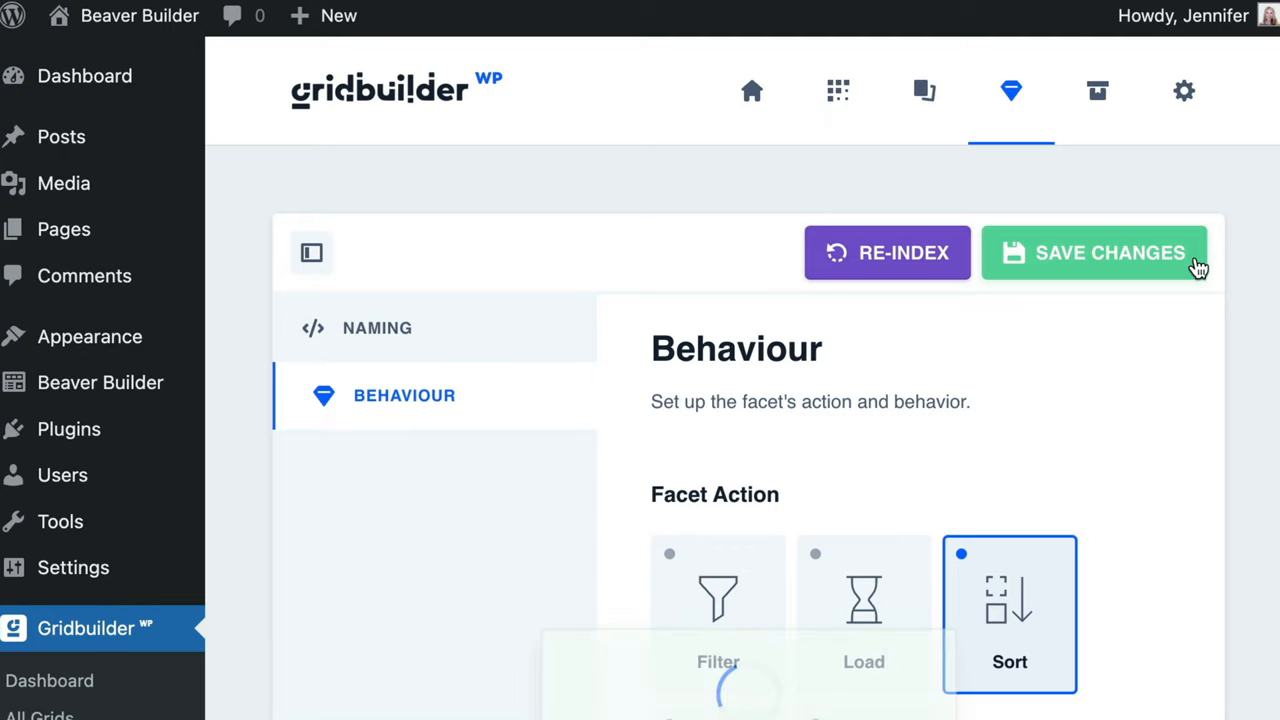
- Save the Sort Order facet, return to All Facets, and start a new facet
left_click(1095, 252)
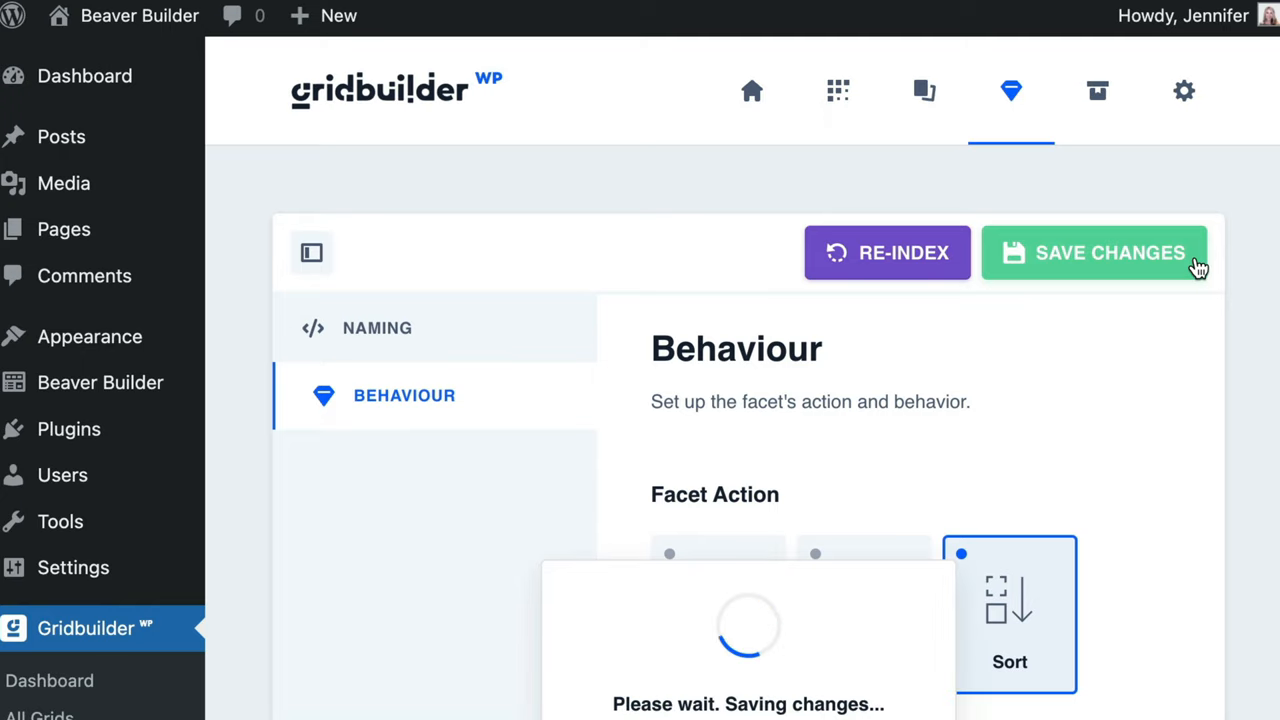
left_click(1095, 252)
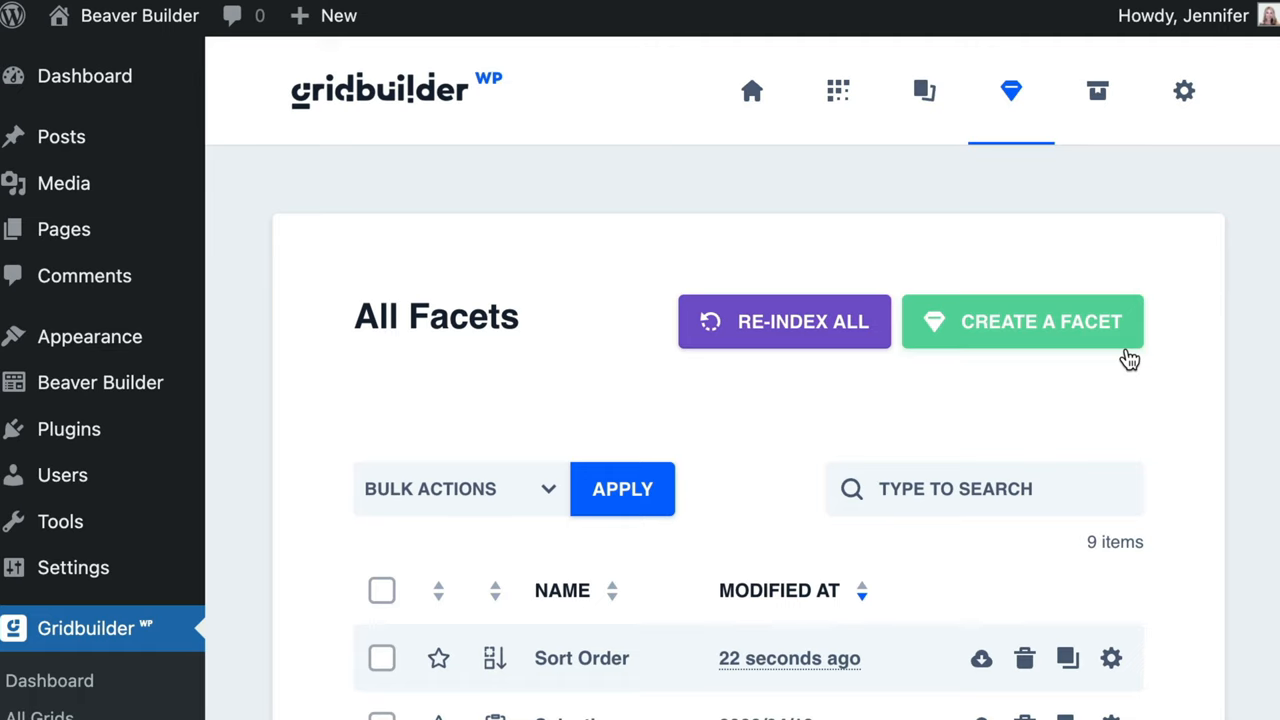
left_click(1022, 321)
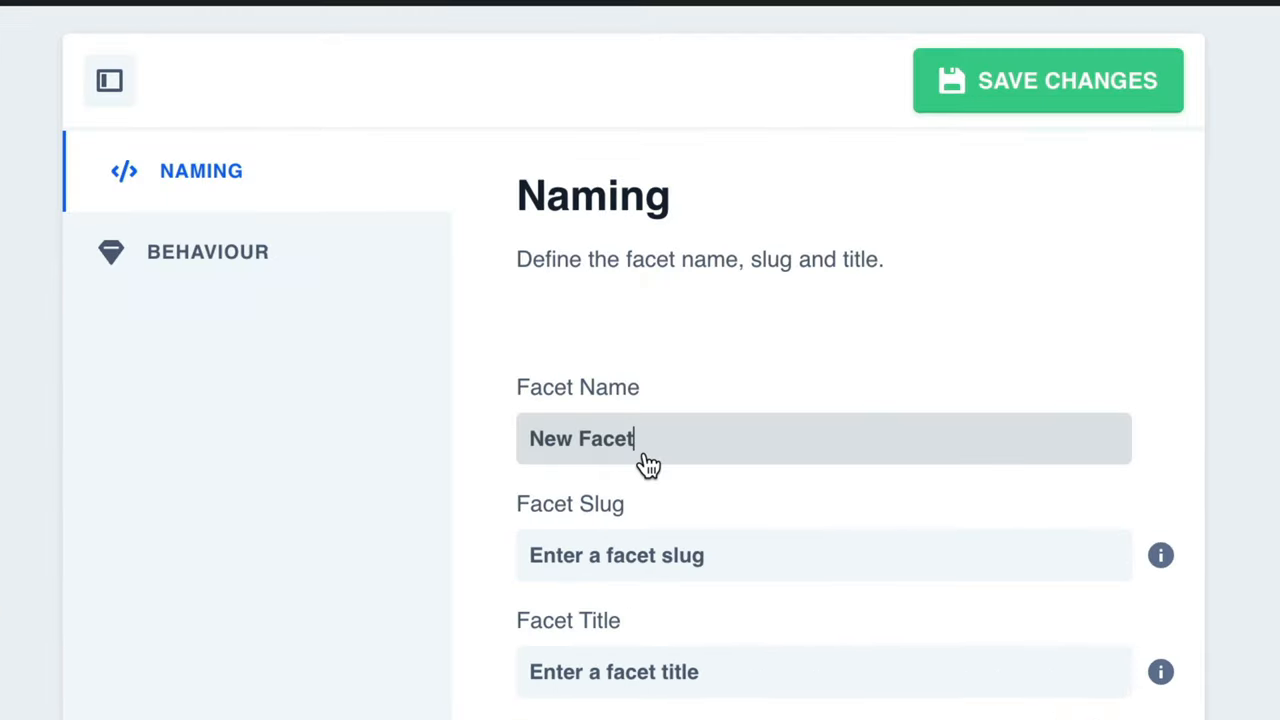
- Name and title the facet 'Search' and show its behaviour options
type("Search")
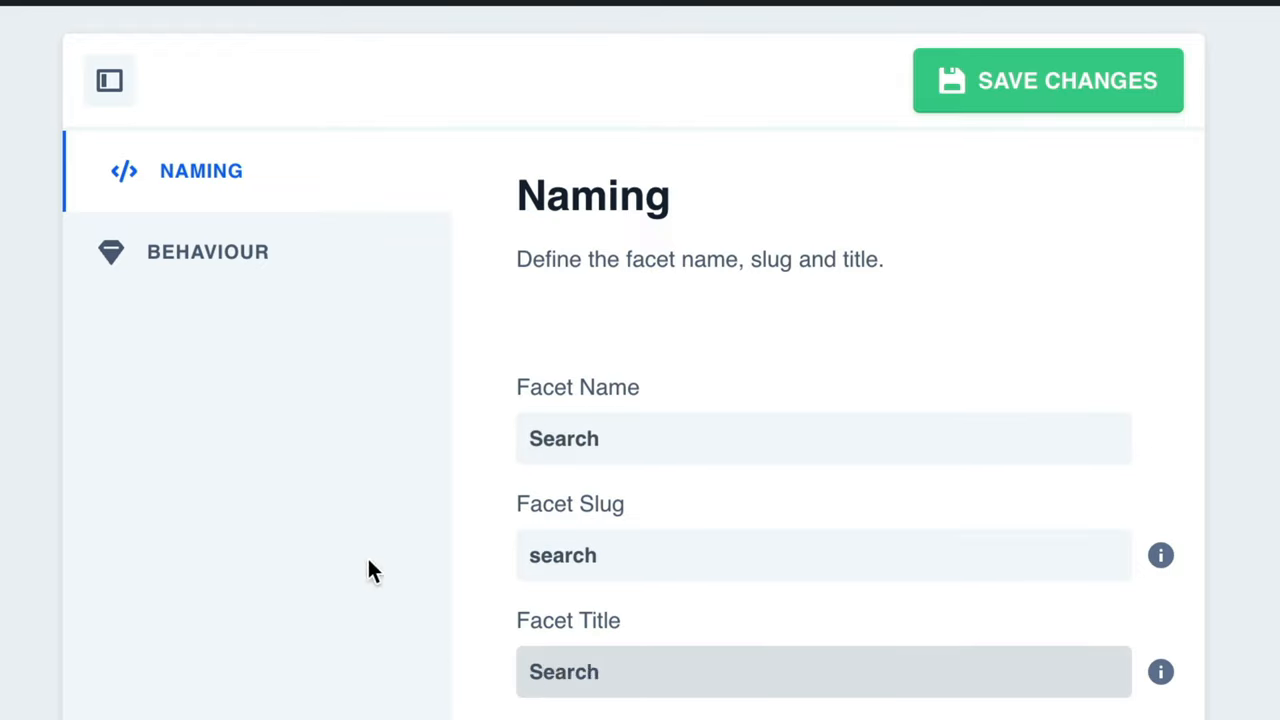
left_click(207, 251)
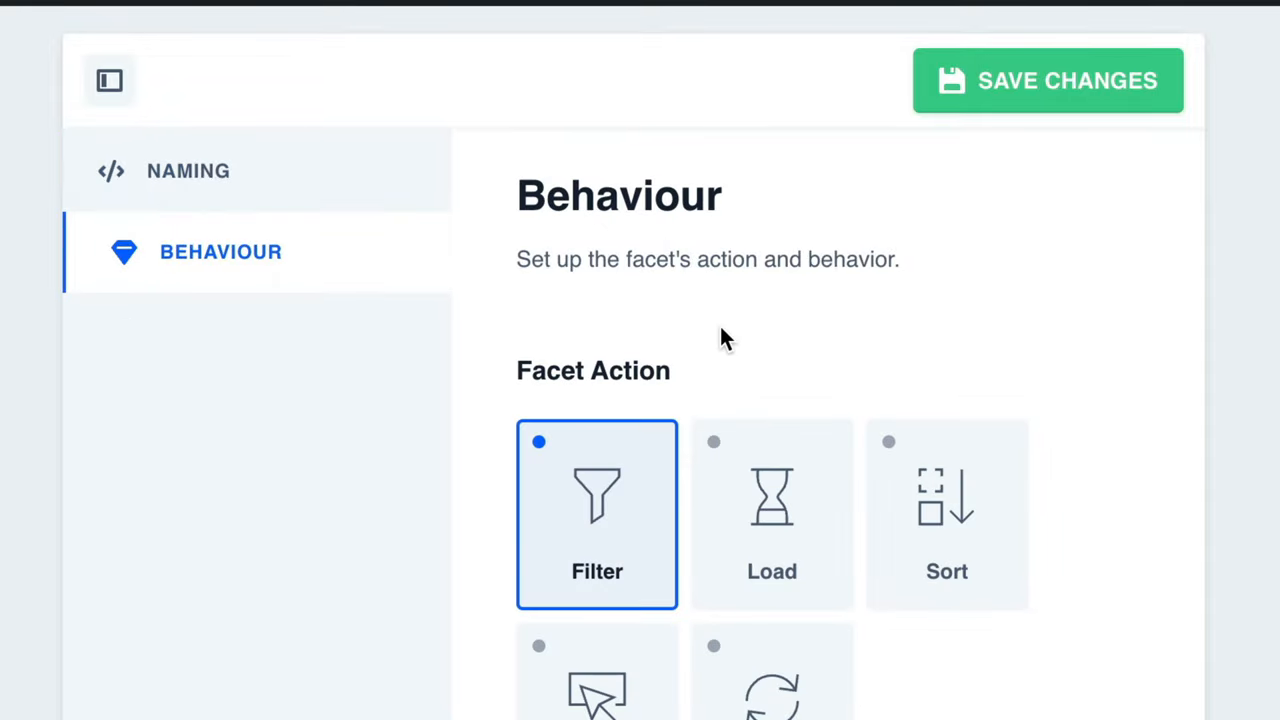
- Set the search placeholder to 'Search...', keep the WordPress engine, and save the facet
scroll("down", 3)
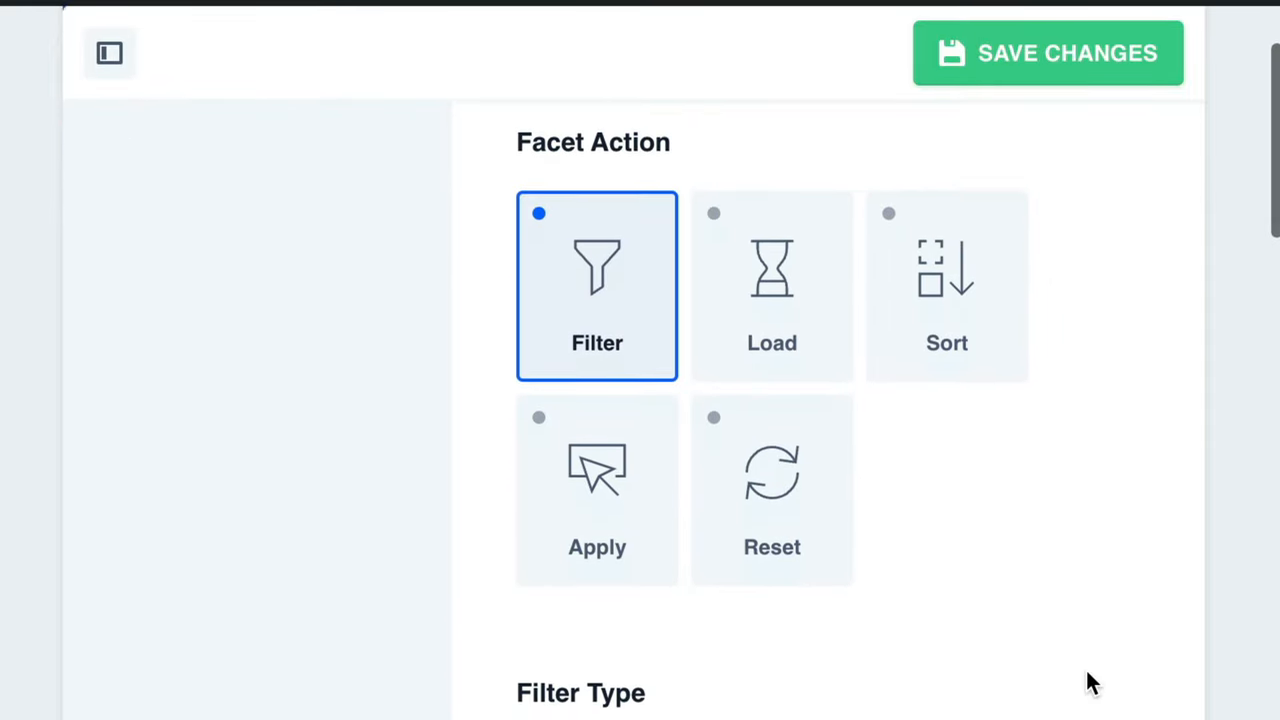
scroll("down", 3)
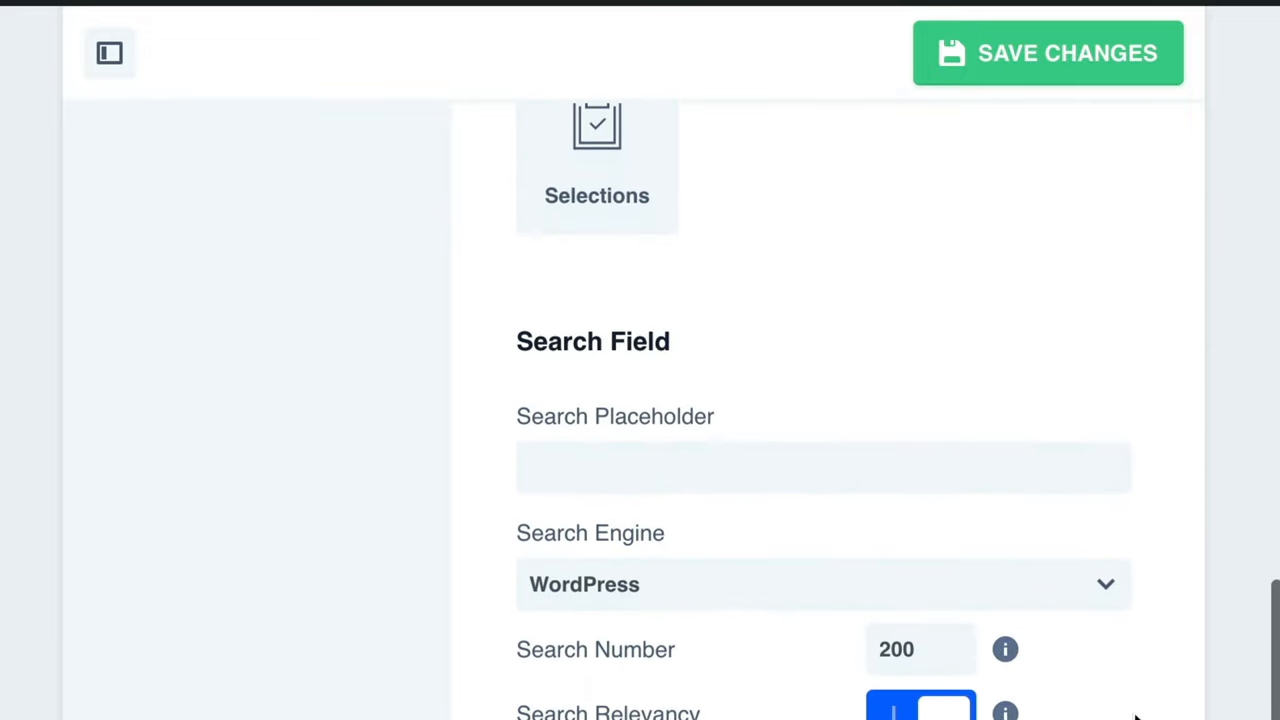
scroll("down", 3)
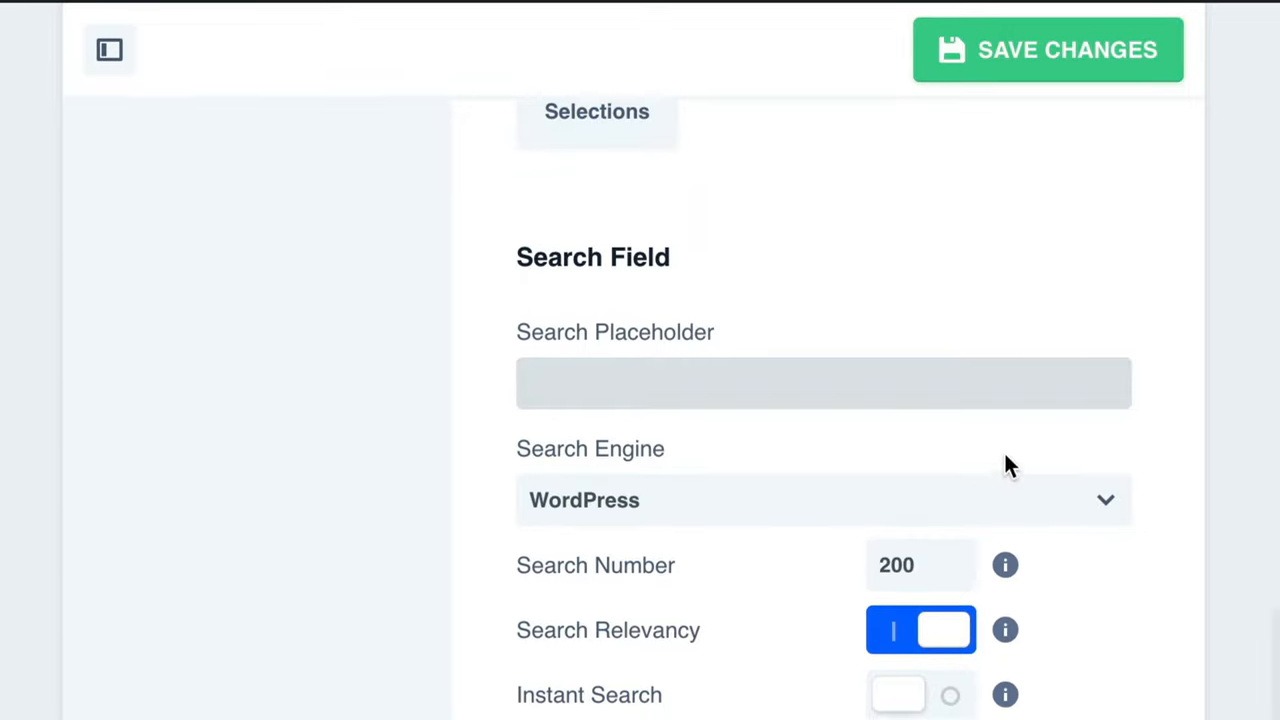
type("Searc")
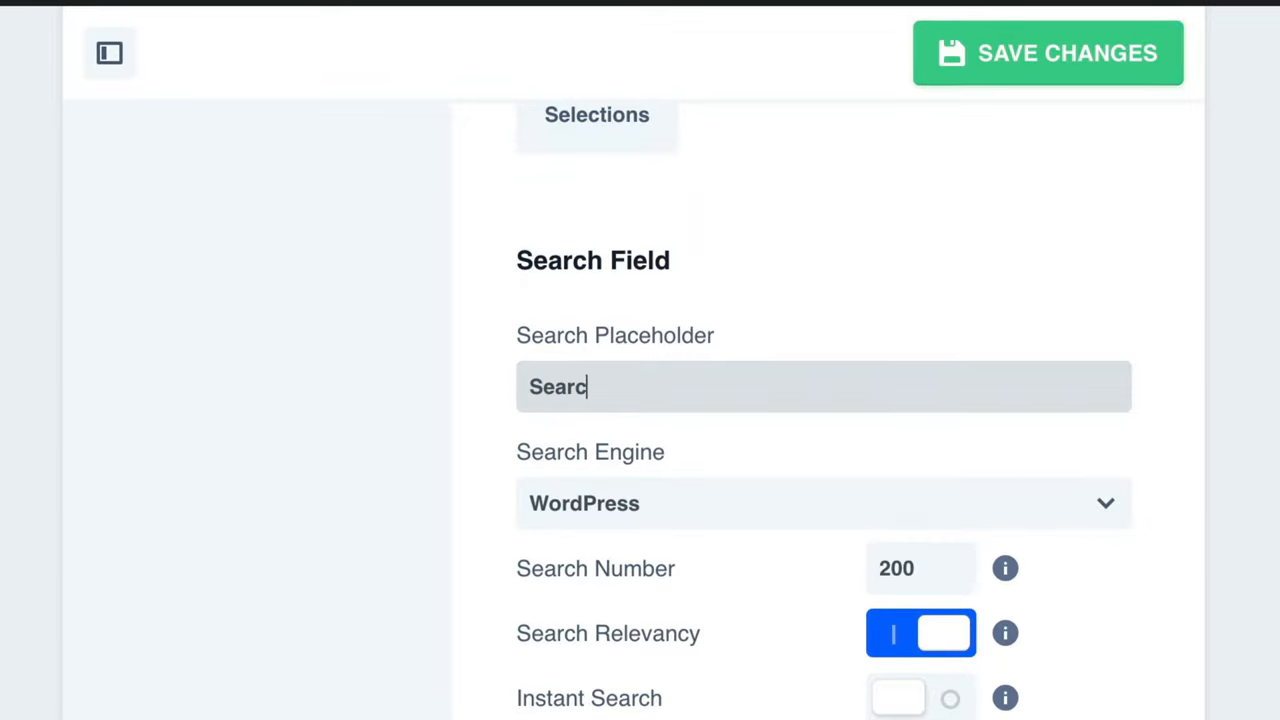
type("h...")
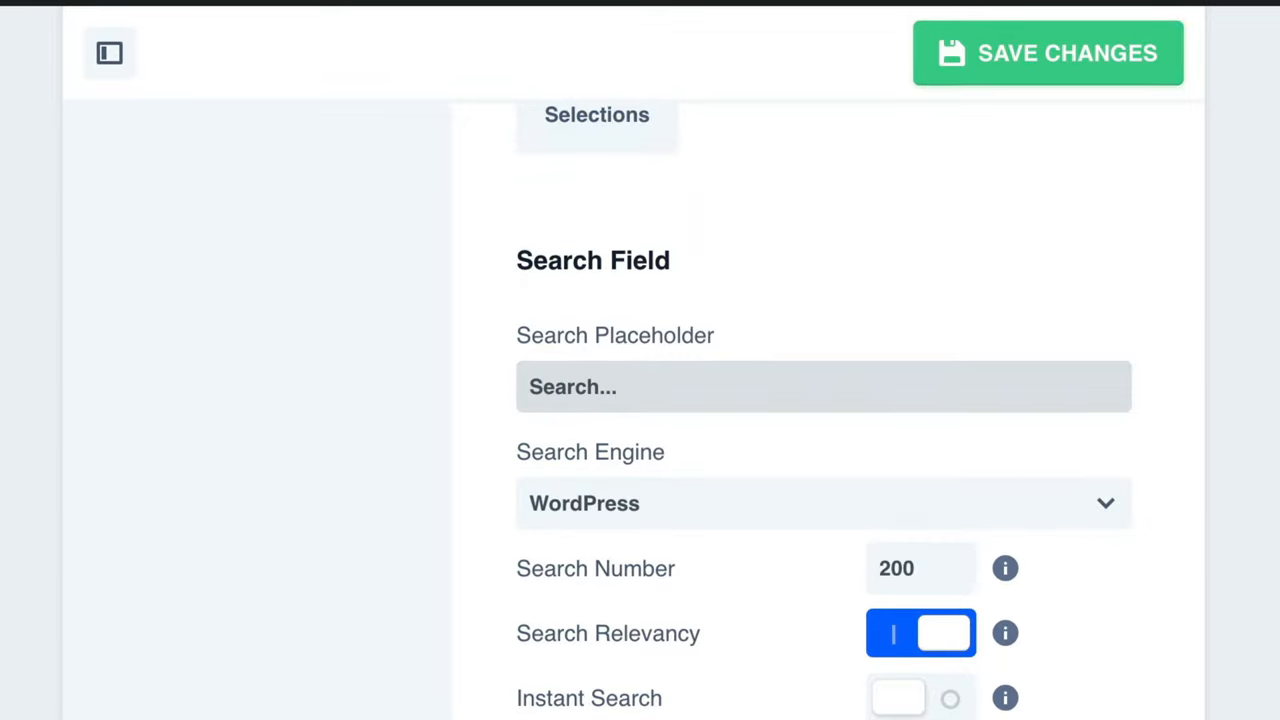
mouse_move(1150, 585)
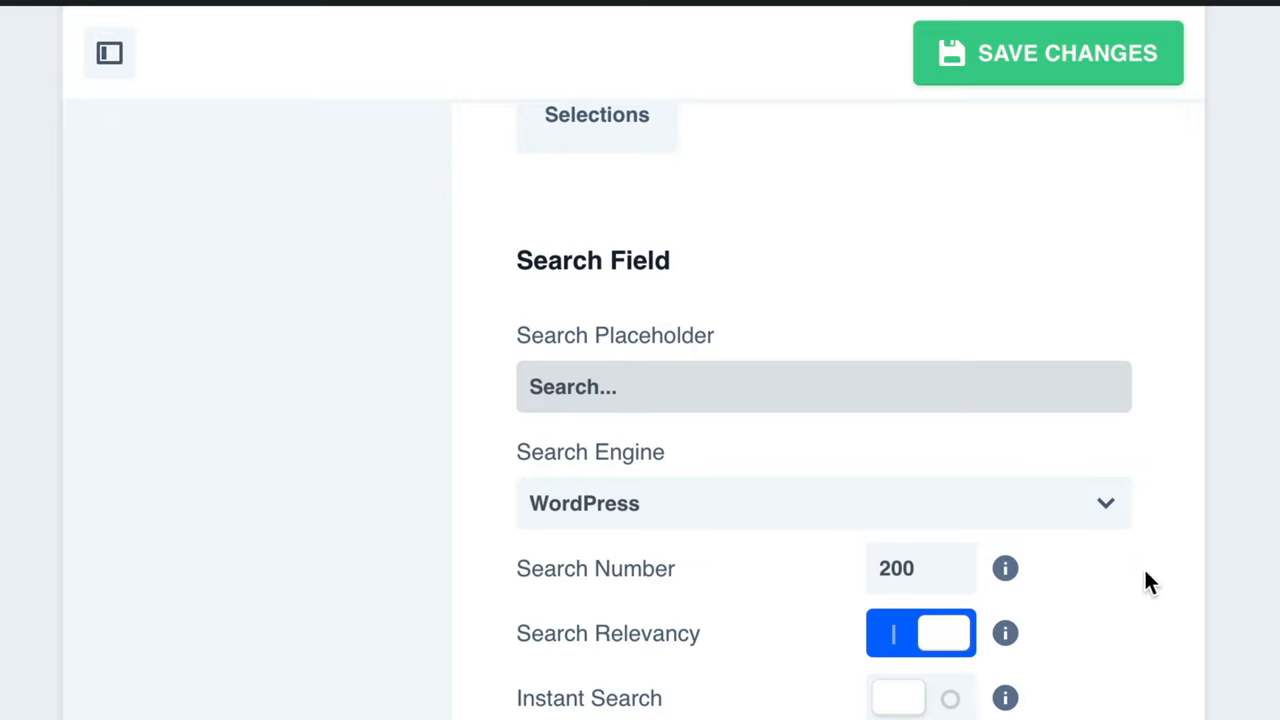
left_click(823, 503)
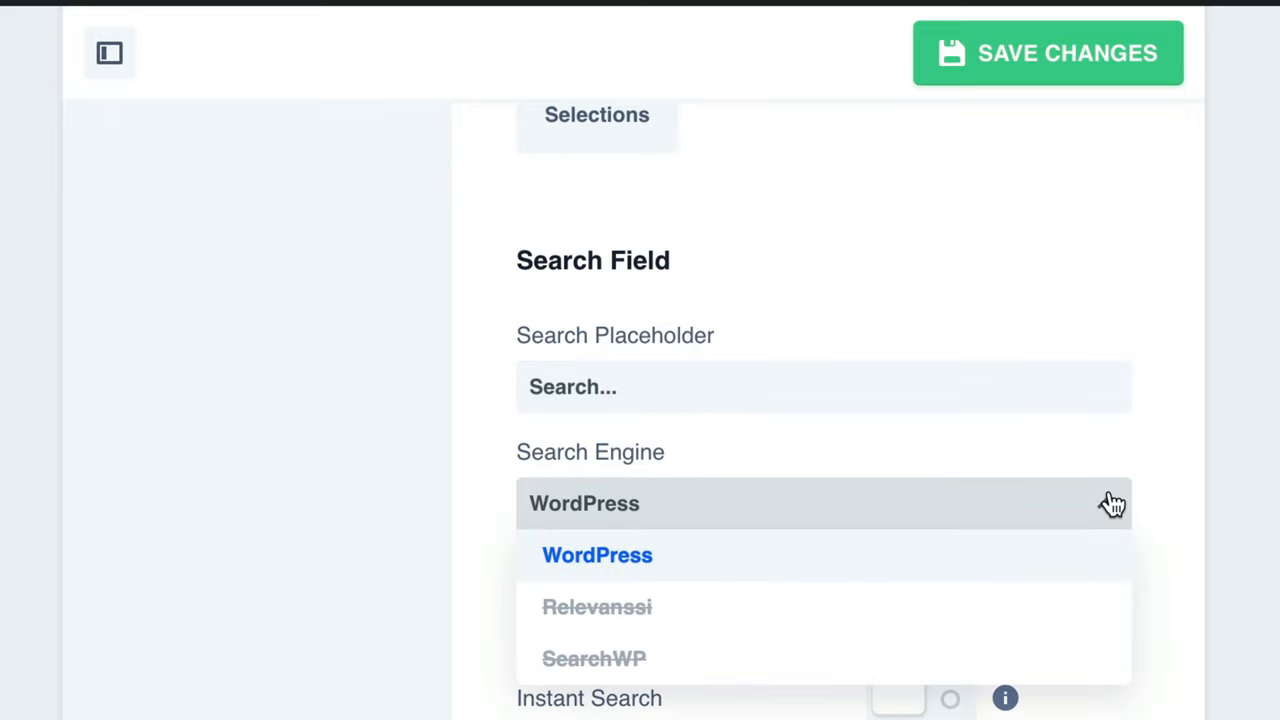
mouse_move(1107, 508)
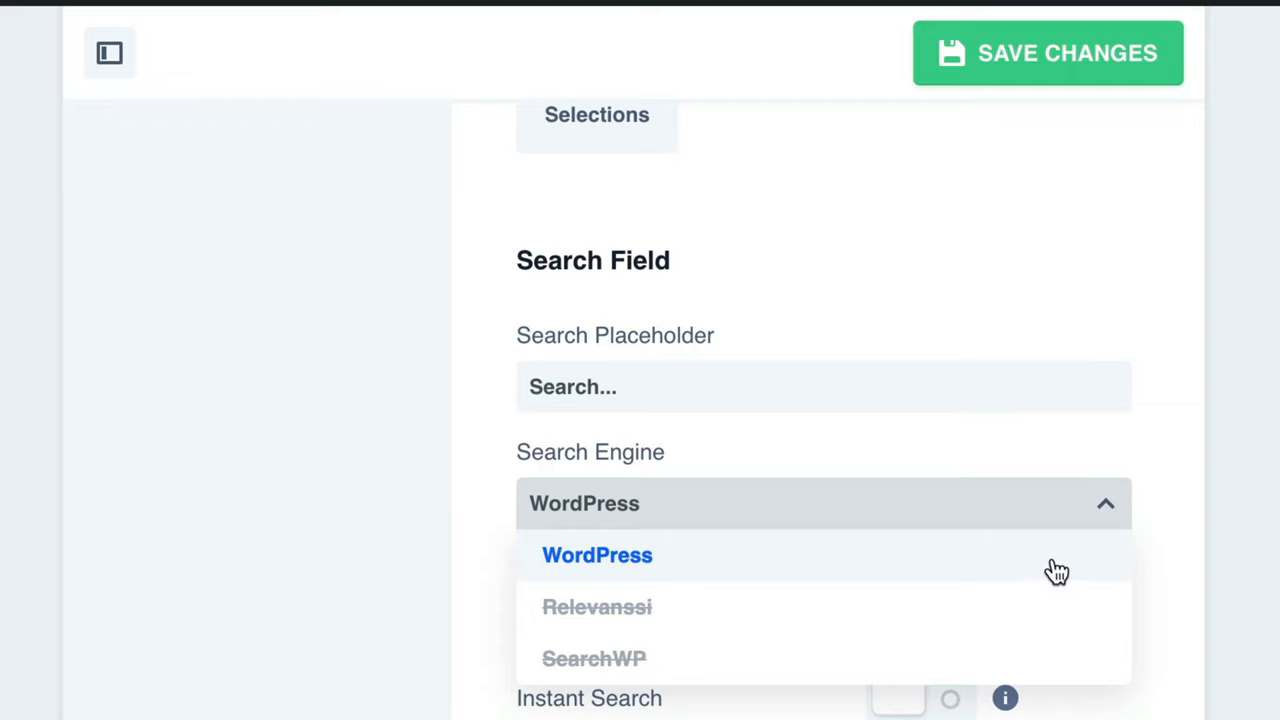
left_click(597, 555)
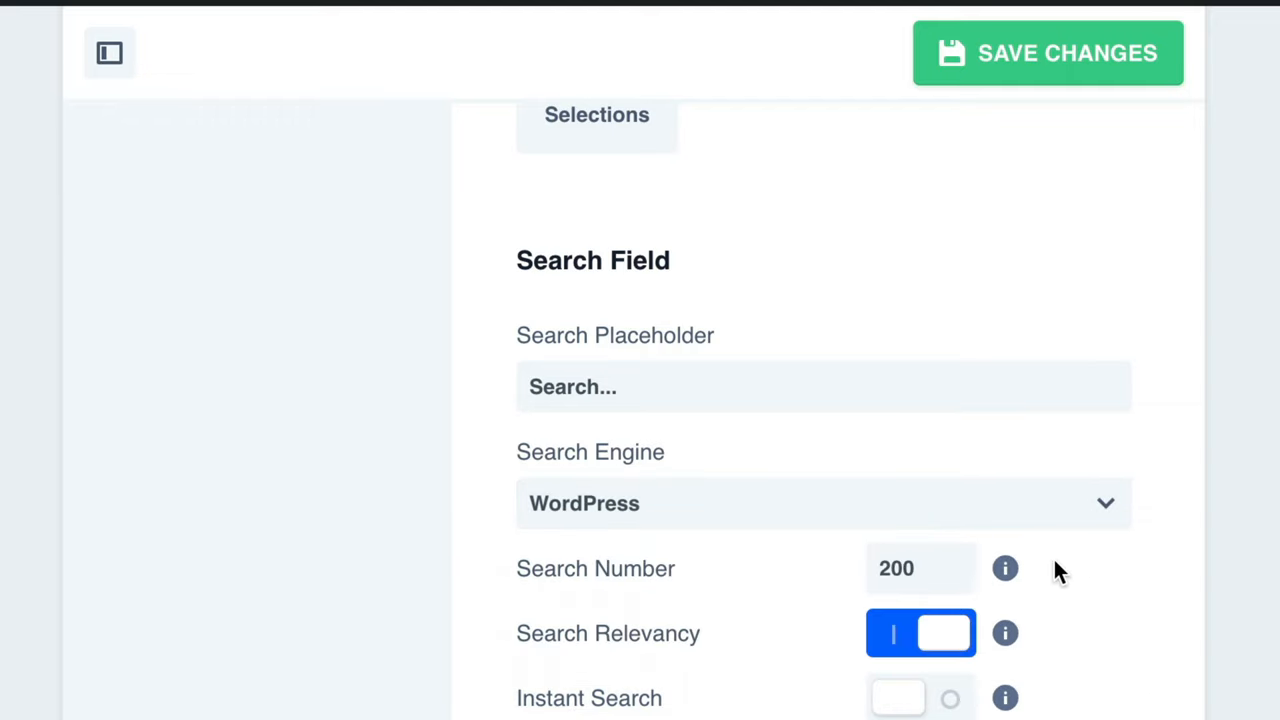
mouse_move(1005, 568)
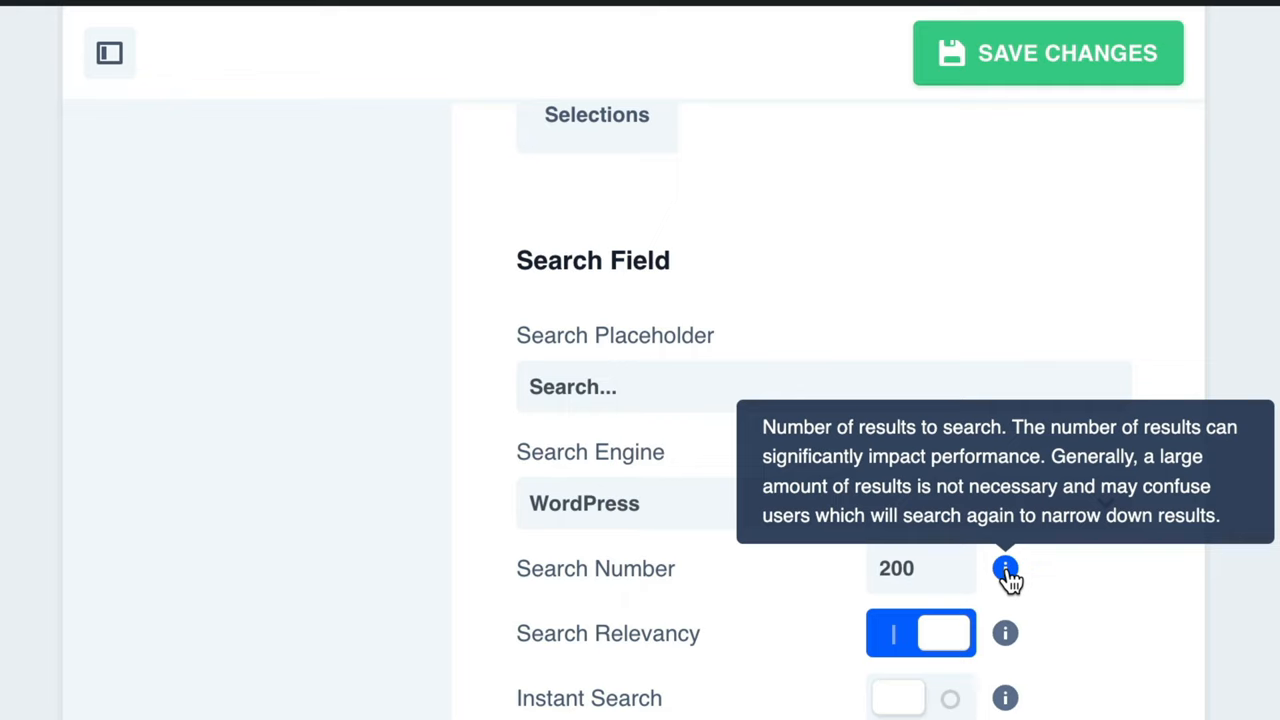
mouse_move(1005, 633)
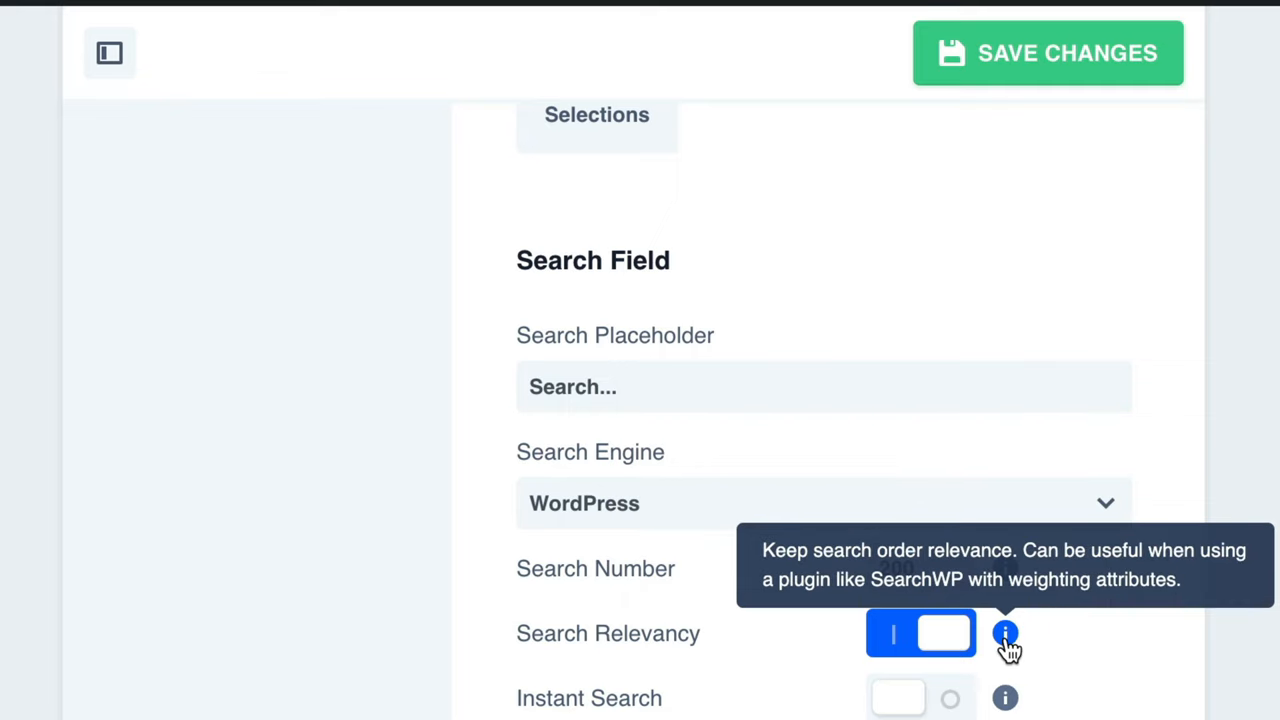
mouse_move(1178, 92)
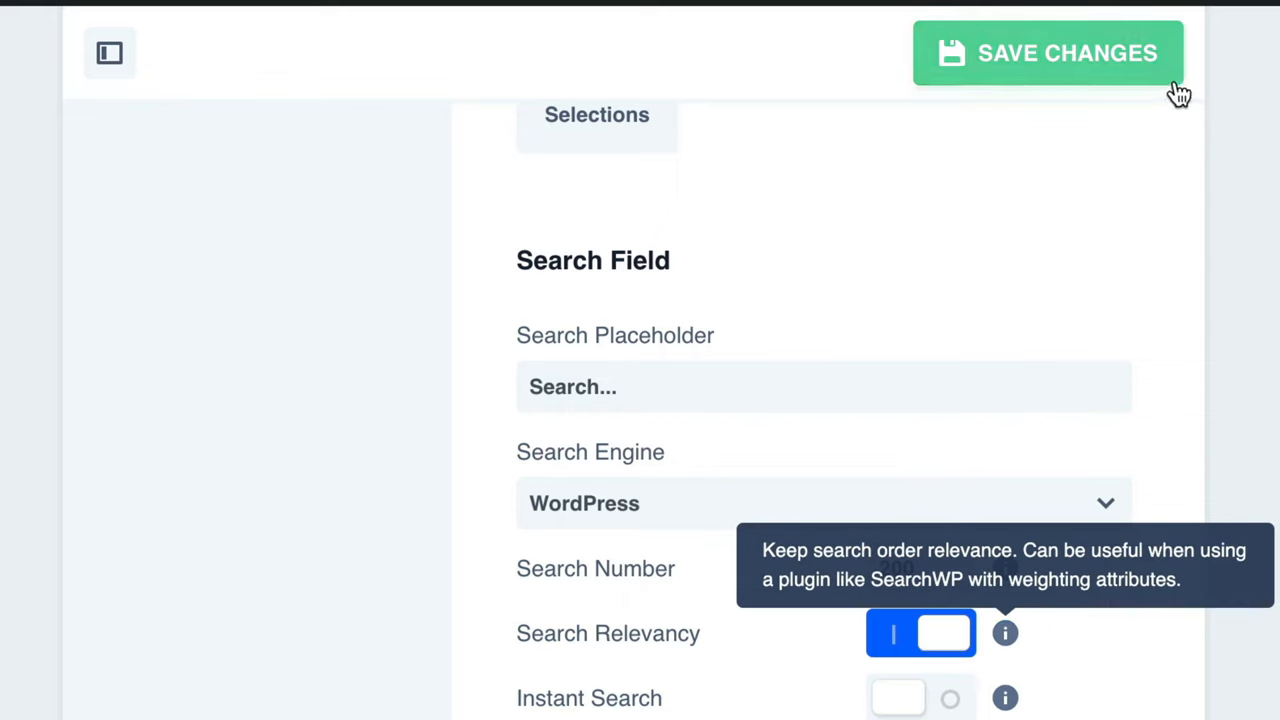
mouse_move(1173, 85)
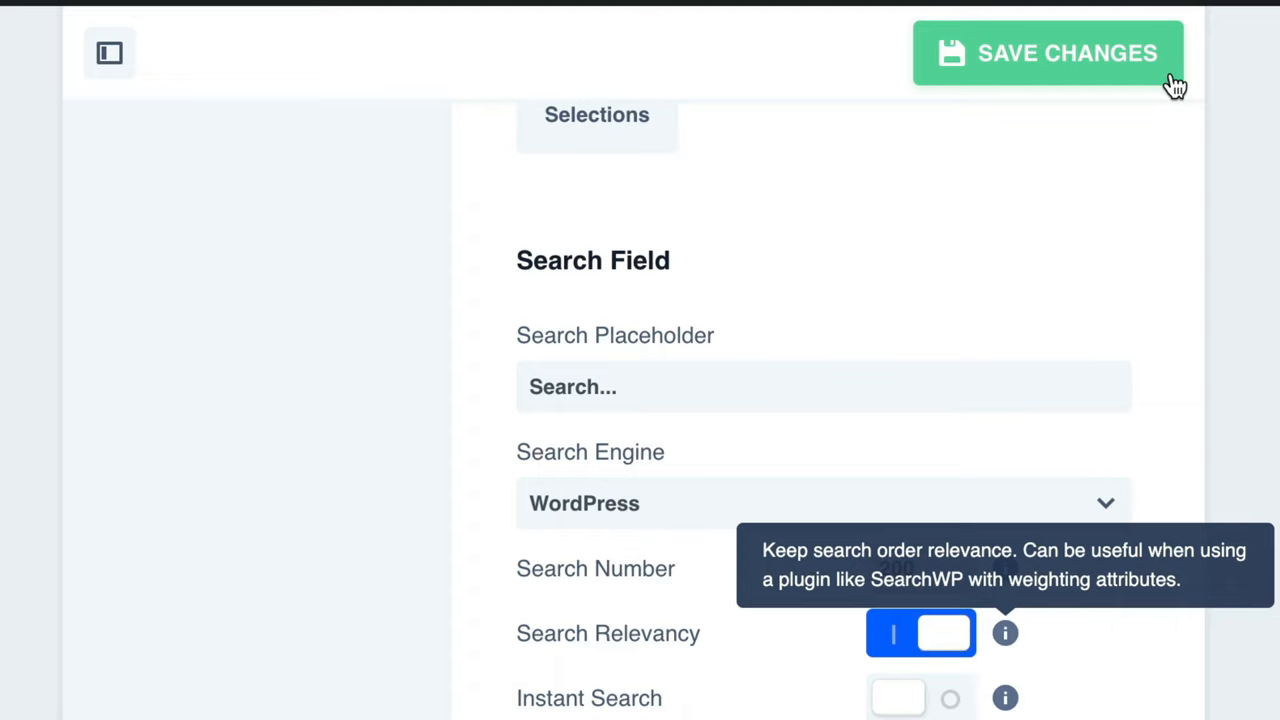
left_click(948, 70)
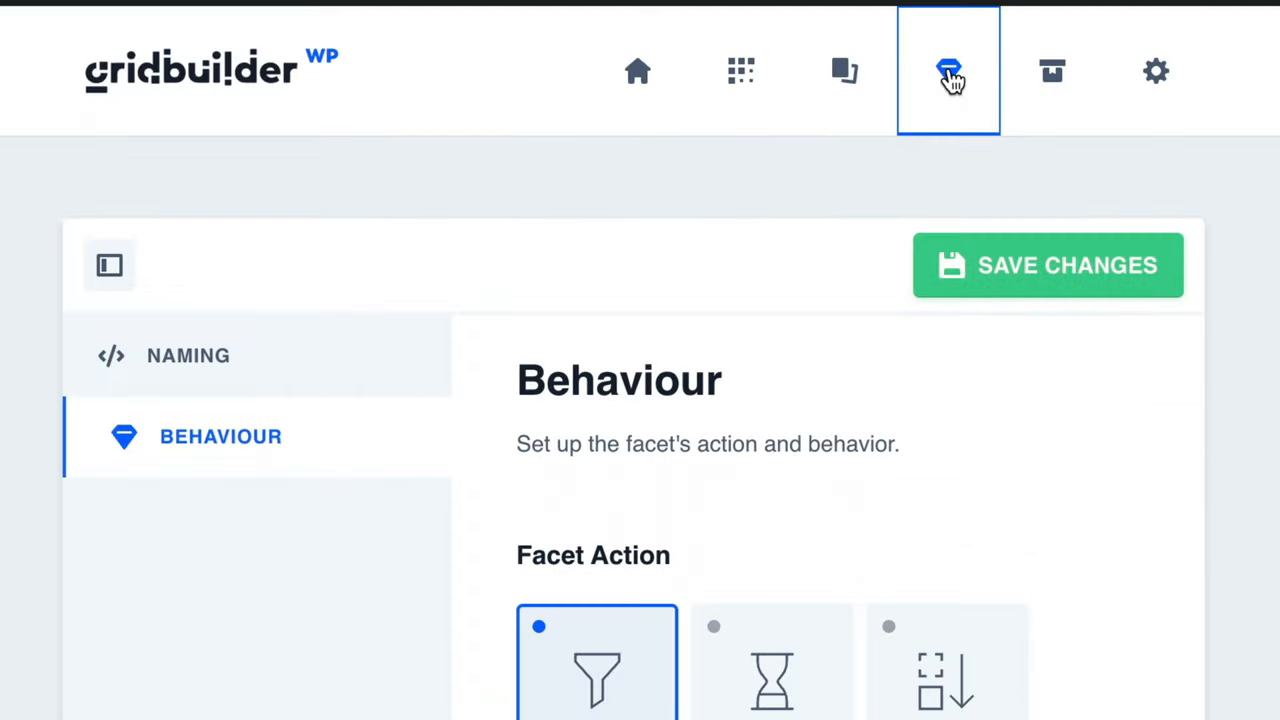
- Return to the All Facets list and create another new facet
left_click(948, 71)
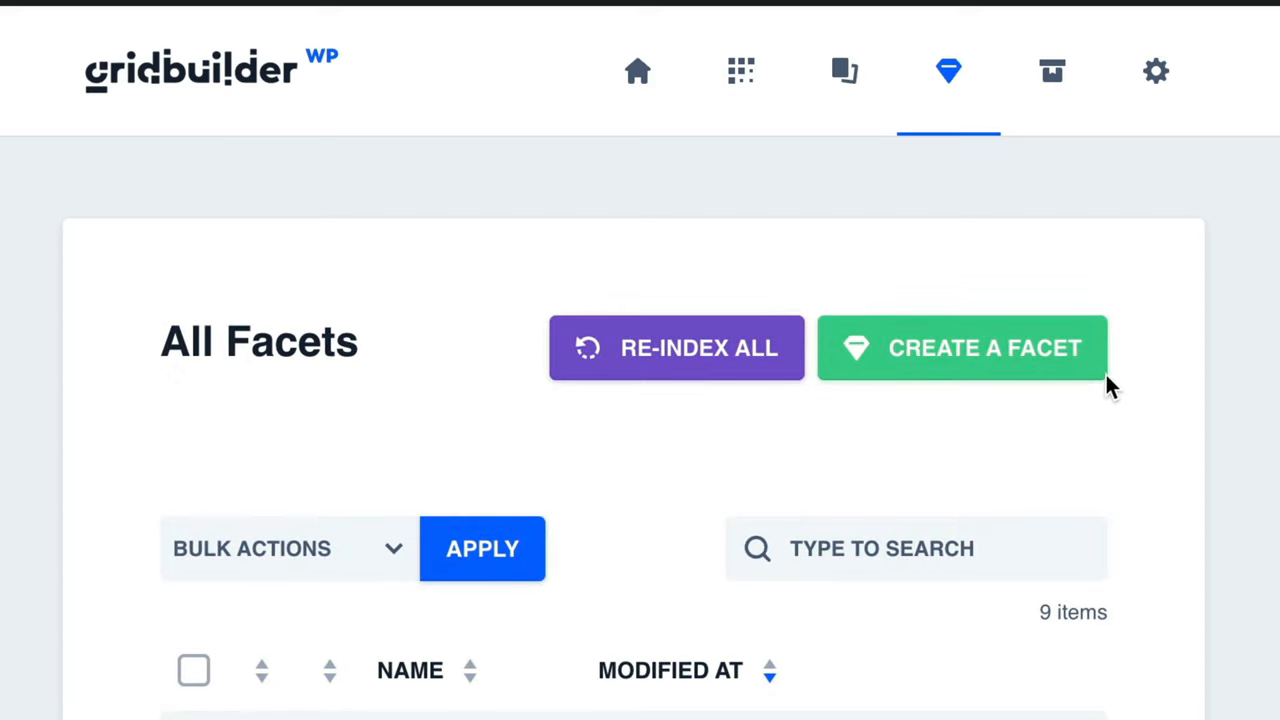
mouse_move(1078, 383)
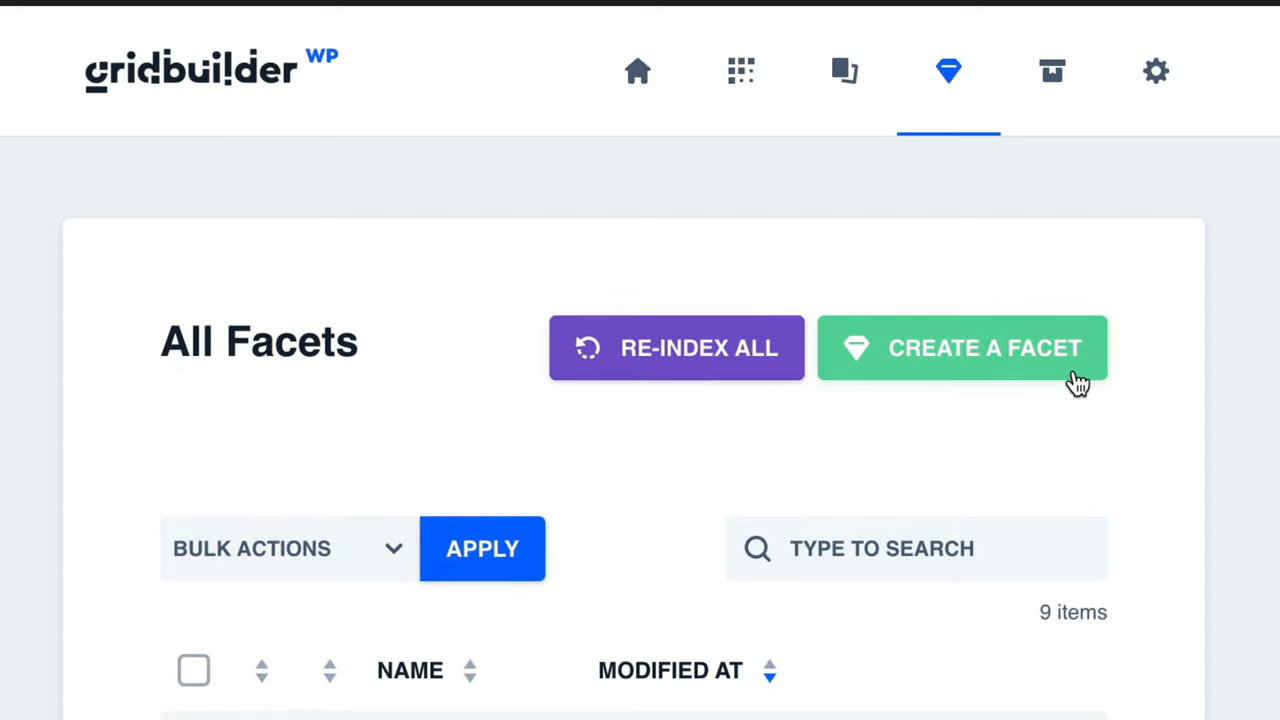
left_click(962, 347)
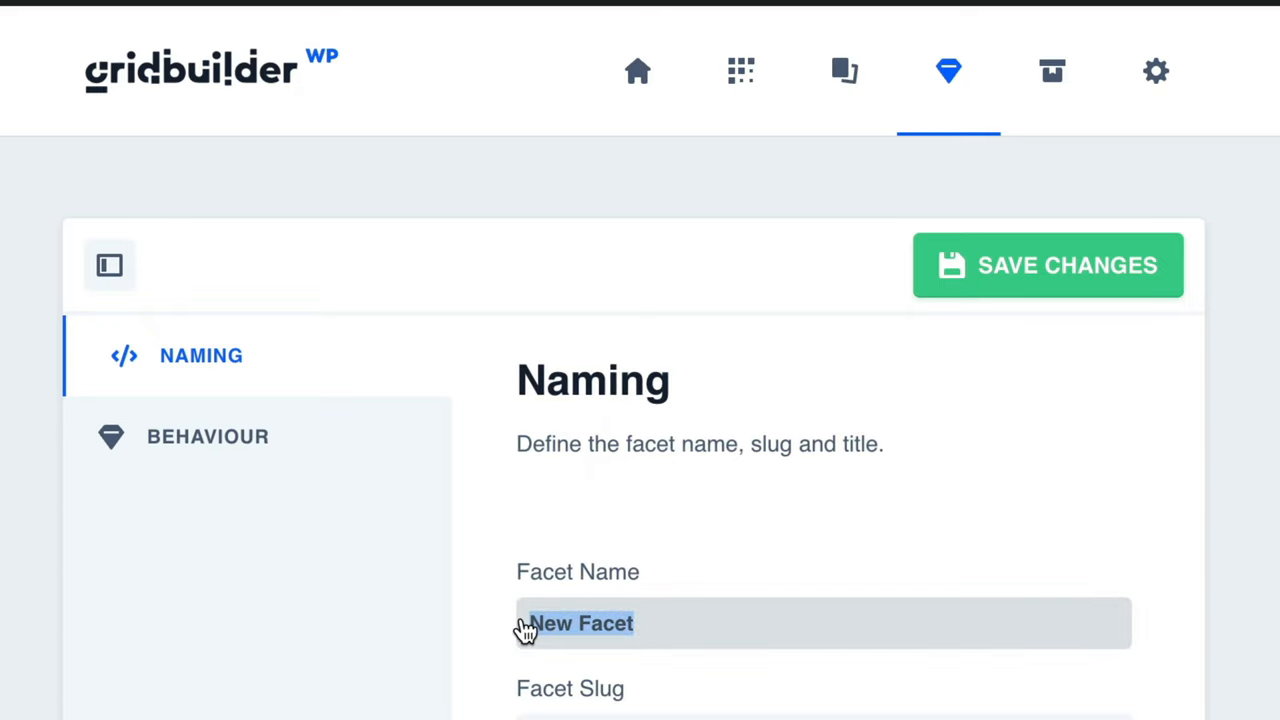
- Enter 'Categories' as the facet name and title, giving slug categories
type("Categories")
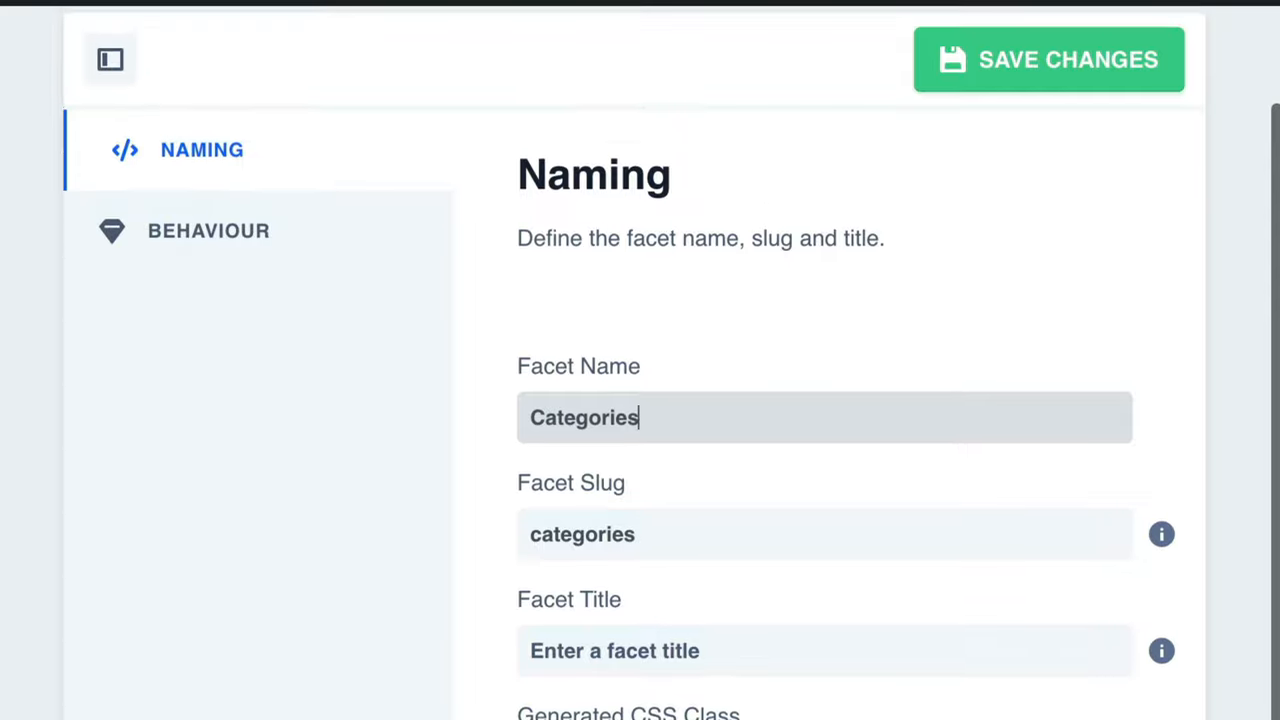
type("Categ")
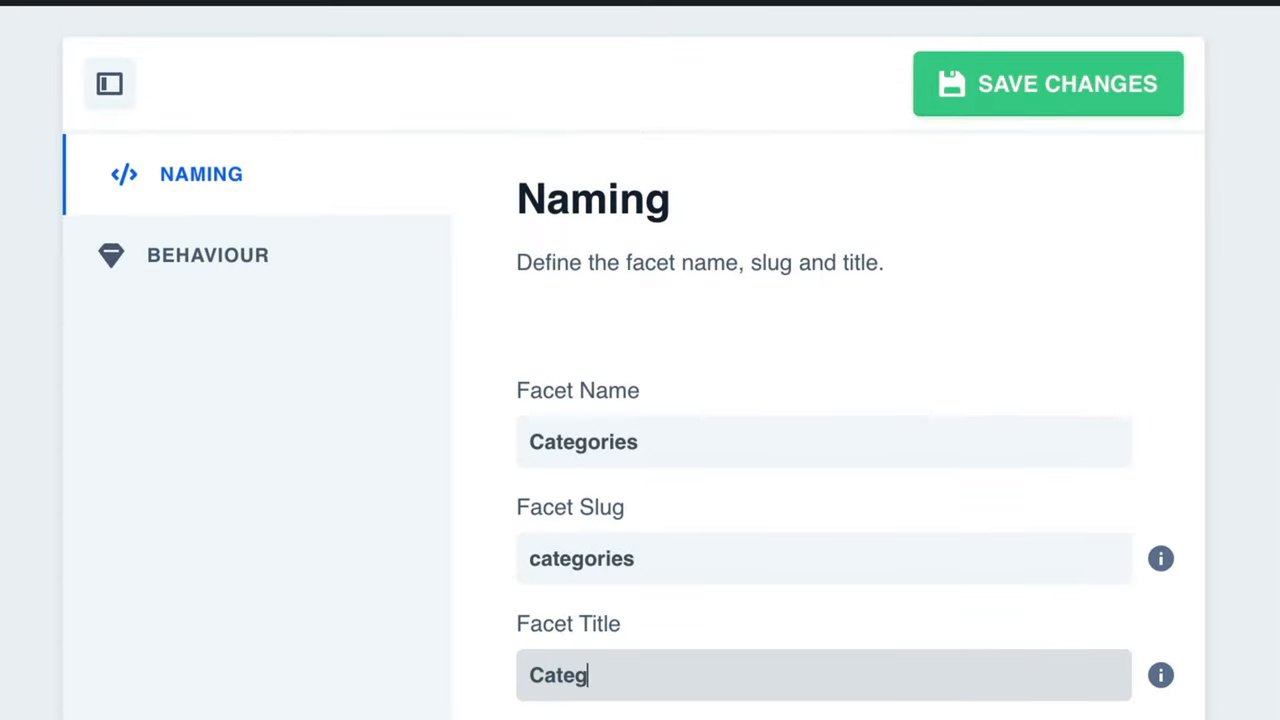
type("ories")
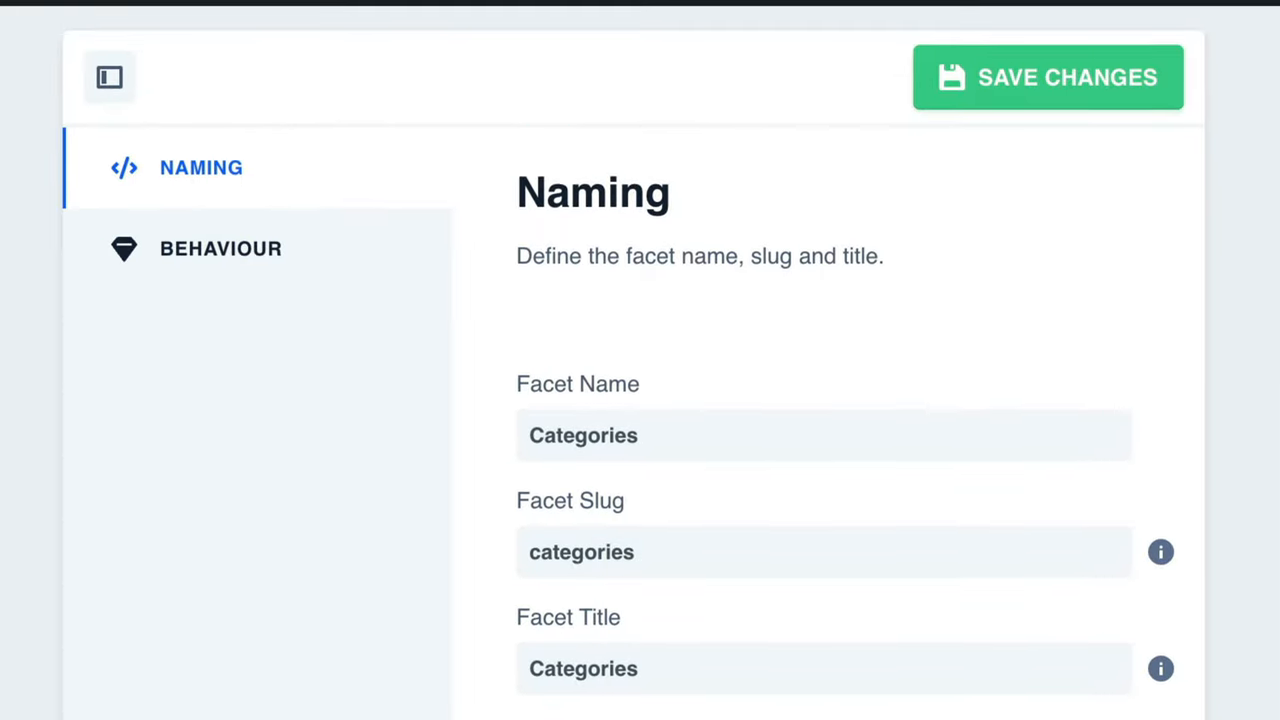
- Set the Categories facet to Checkboxes on the Categories taxonomy and review its settings
left_click(220, 248)
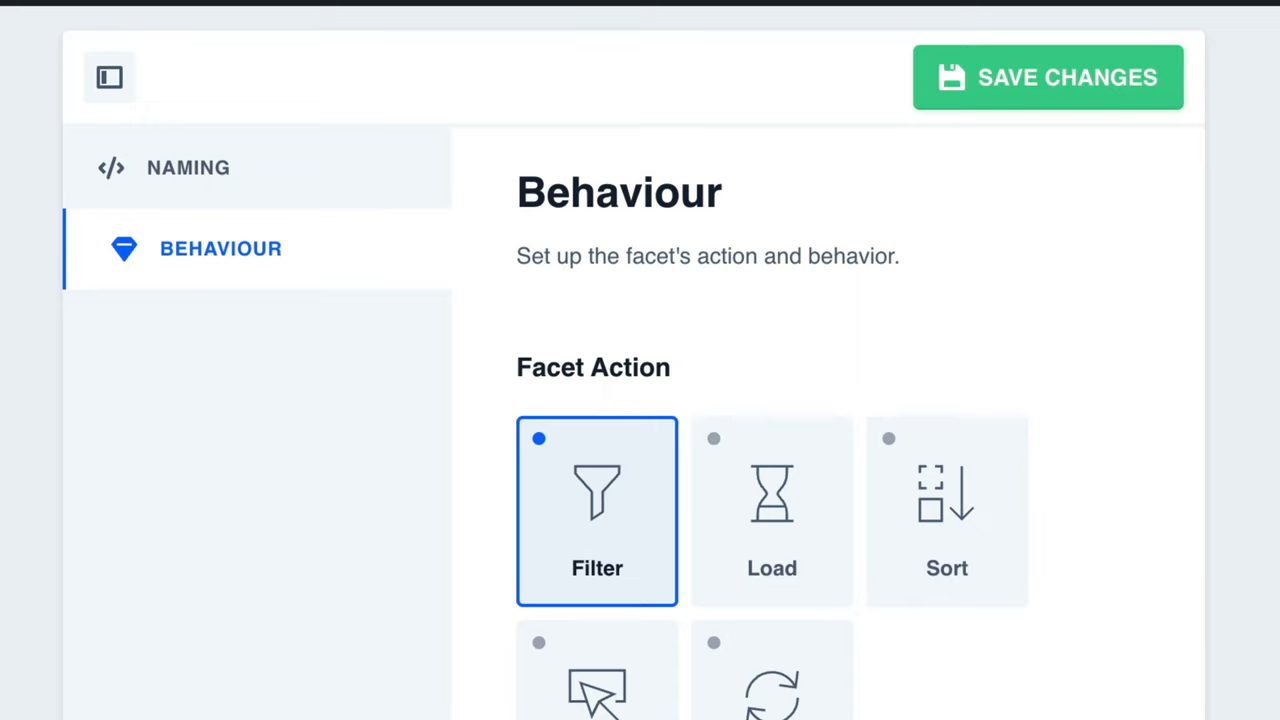
scroll("down", 3)
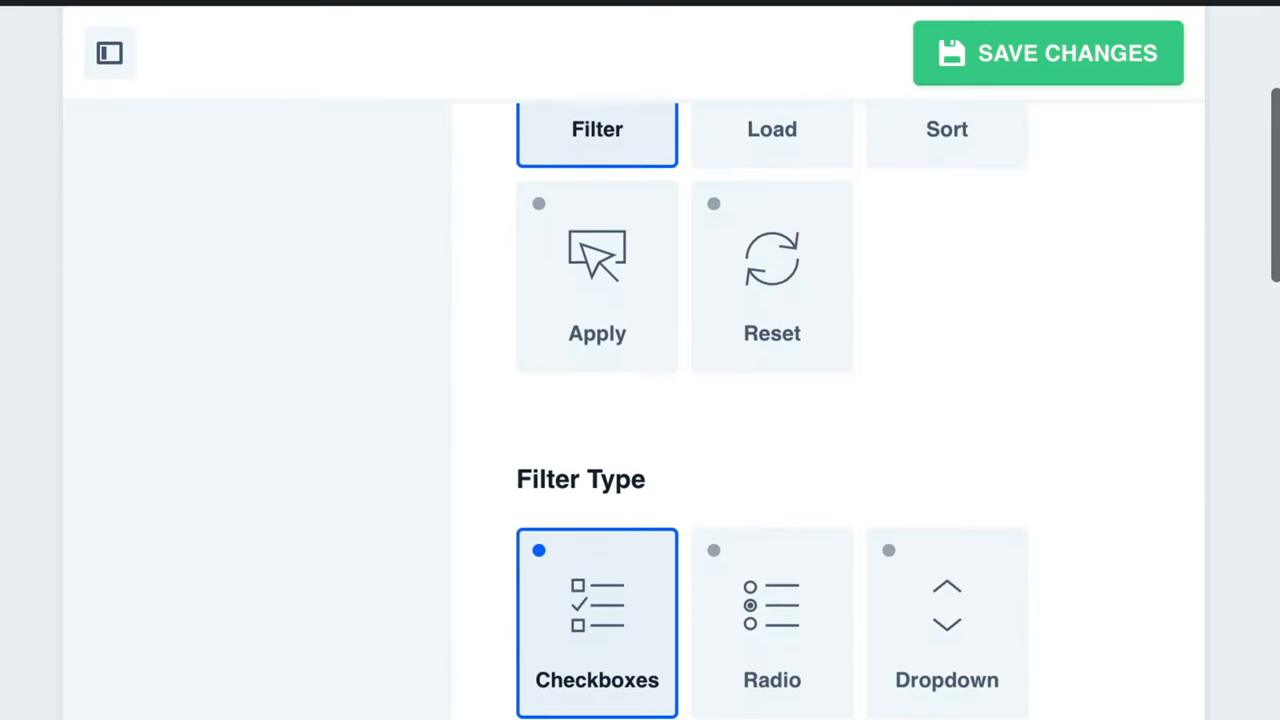
scroll("down", 3)
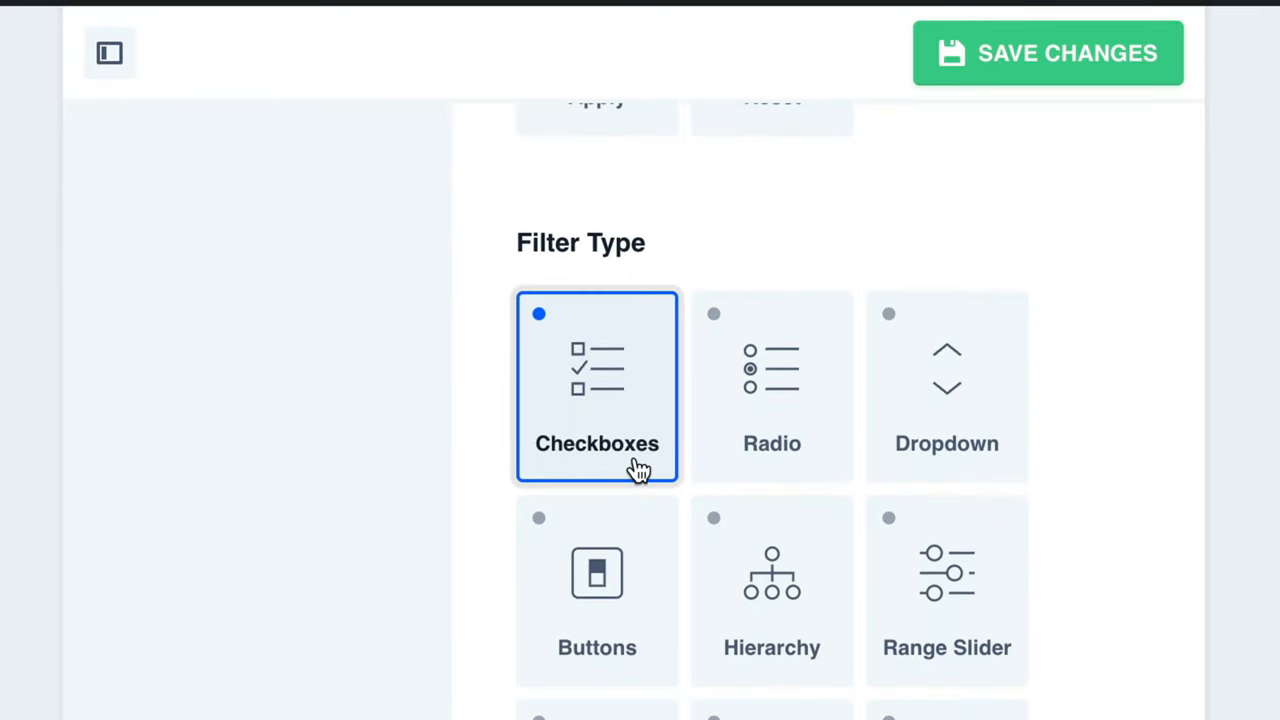
scroll("down", 3)
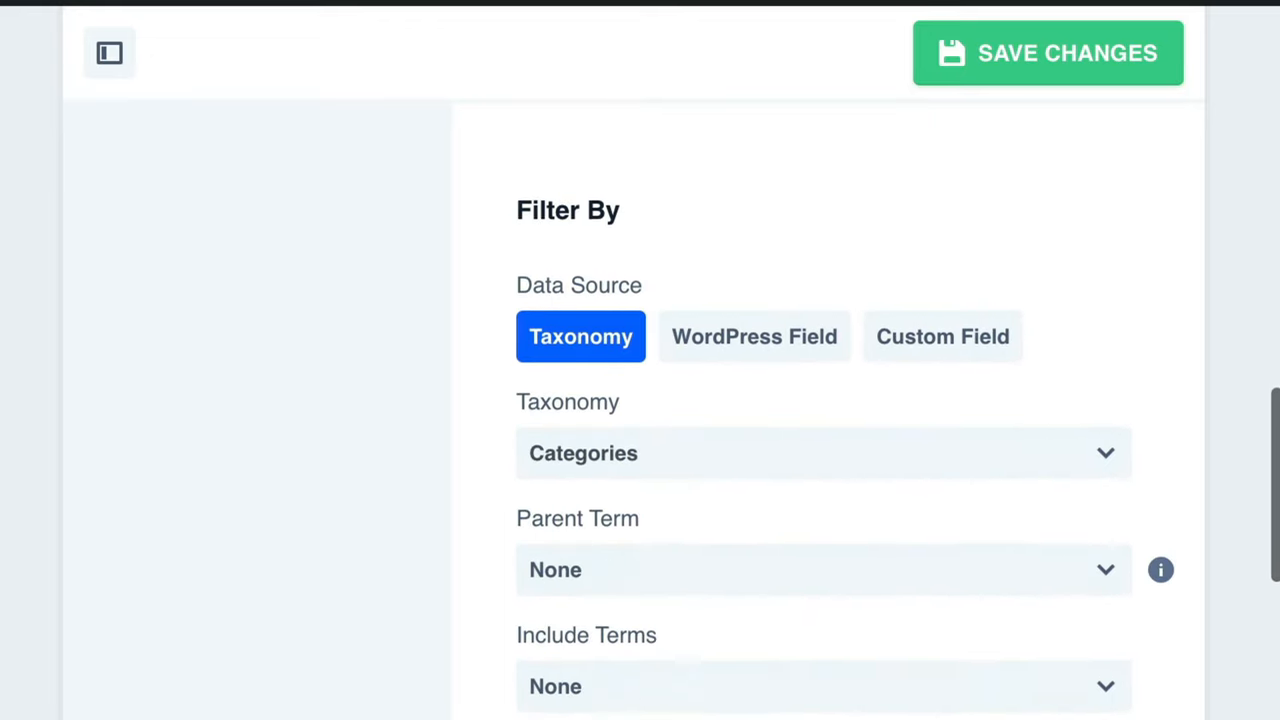
scroll("down", 3)
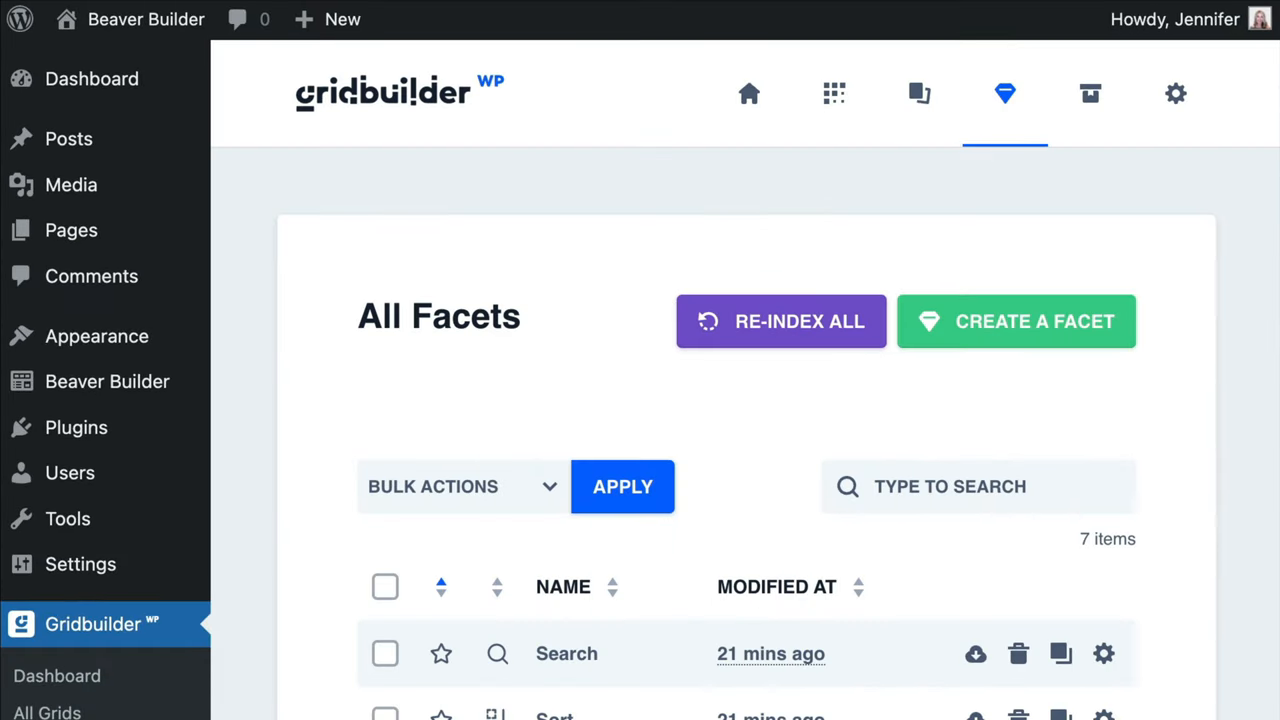
mouse_move(71, 230)
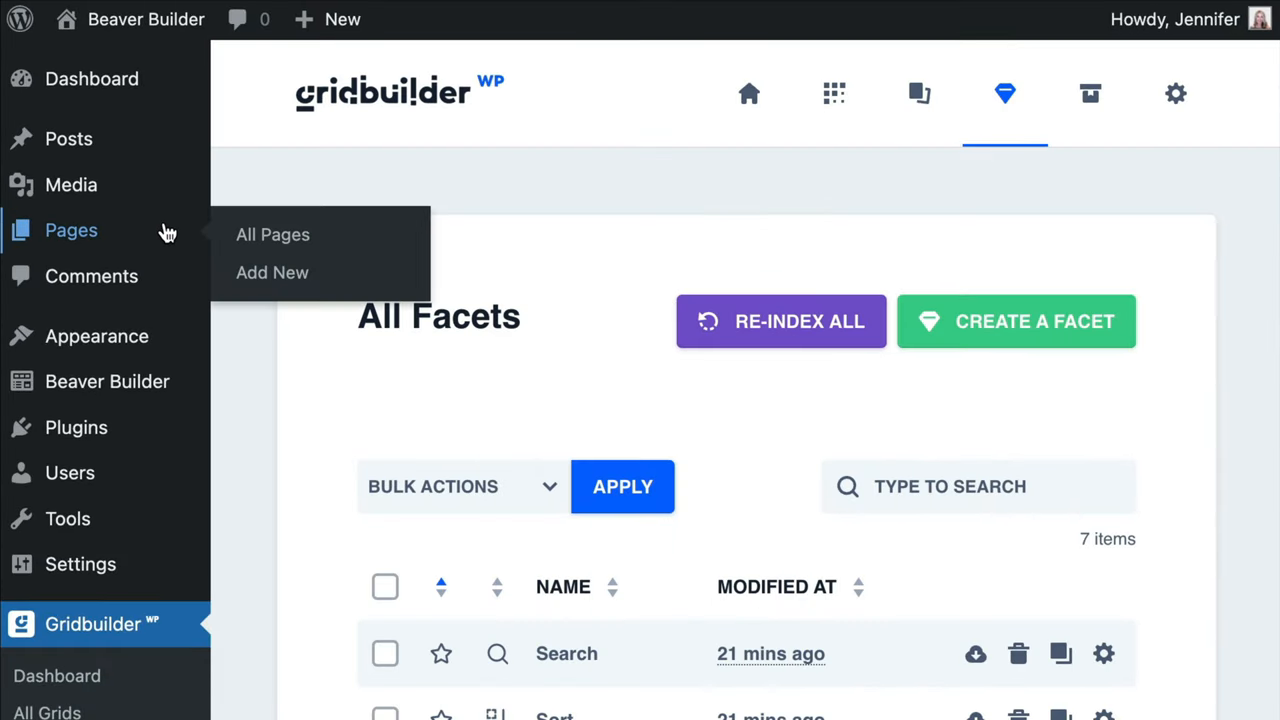
- Open the All Pages list to find the published GridBuilder page
left_click(272, 234)
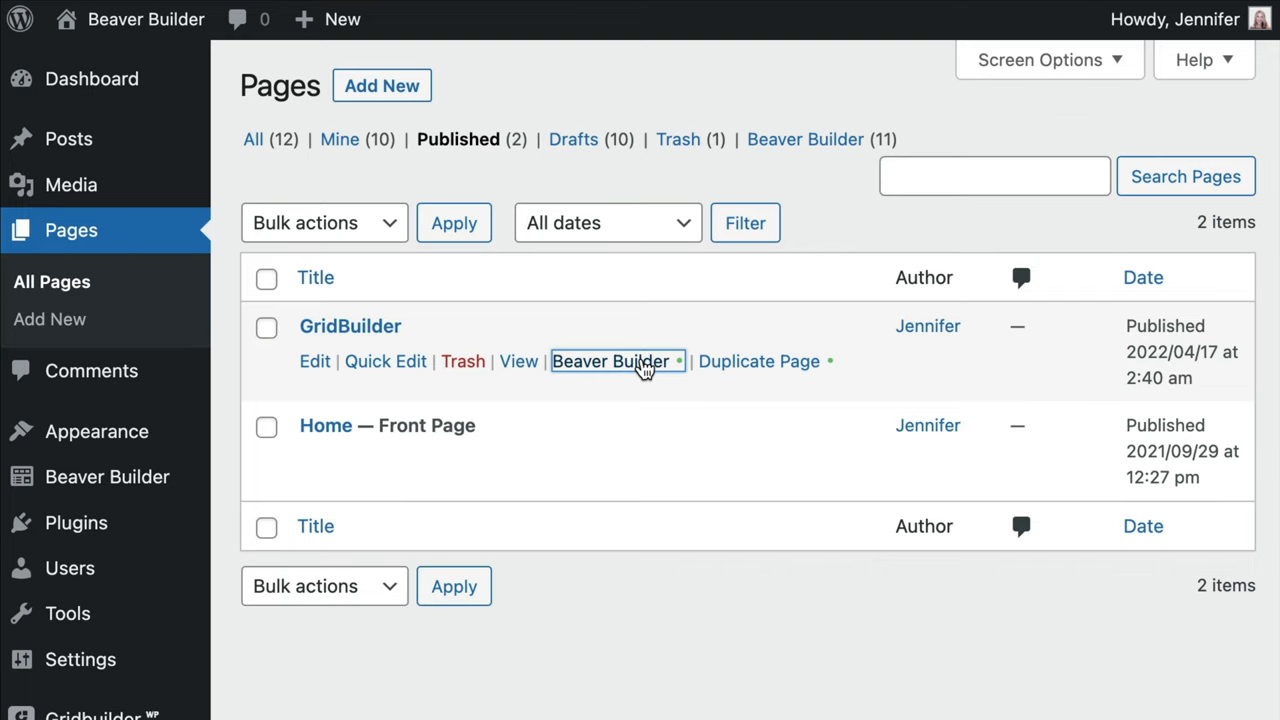
- Open GridBuilder in Beaver Builder and add a Search facet filtering Demo Grid
left_click(610, 361)
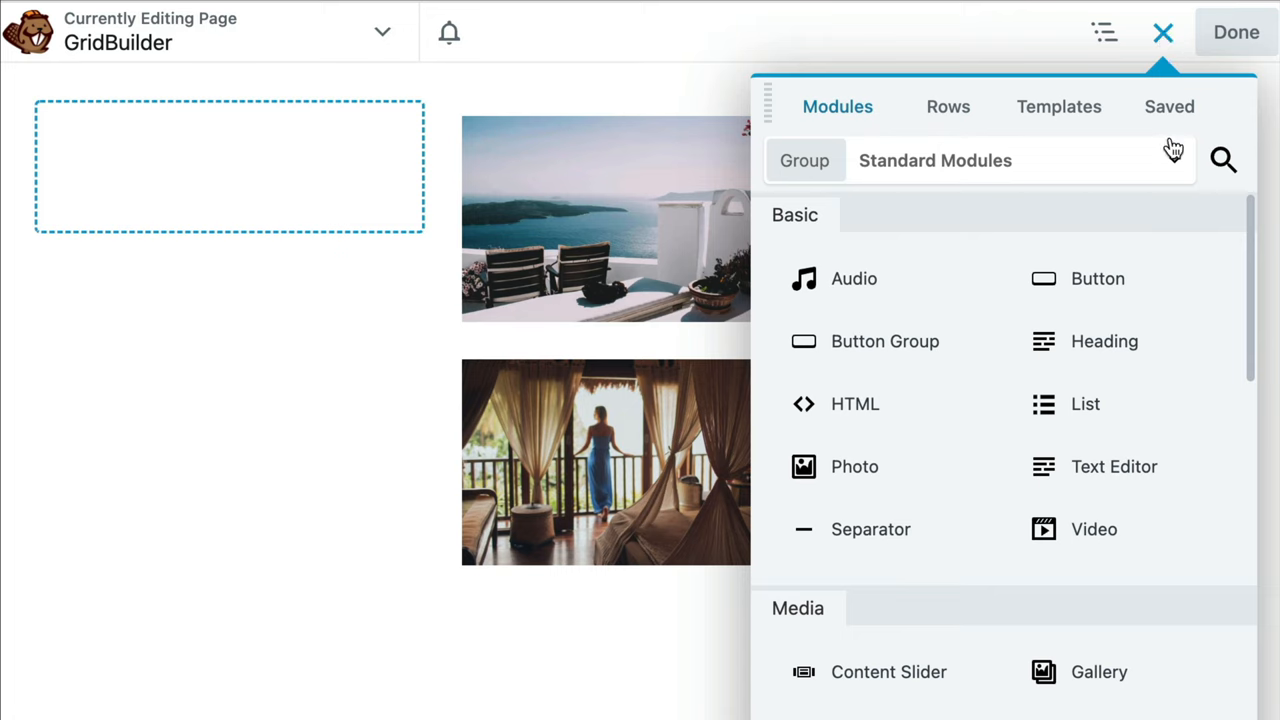
scroll("down", 3)
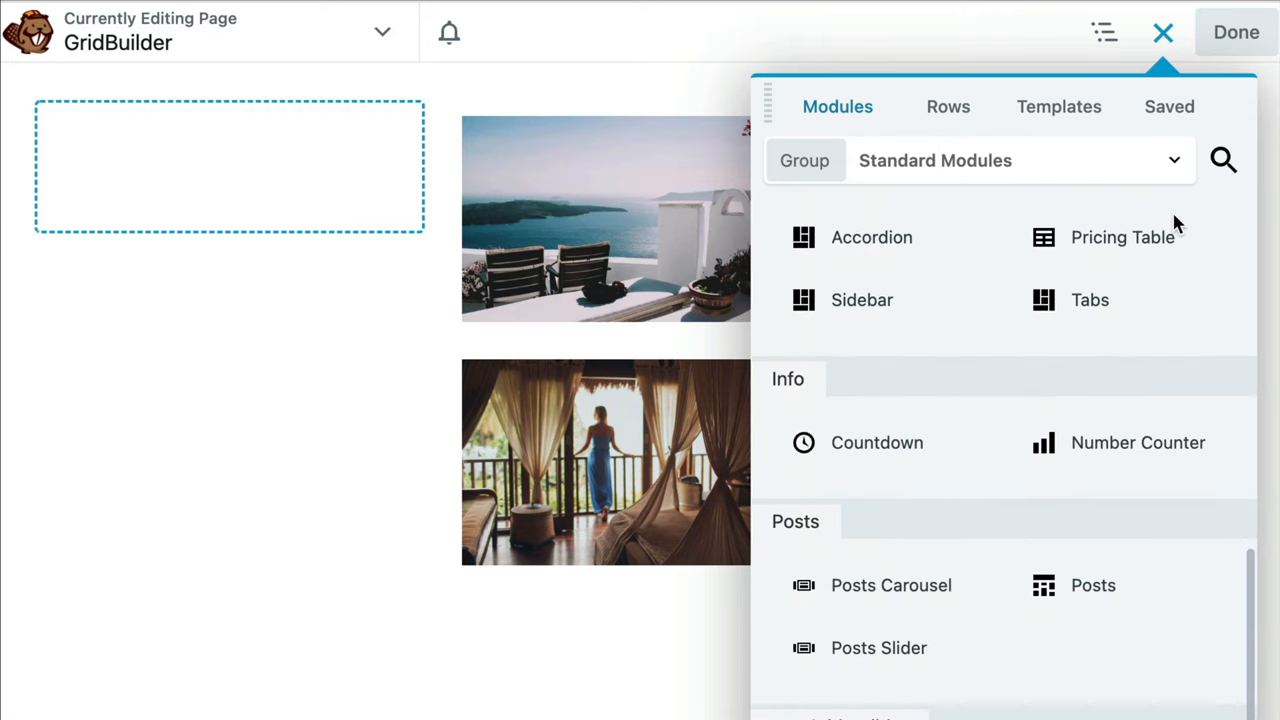
scroll("down", 3)
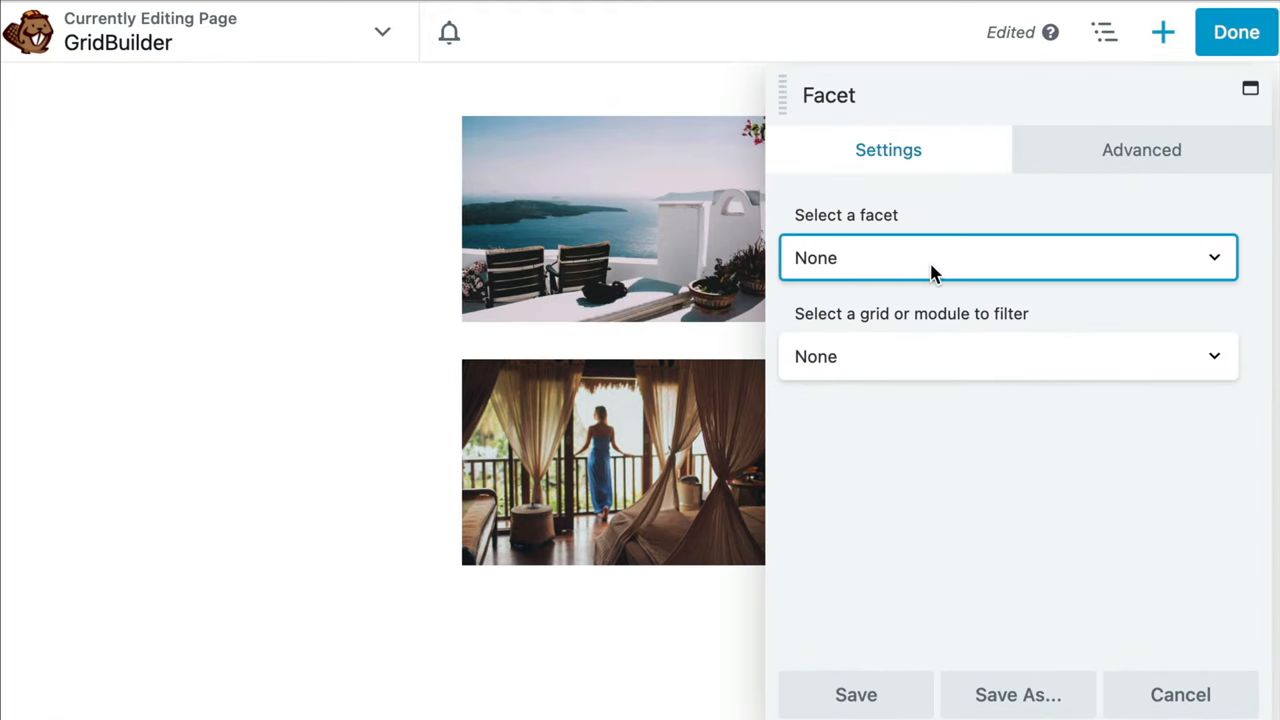
left_click(1007, 257)
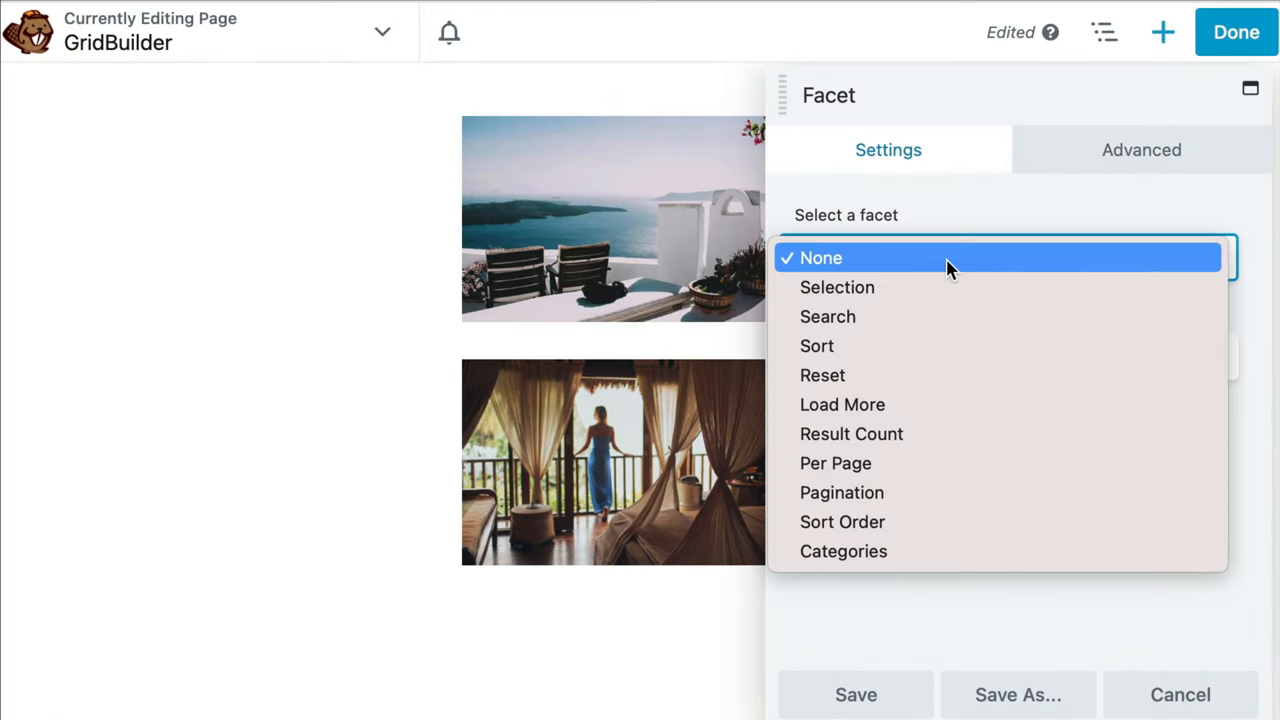
mouse_move(940, 317)
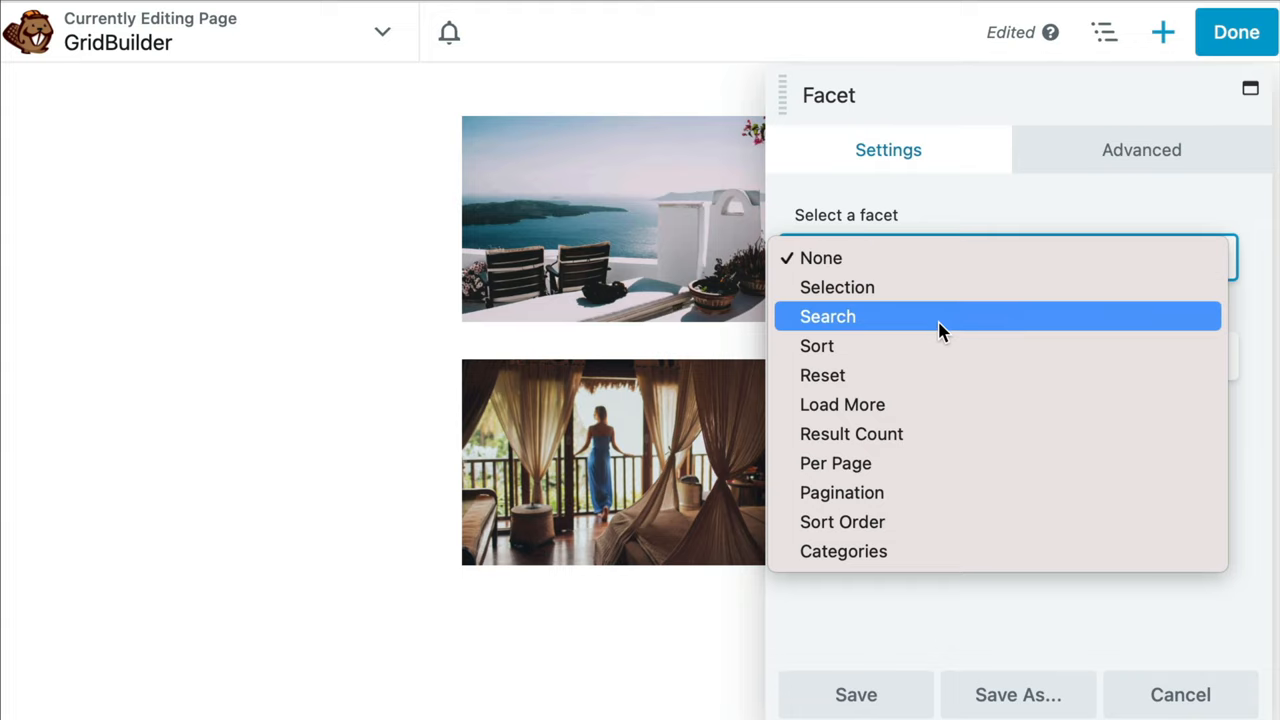
left_click(827, 316)
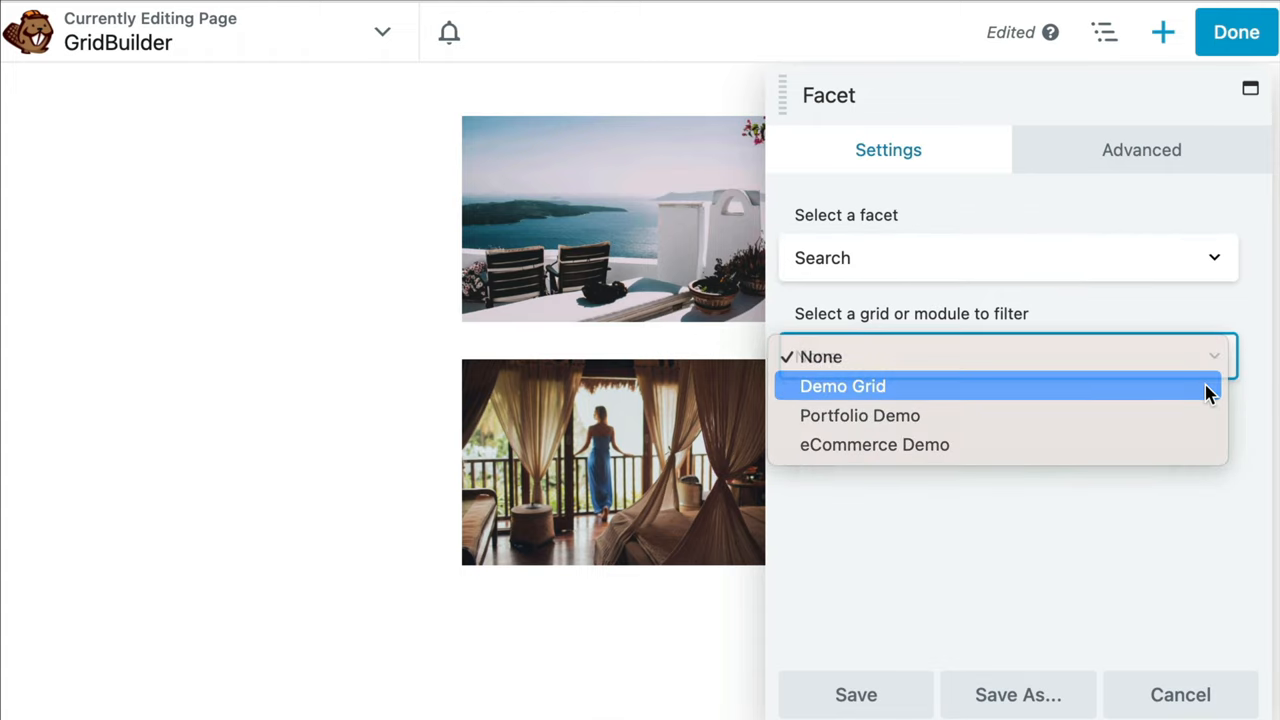
left_click(843, 386)
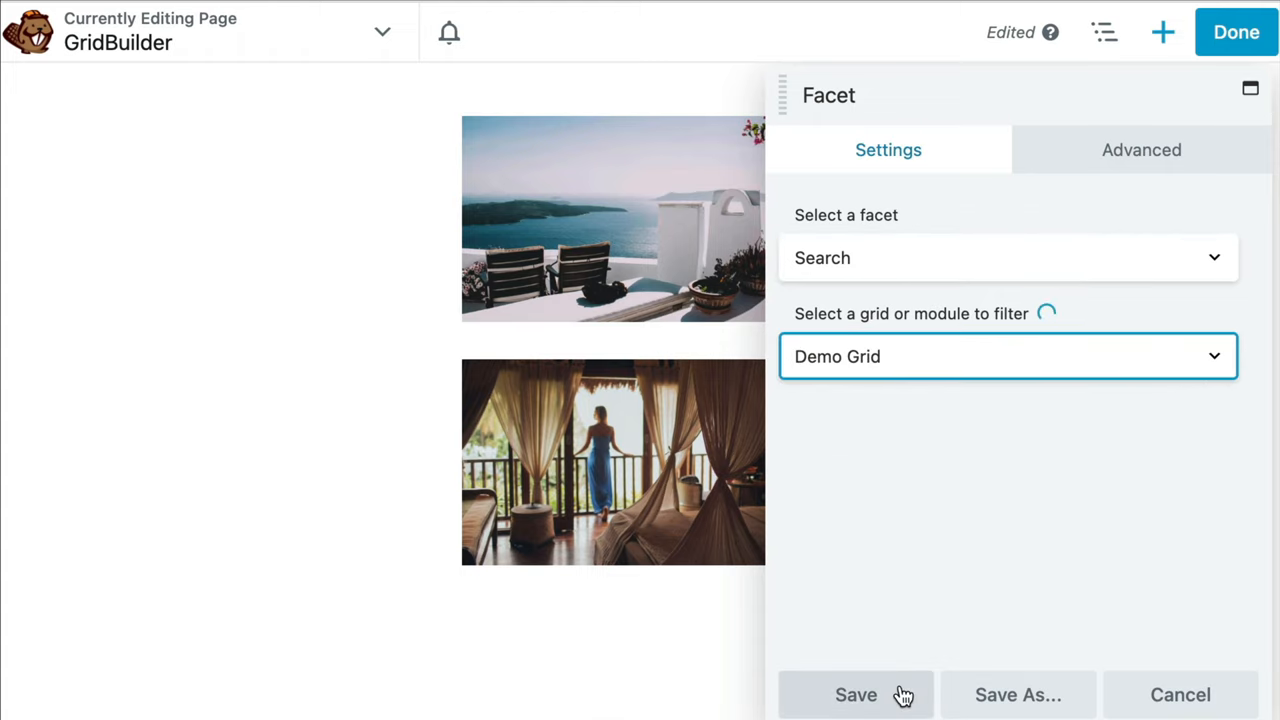
left_click(855, 694)
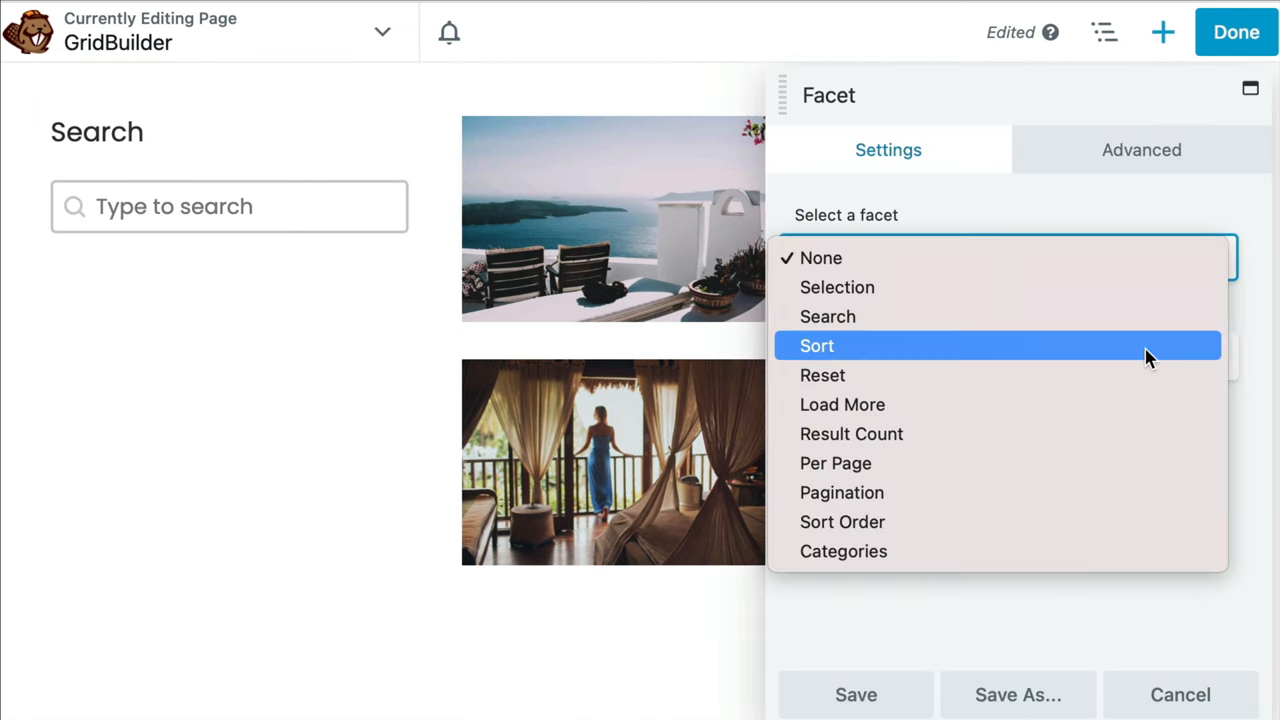
- Add a Categories facet filtering Demo Grid and save it
left_click(843, 551)
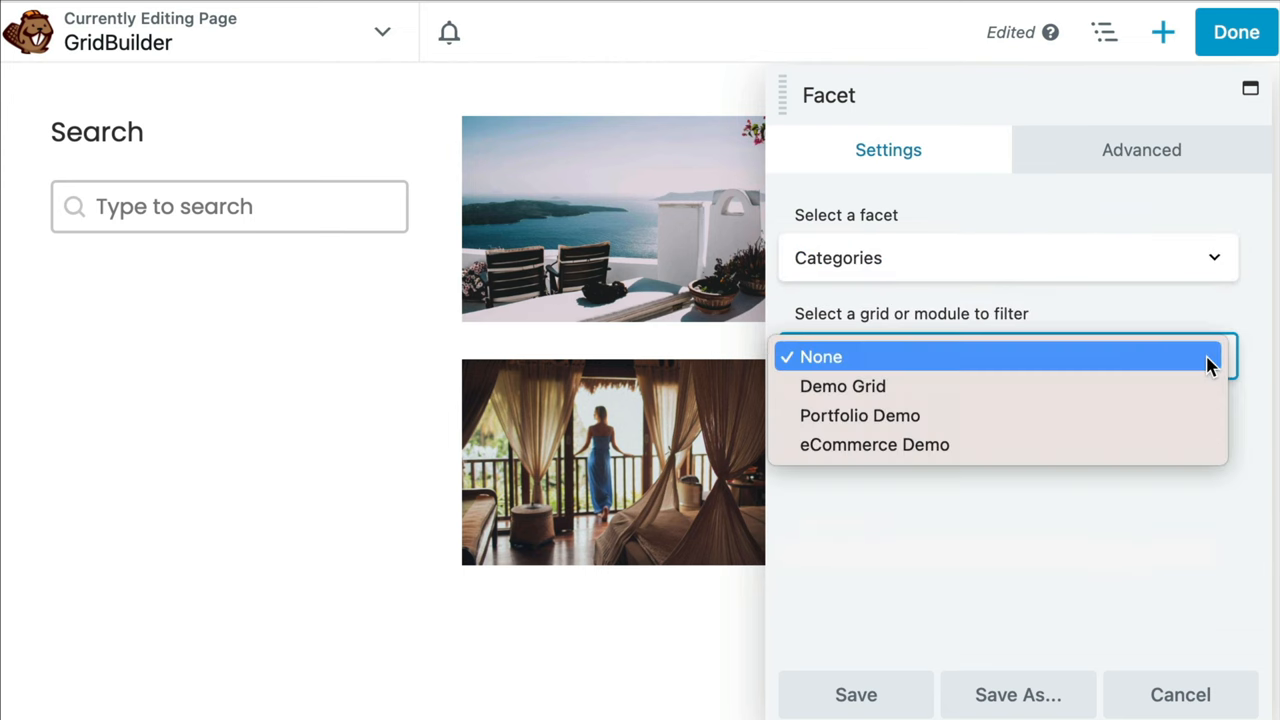
left_click(842, 386)
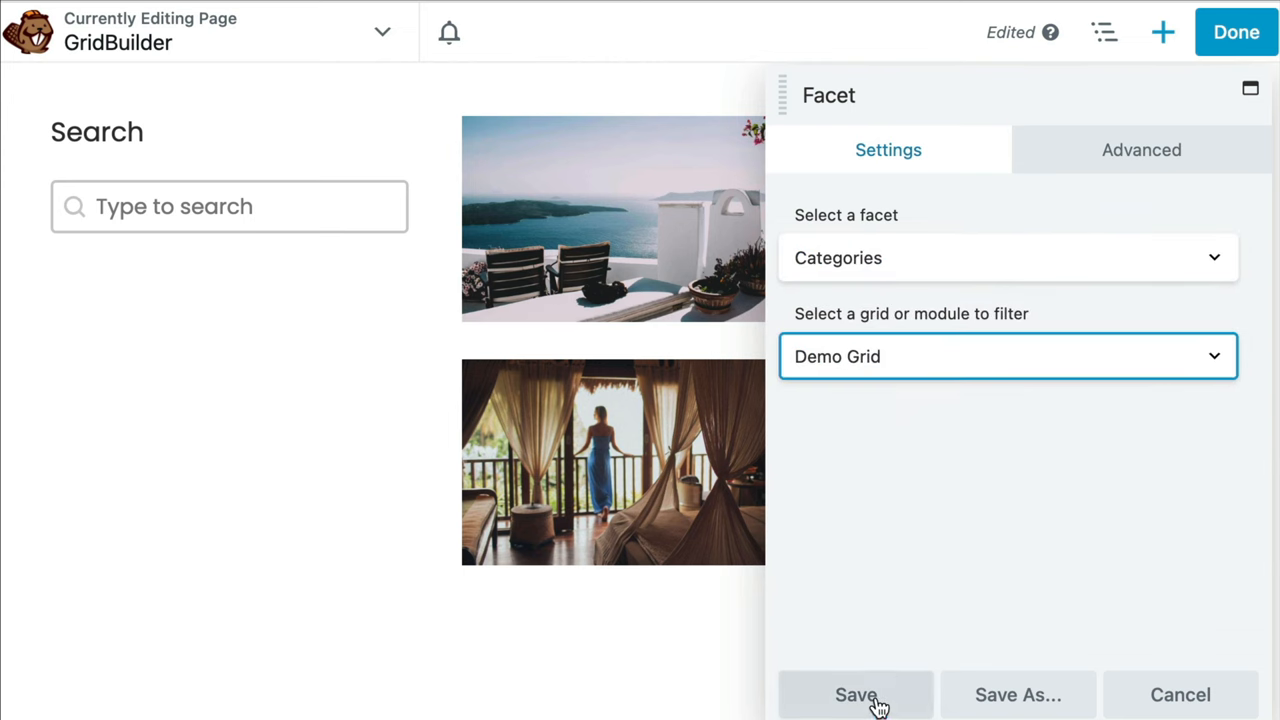
left_click(855, 694)
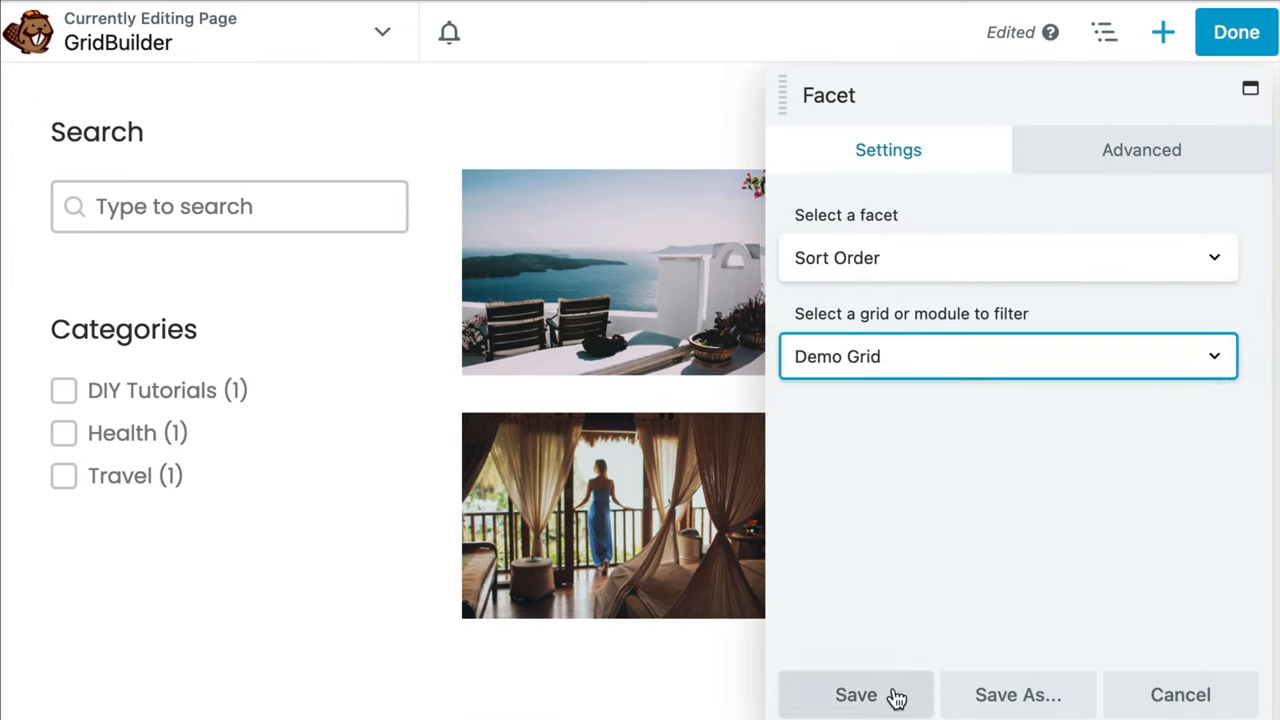
- Save the Sort Order facet, then test Z-A sorting and DIY Tutorials/Travel filters live
left_click(855, 694)
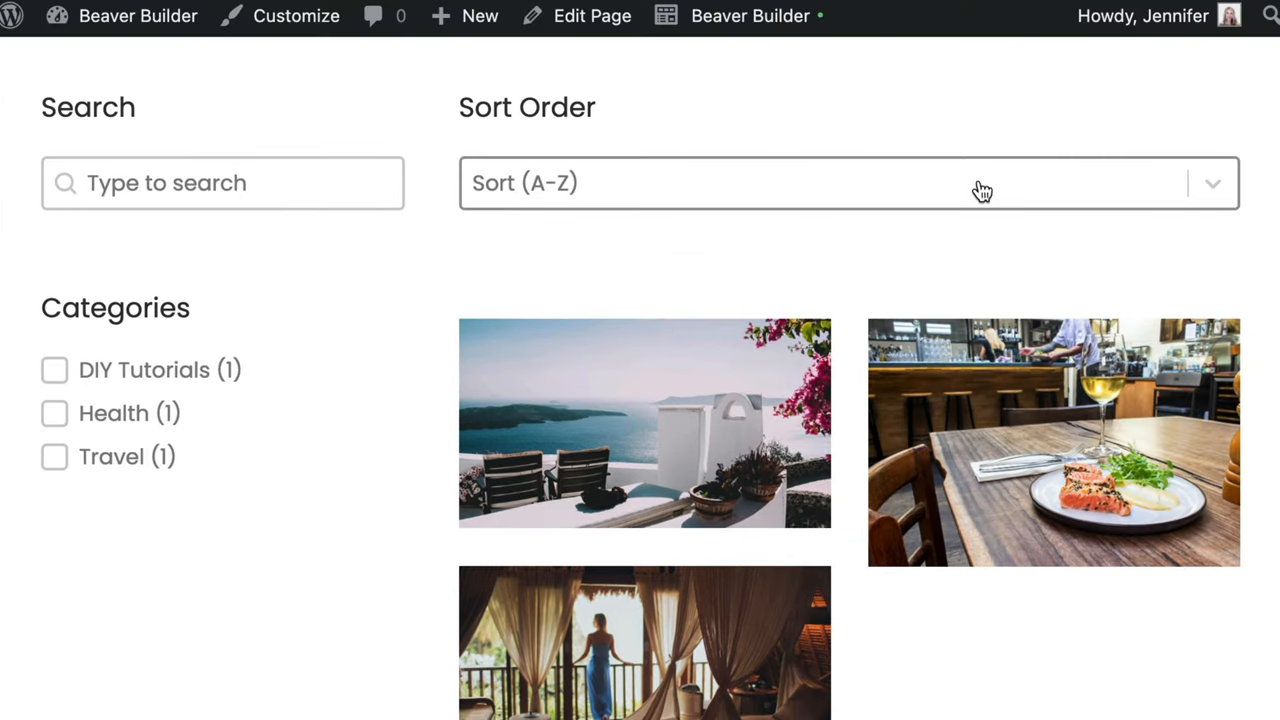
left_click(850, 183)
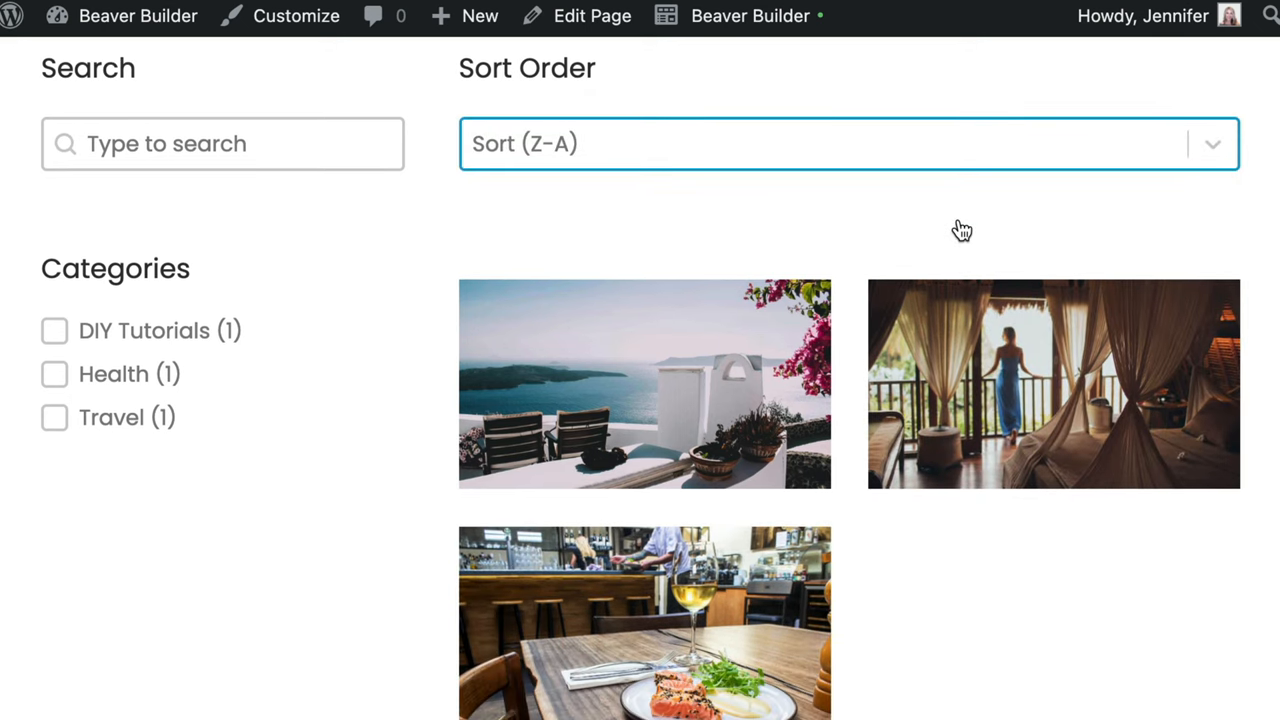
left_click(54, 330)
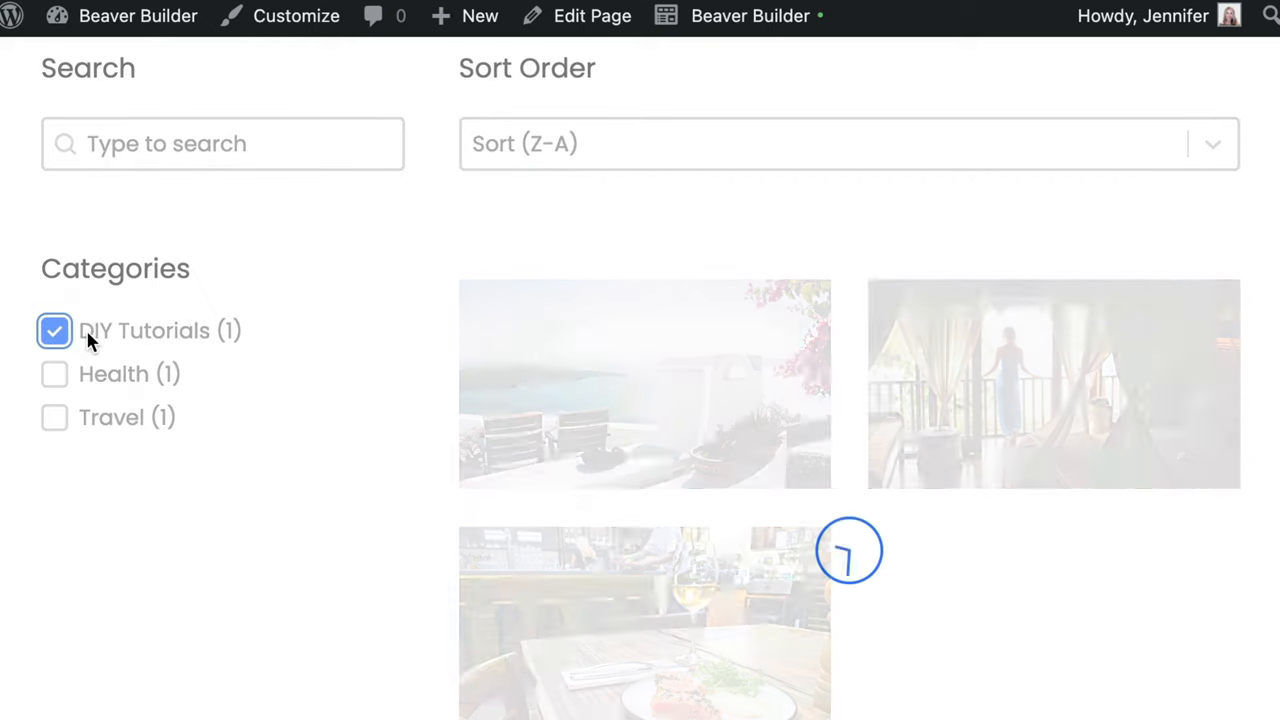
left_click(54, 331)
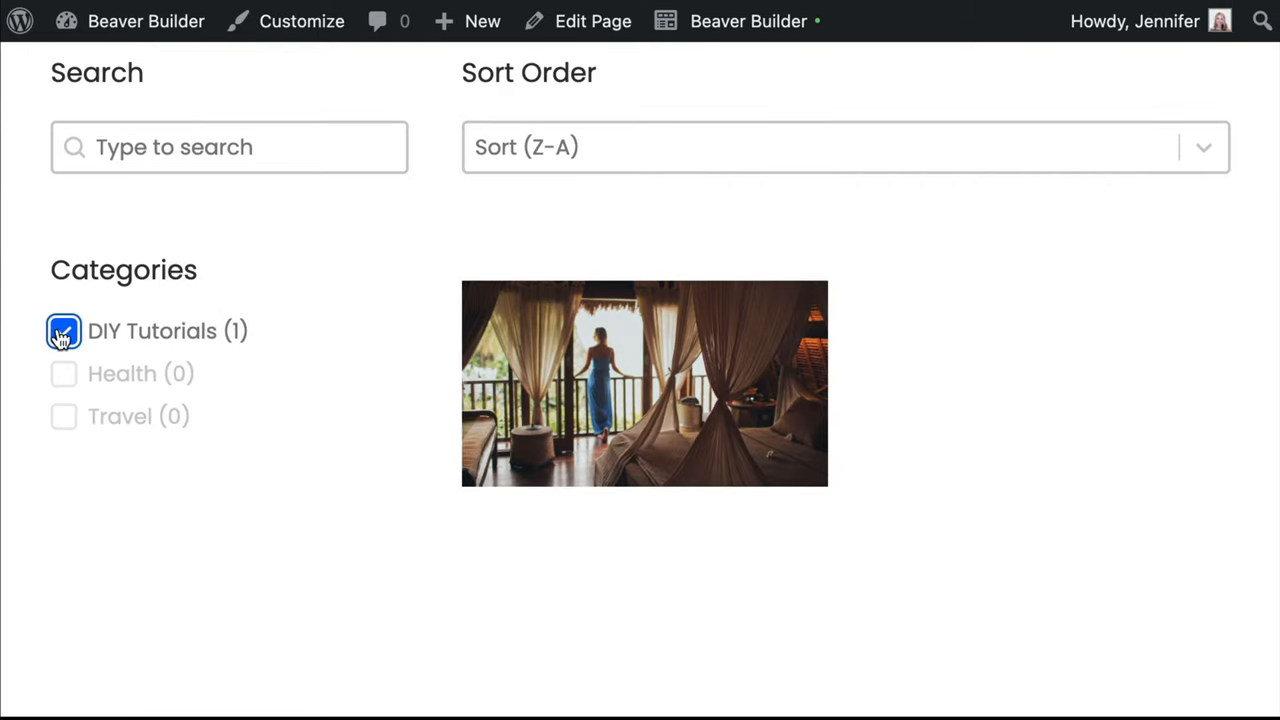
left_click(63, 331)
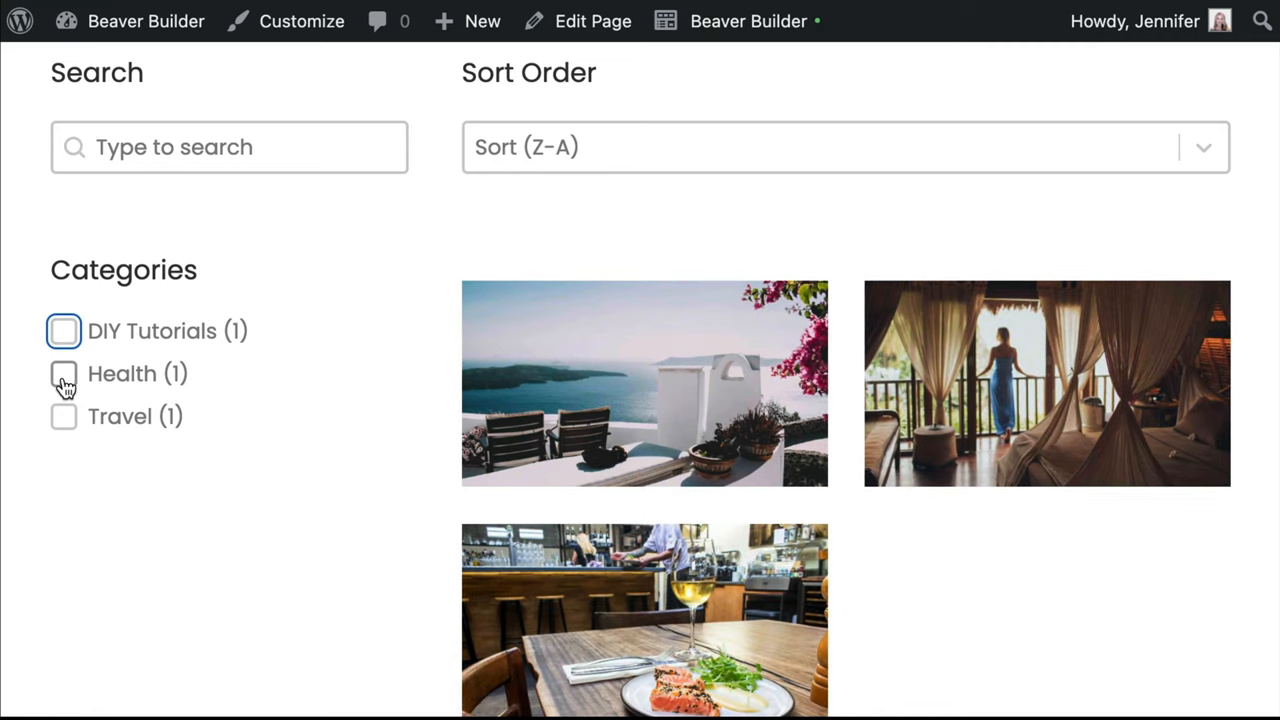
left_click(63, 373)
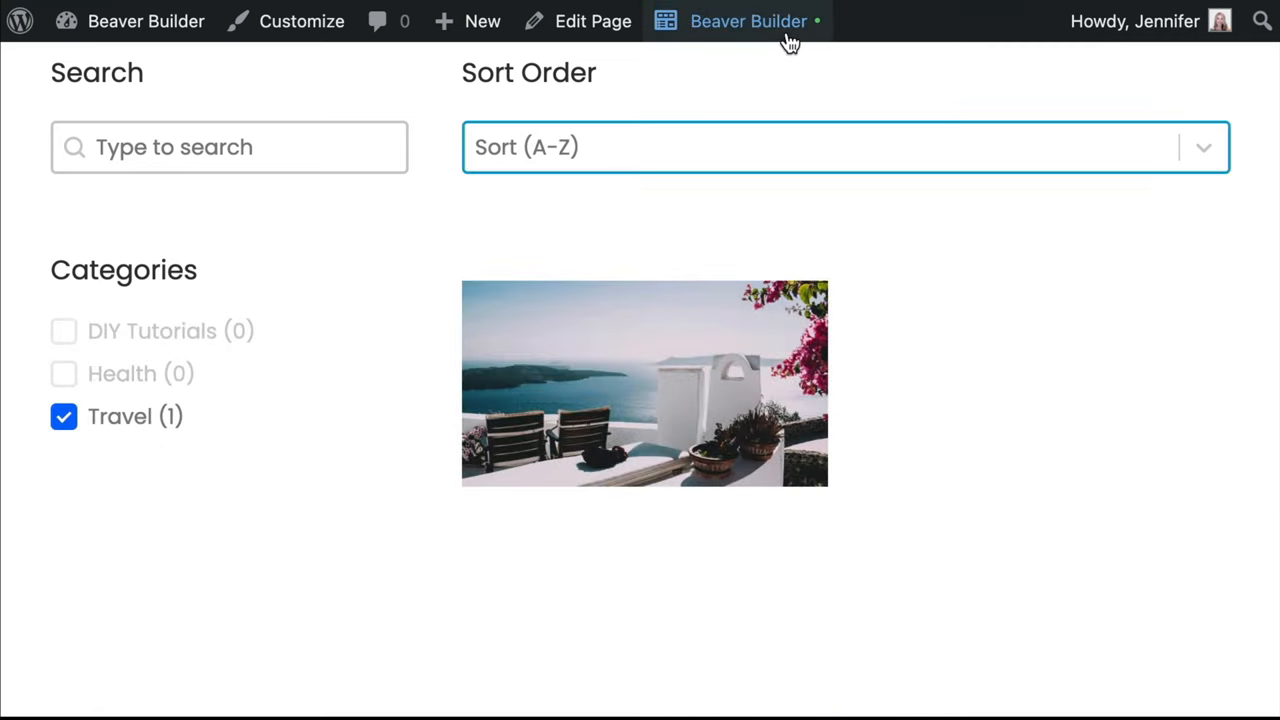
- Retarget Sort Order and Search facets to Beaver Builder - Posts, then sort Z-A live
left_click(748, 21)
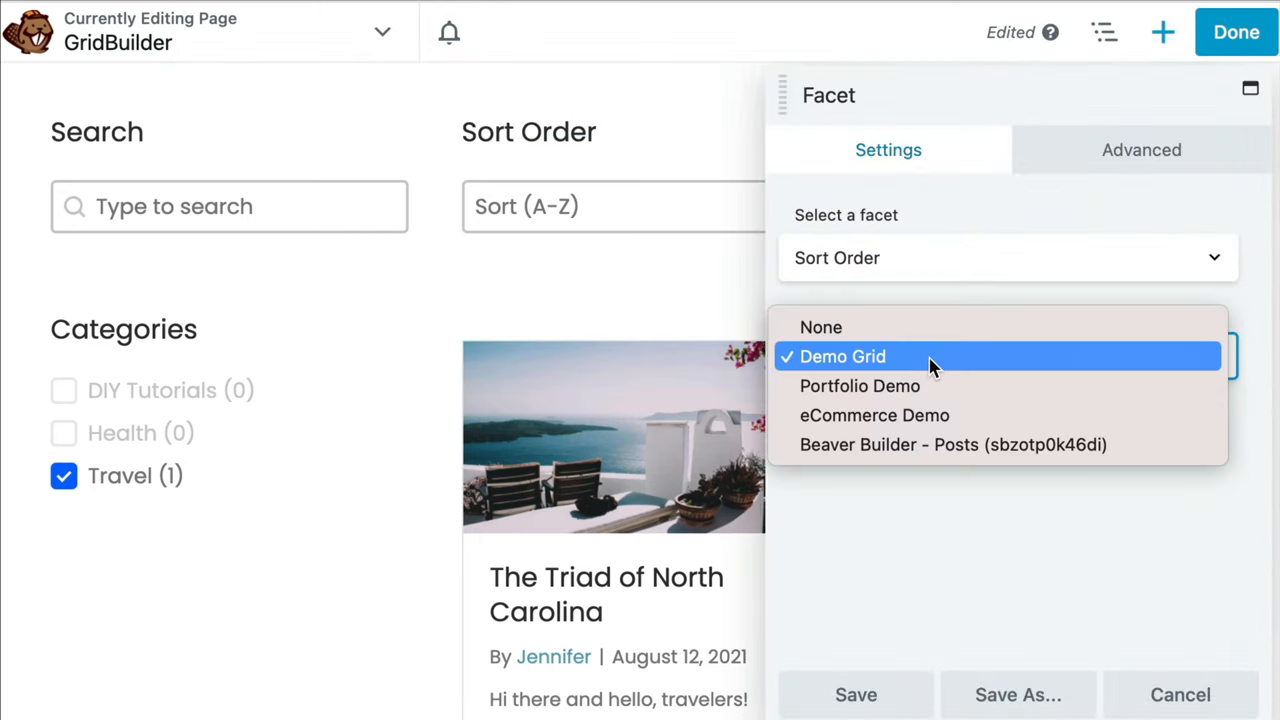
mouse_move(1078, 463)
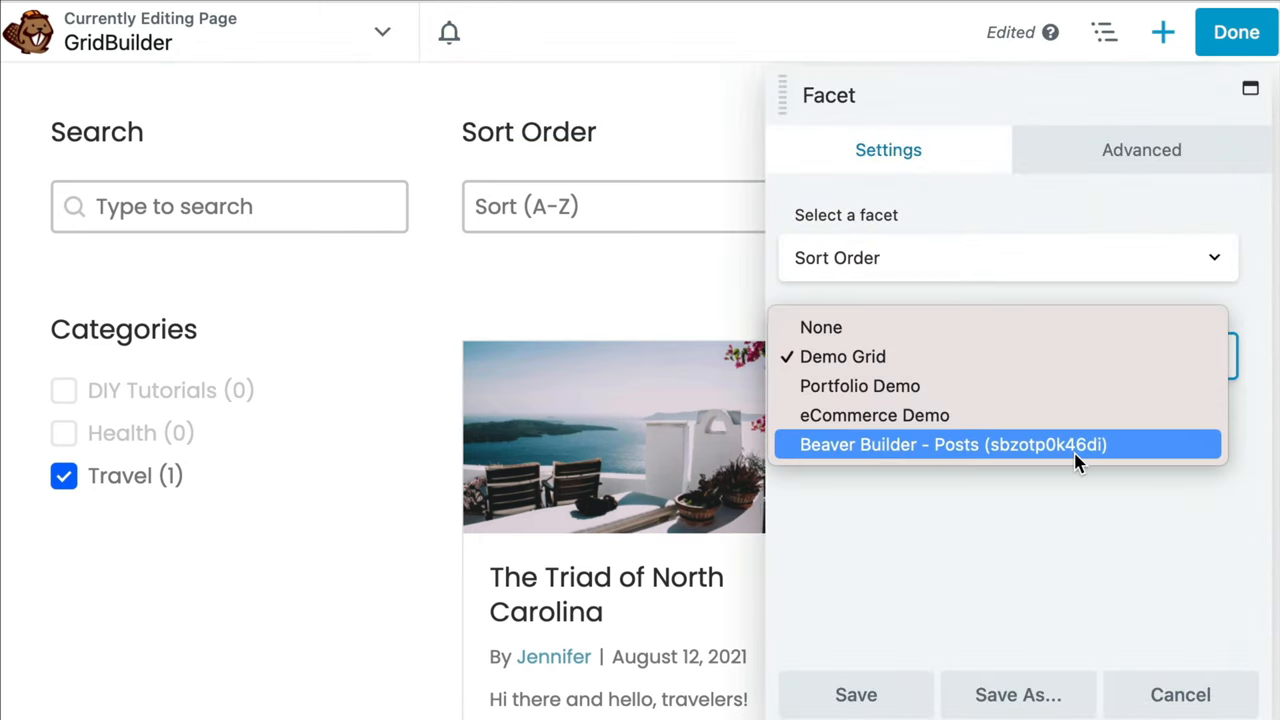
left_click(952, 444)
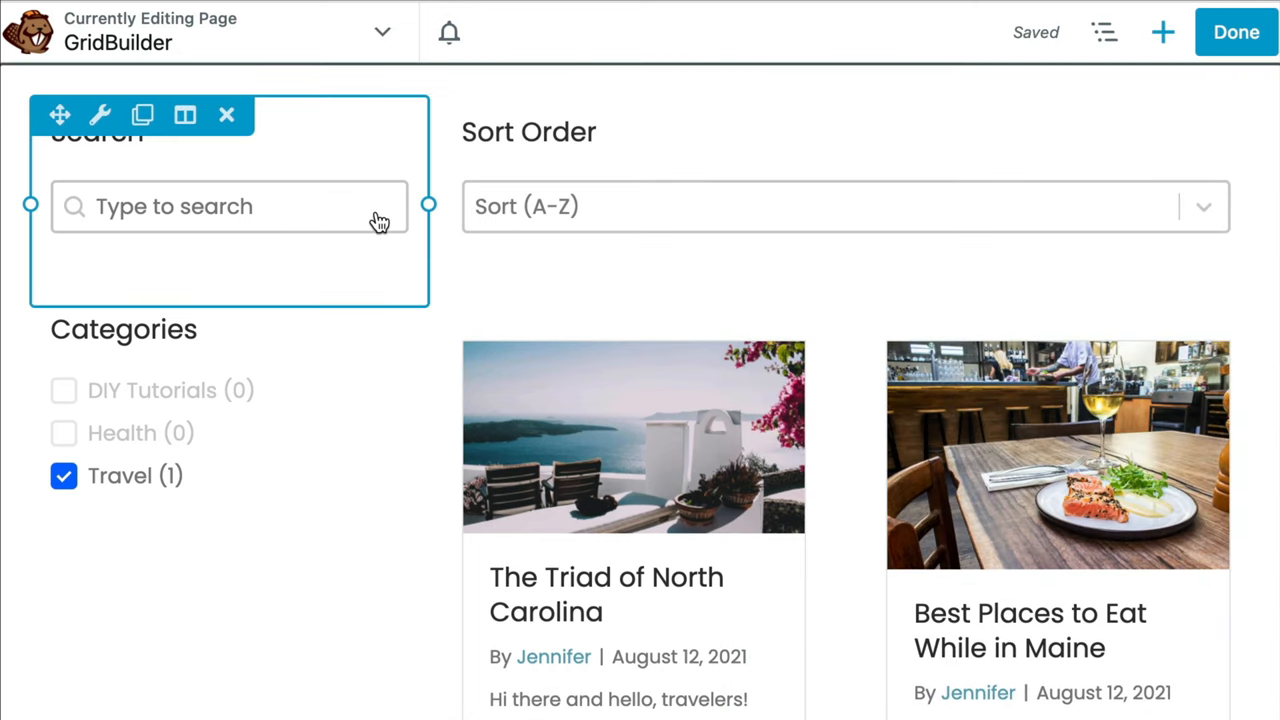
mouse_move(380, 246)
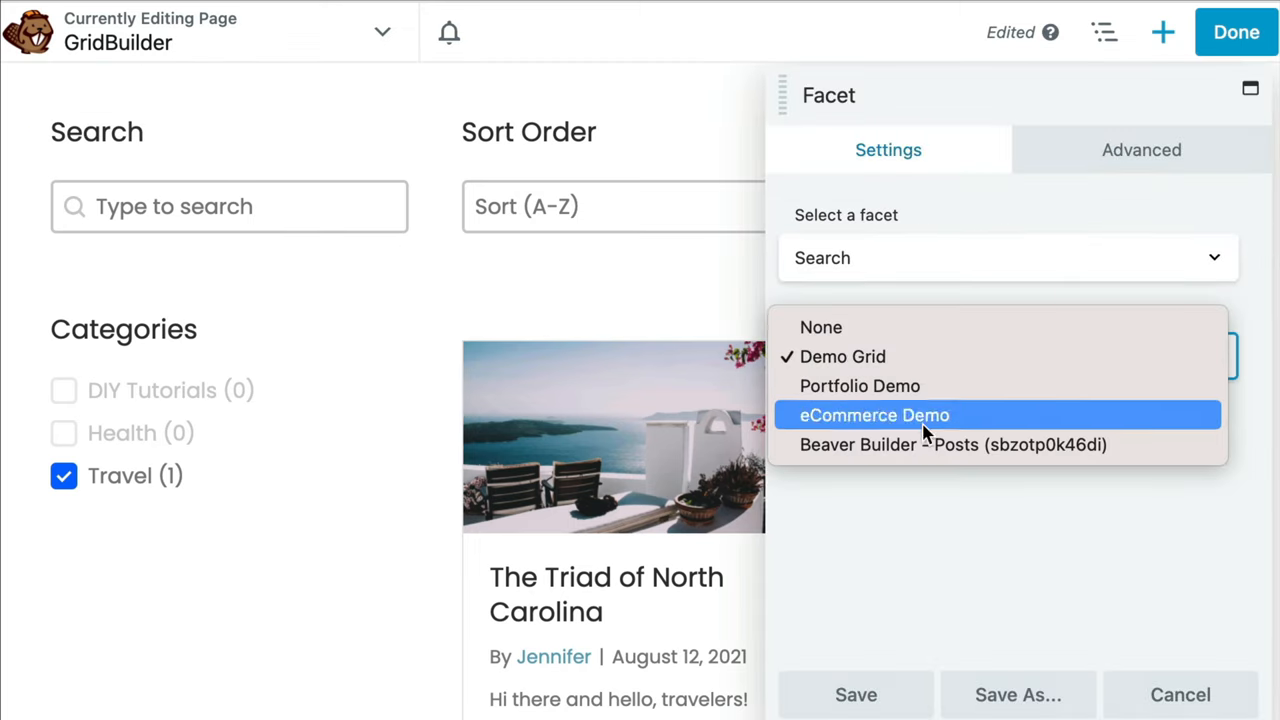
left_click(873, 415)
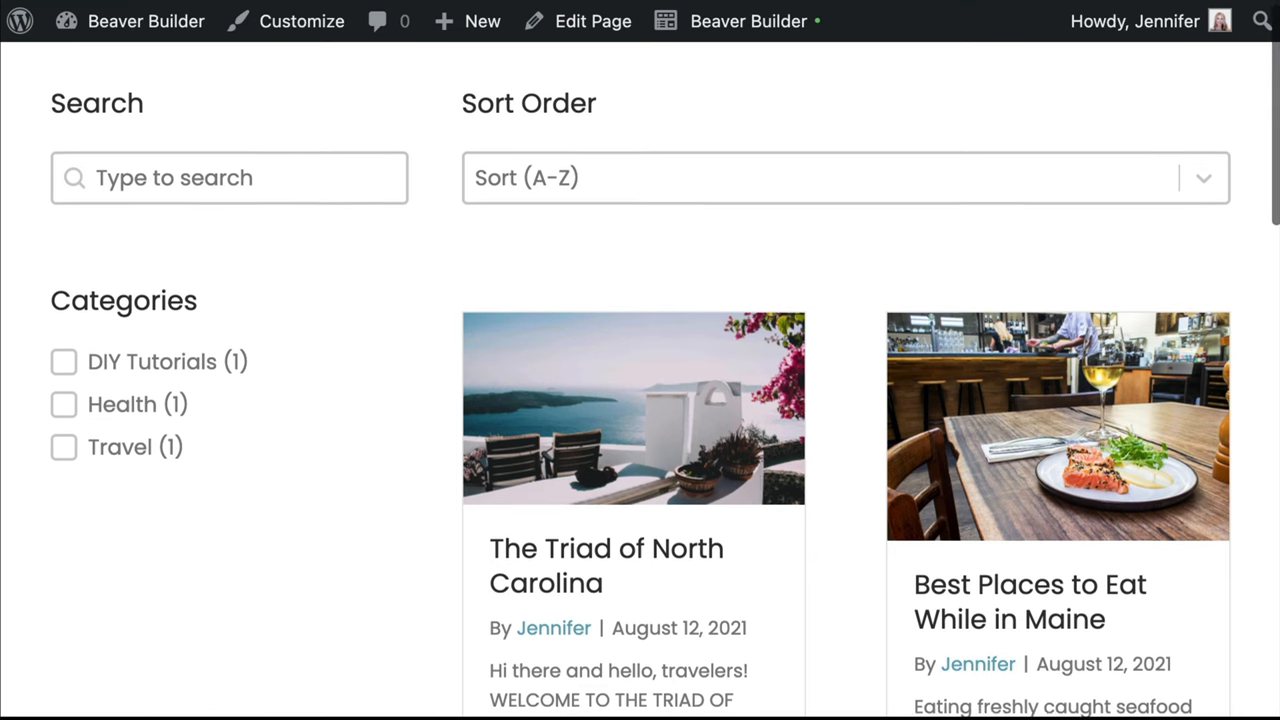
left_click(843, 177)
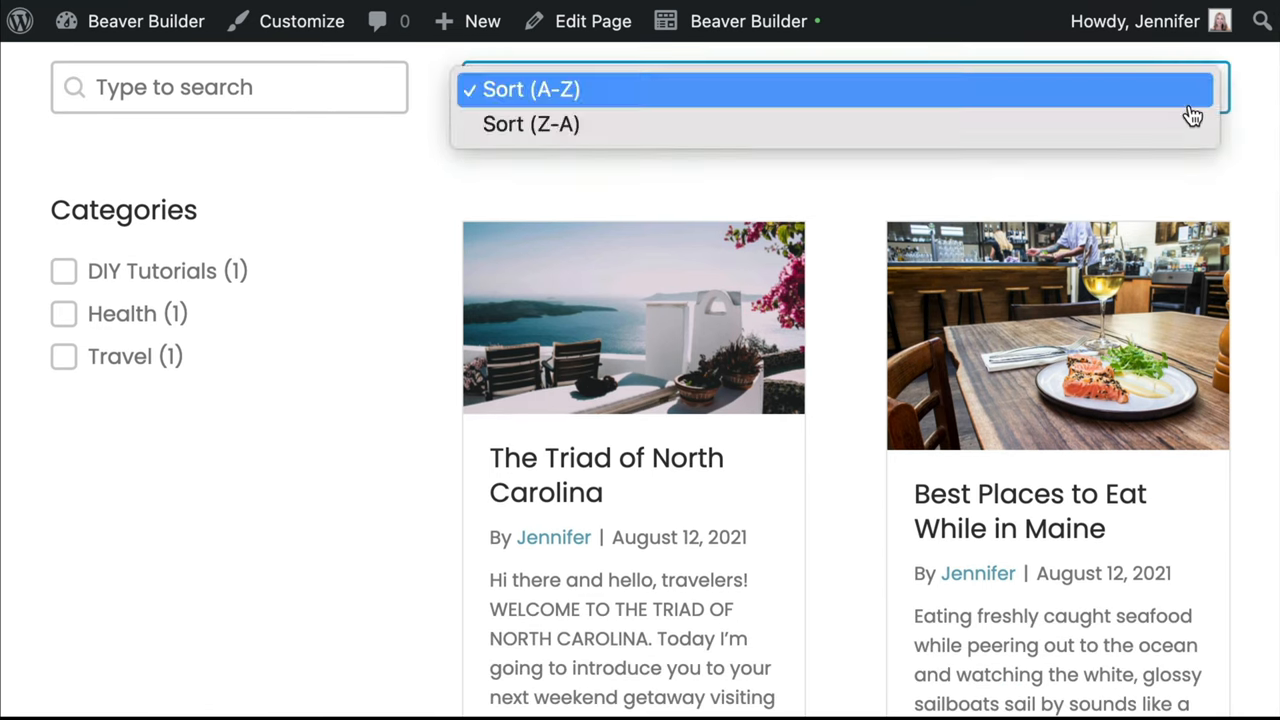
left_click(63, 313)
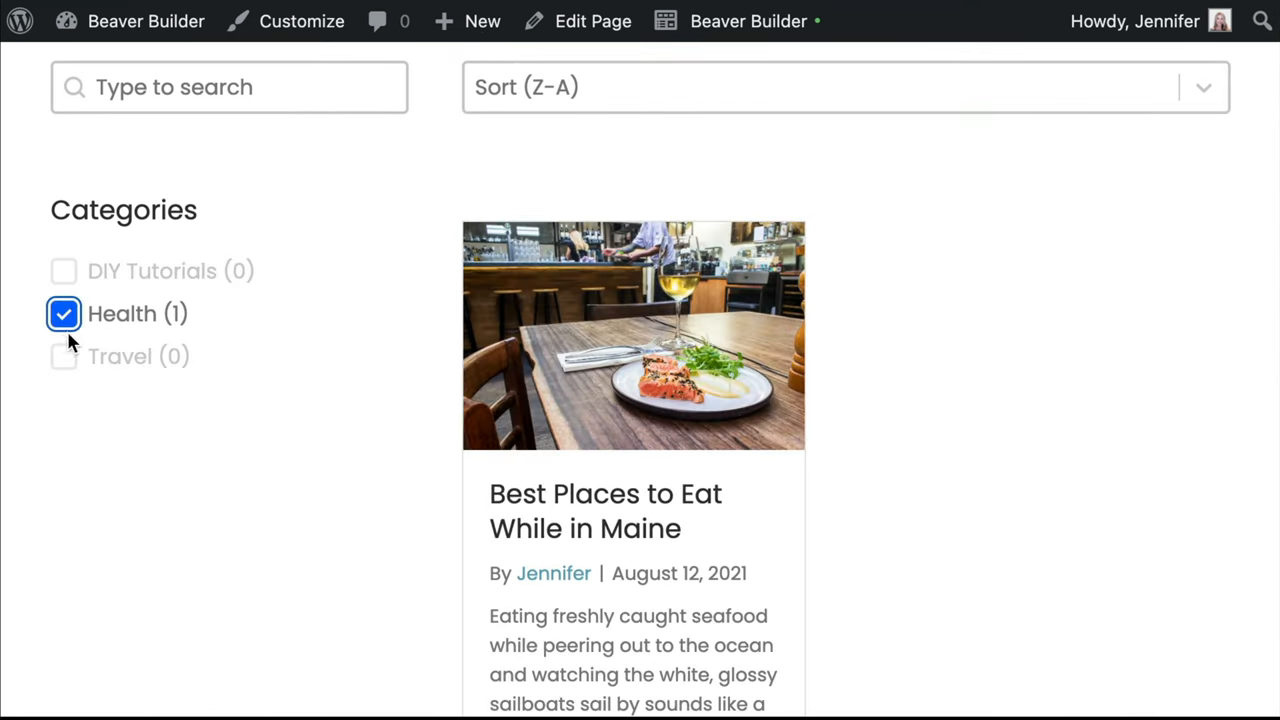